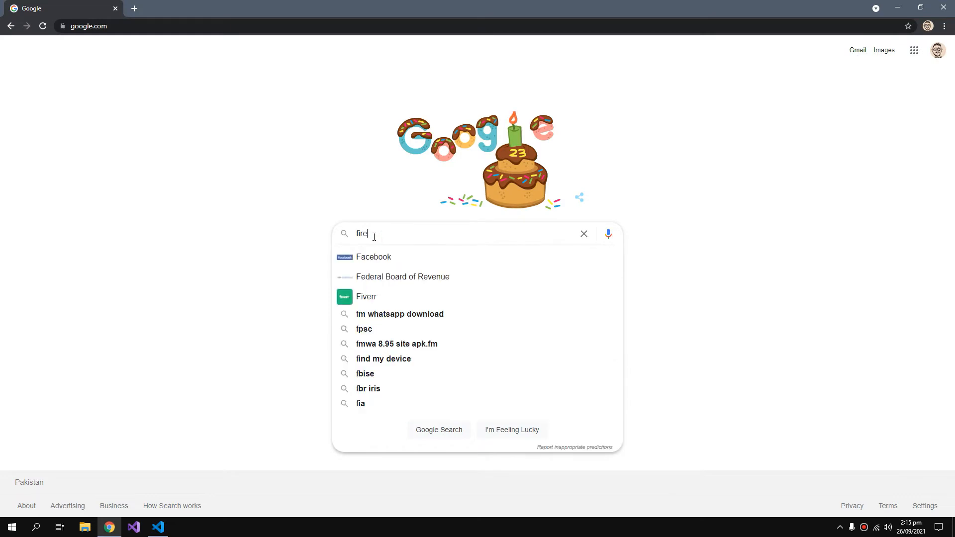
# Step: Search Google for 'firebase' and go to the Firebase console
pyautogui.write('base')
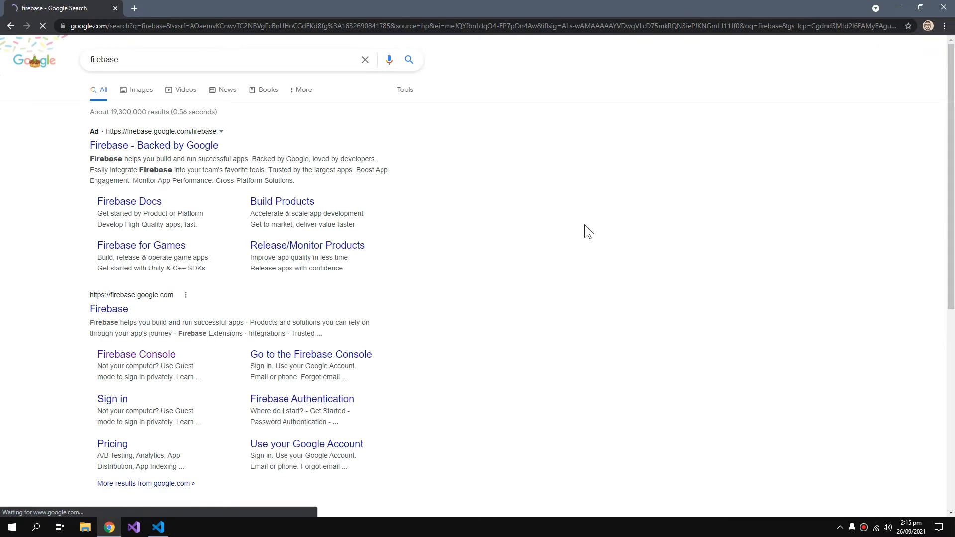
pyautogui.click(136, 353)
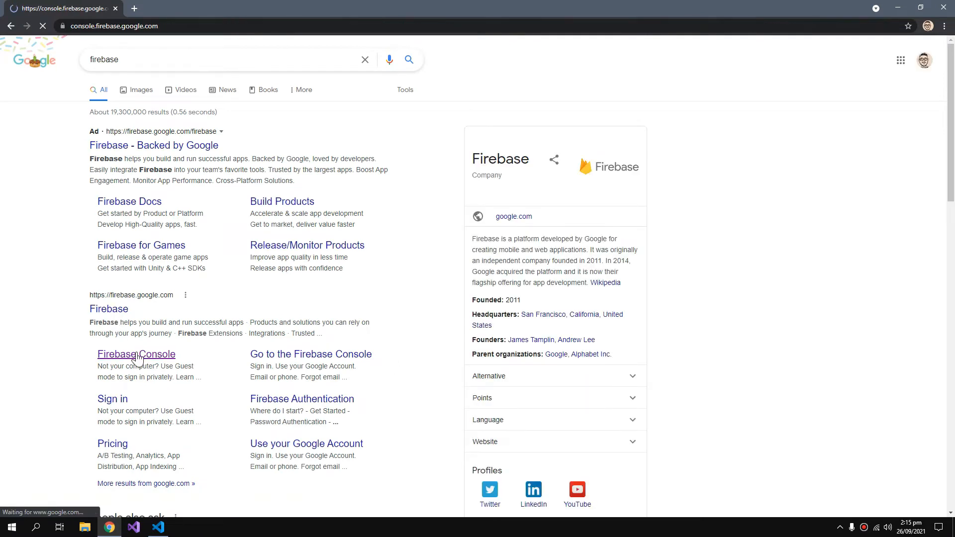
pyautogui.click(137, 353)
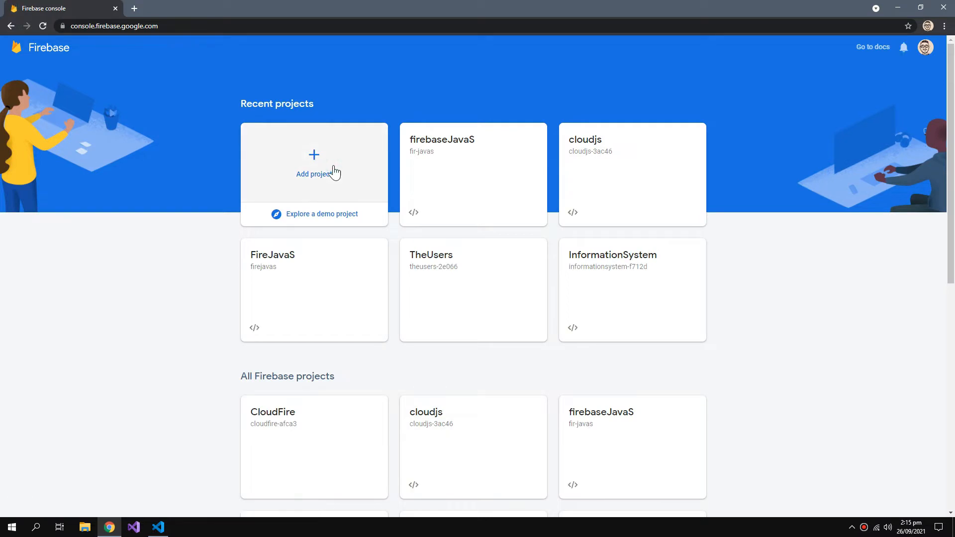
# Step: Create the Firebase project 'Fire9db' with Google Analytics disabled and open its overview
pyautogui.click(313, 173)
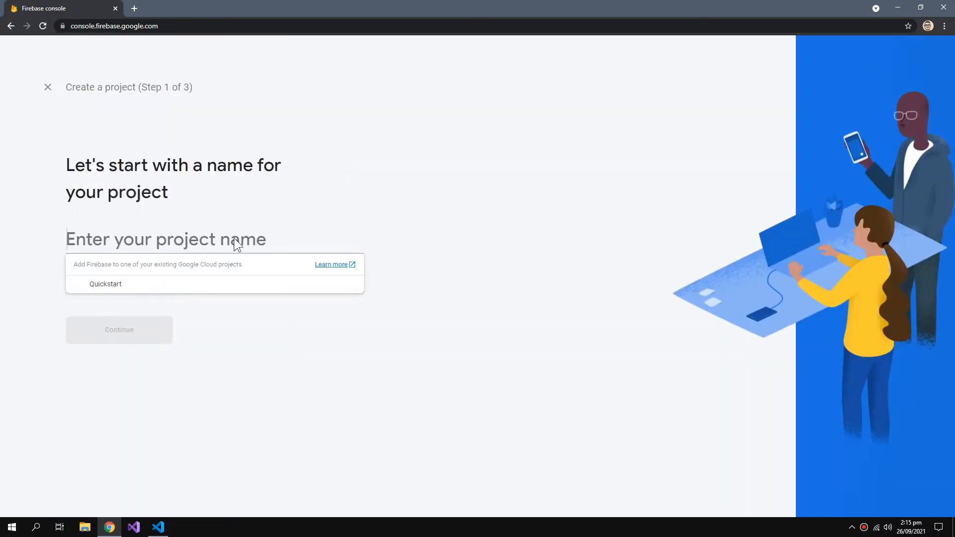
pyautogui.write('Fire')
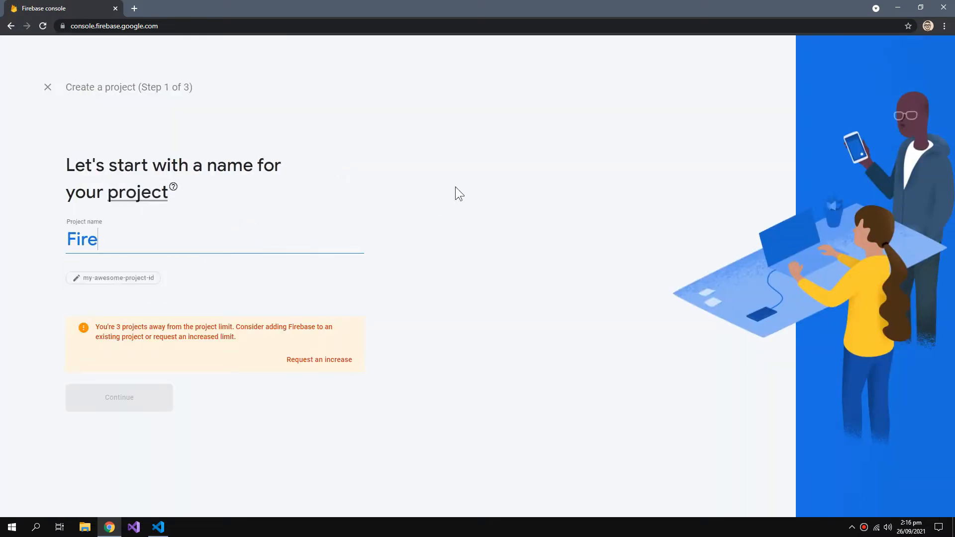
pyautogui.click(119, 397)
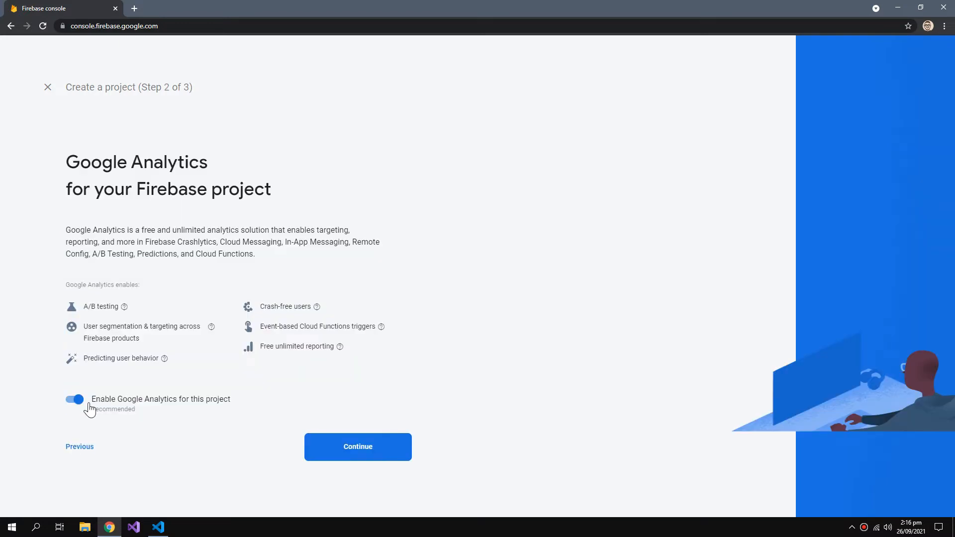
pyautogui.click(75, 399)
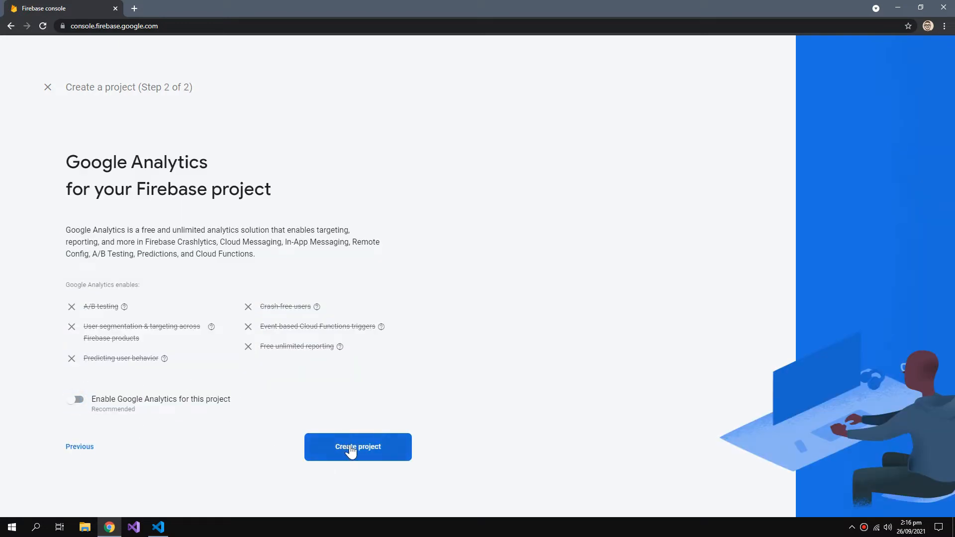
pyautogui.click(358, 446)
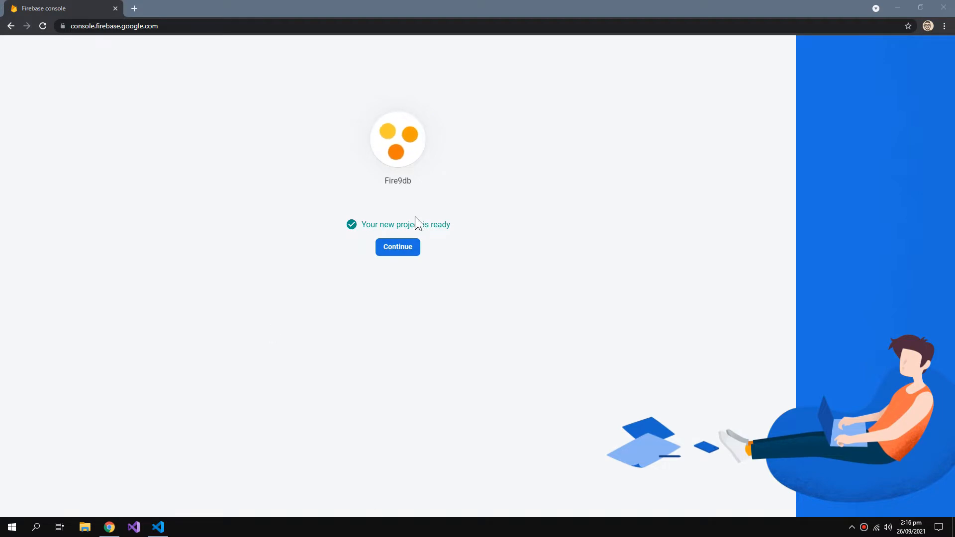
pyautogui.click(397, 247)
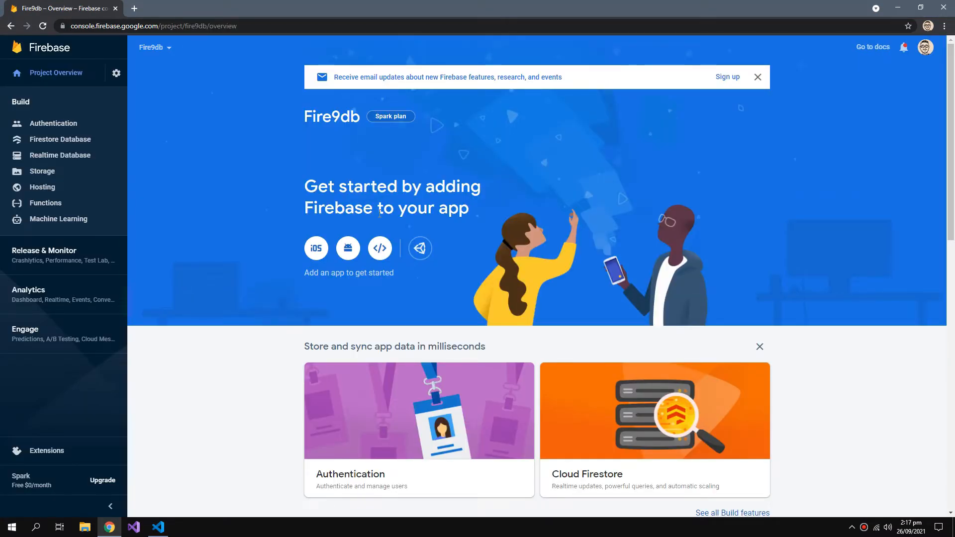
# Step: Register a web app nicknamed 'MyFireData' in Fire9db and return to the console
pyautogui.click(380, 248)
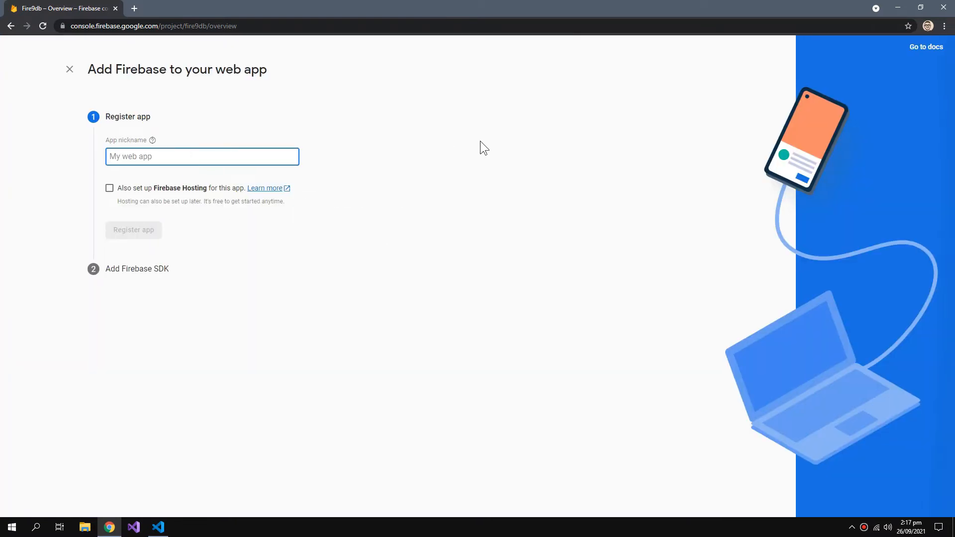
pyautogui.write('MyF')
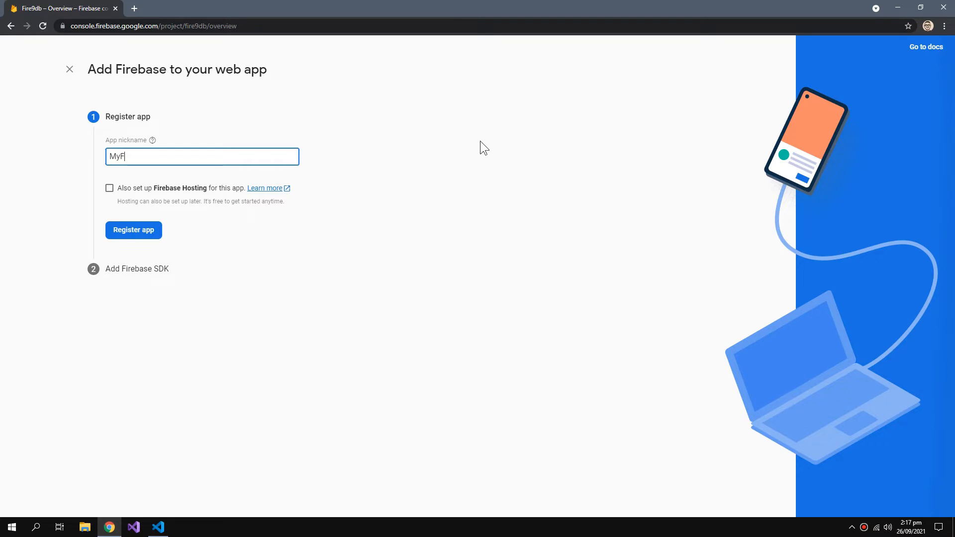
pyautogui.click(134, 231)
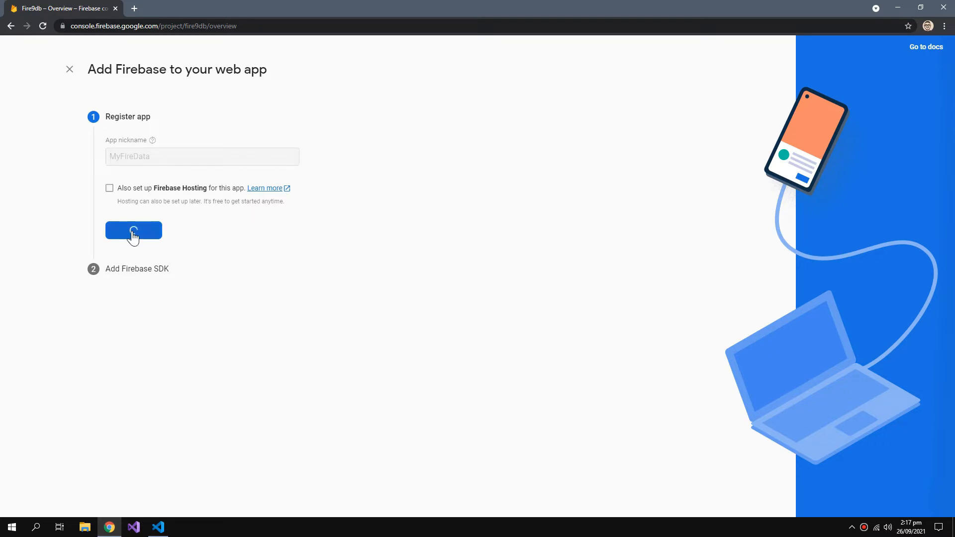
pyautogui.click(133, 230)
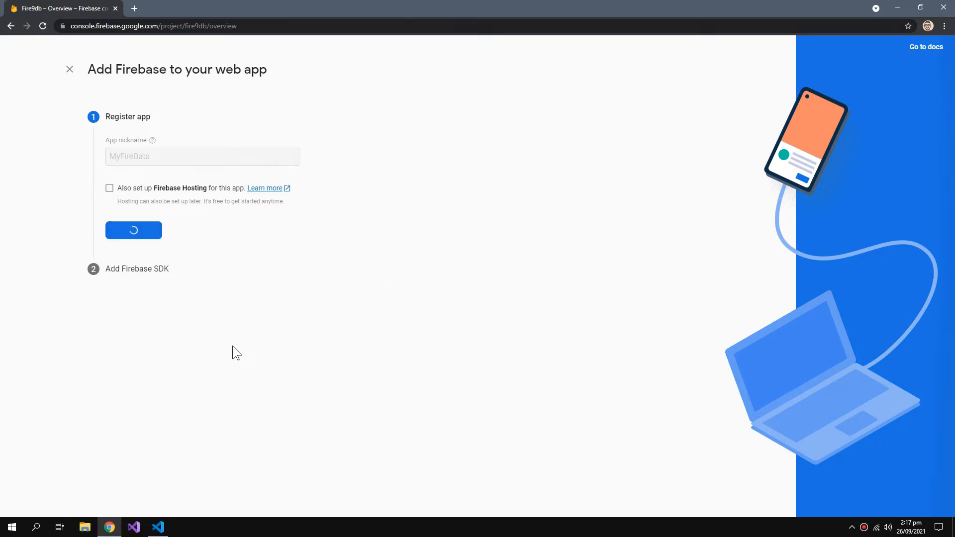
pyautogui.click(133, 230)
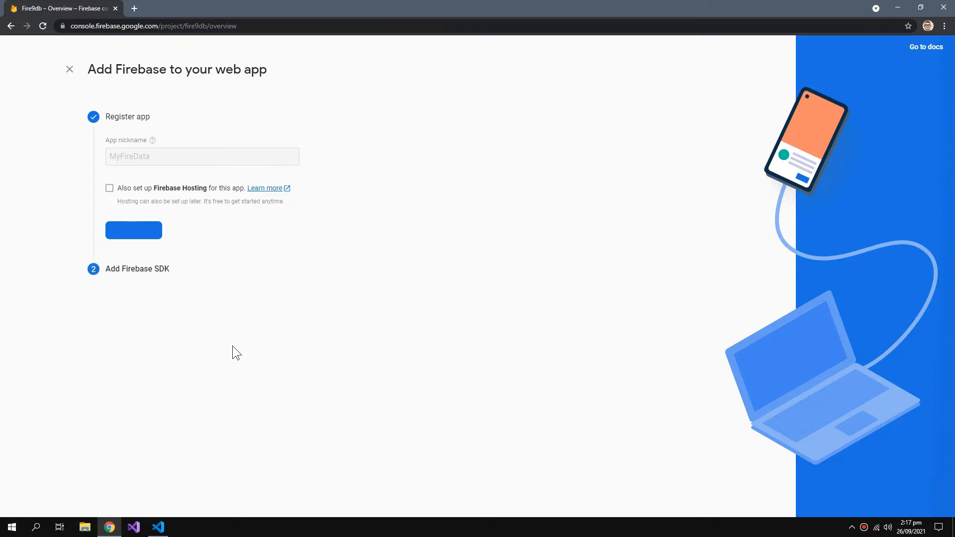
pyautogui.click(133, 230)
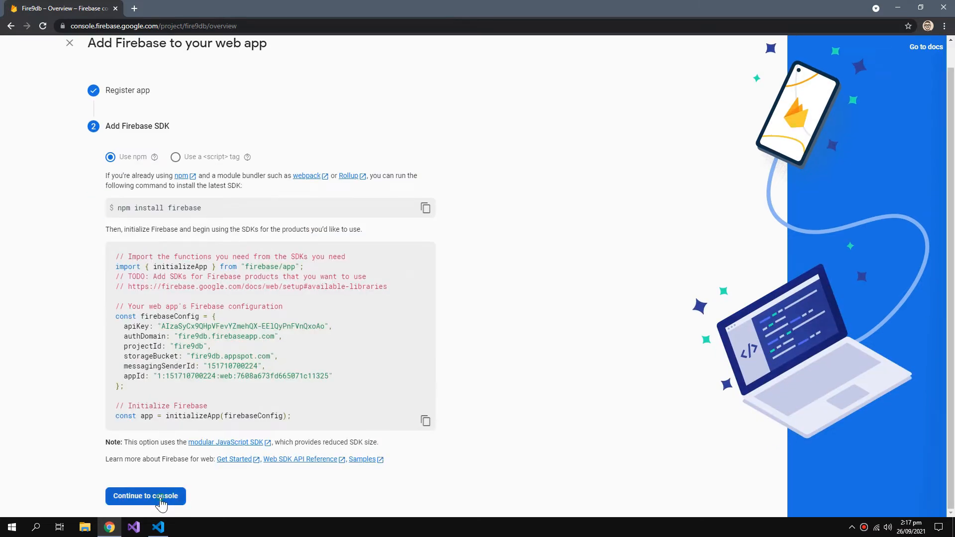
pyautogui.click(144, 497)
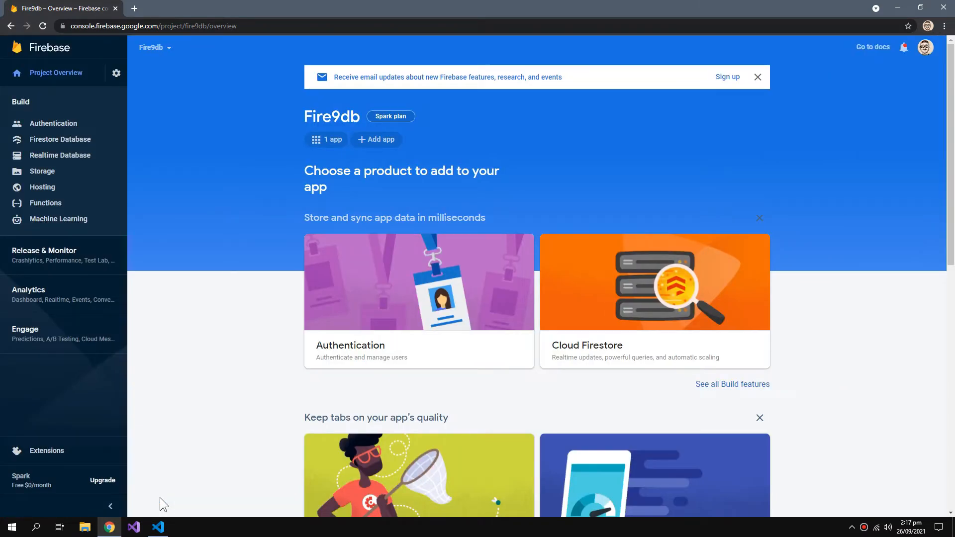
pyautogui.moveTo(887, 6)
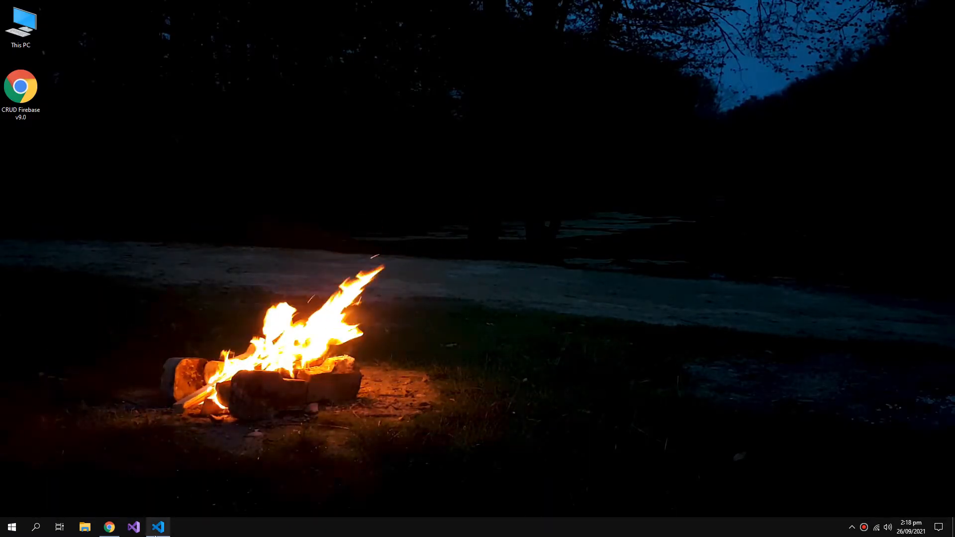
# Step: Add label and input pairs for Name, RollNo and Section (Namebox, Rollbox, Secbox)
pyautogui.click(158, 527)
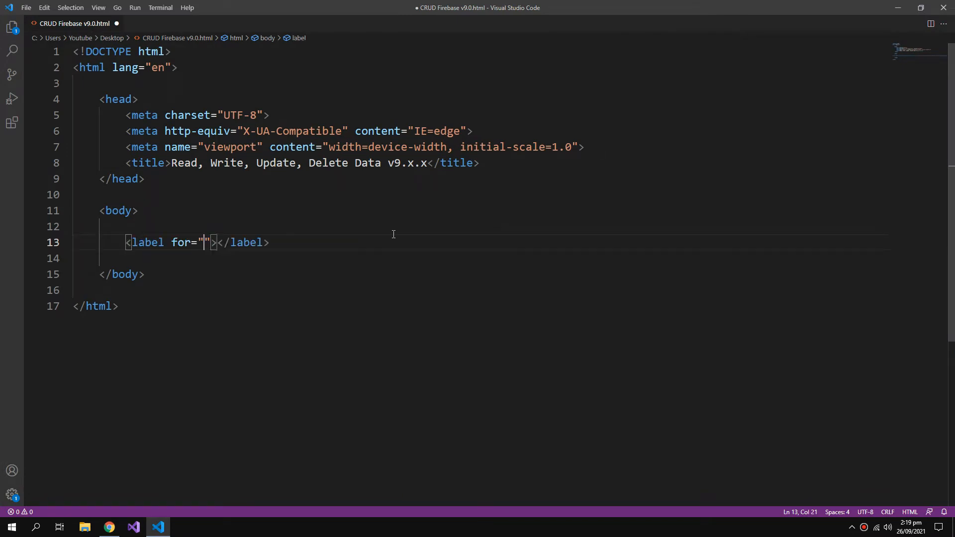
pyautogui.press('Backspace')
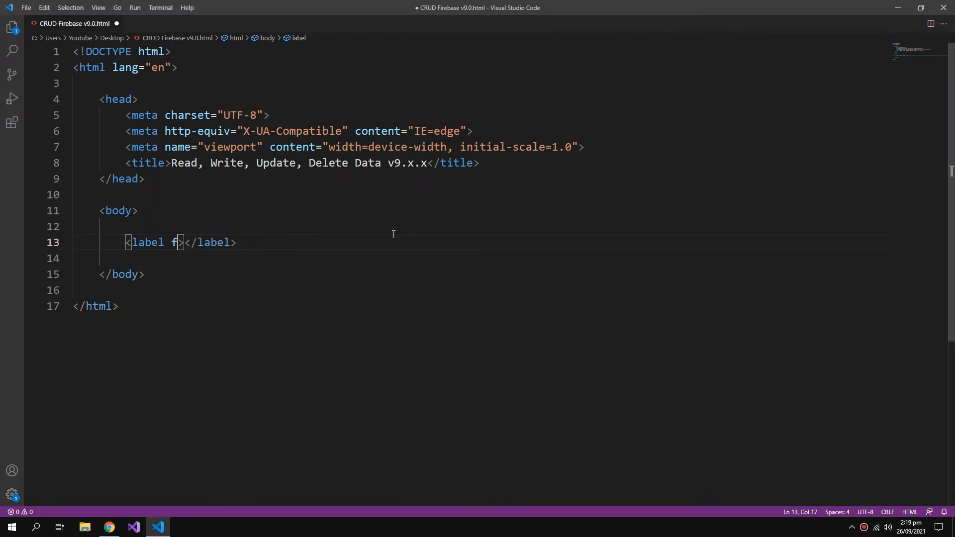
pyautogui.write('Name')
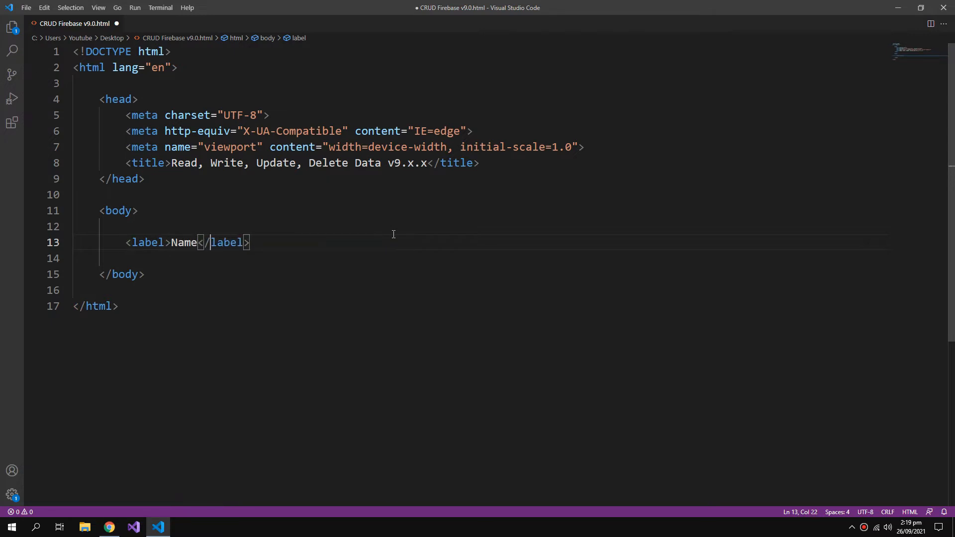
pyautogui.write('<')
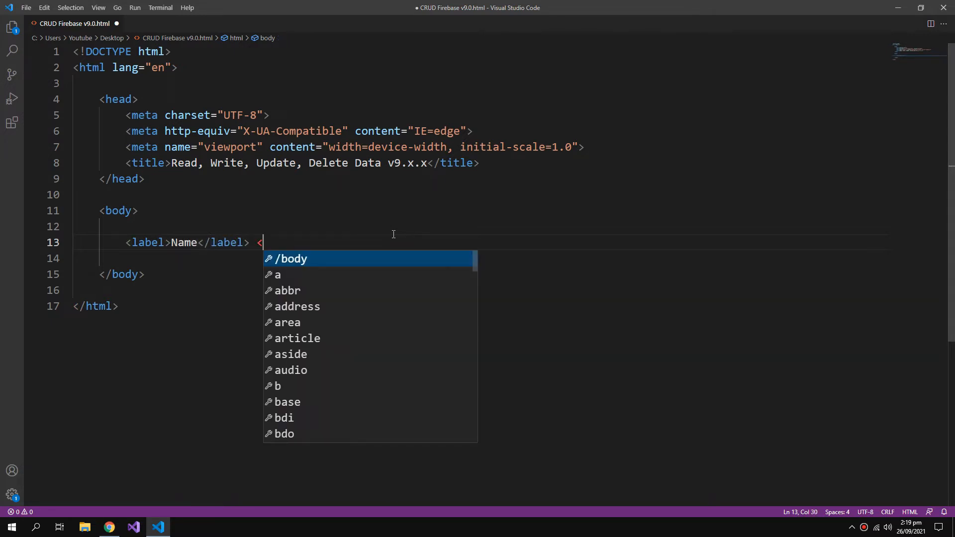
pyautogui.write('input id="" type="text">')
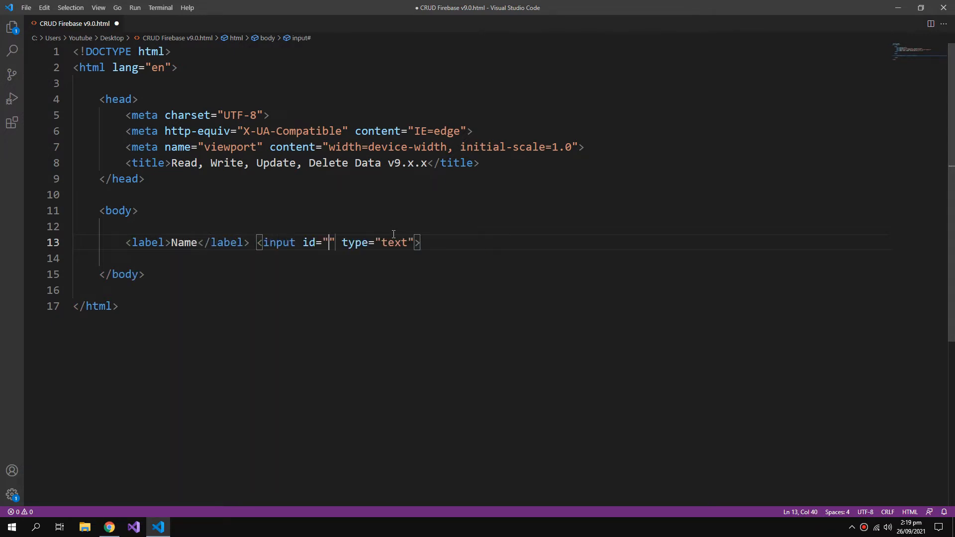
pyautogui.write('Namebox')
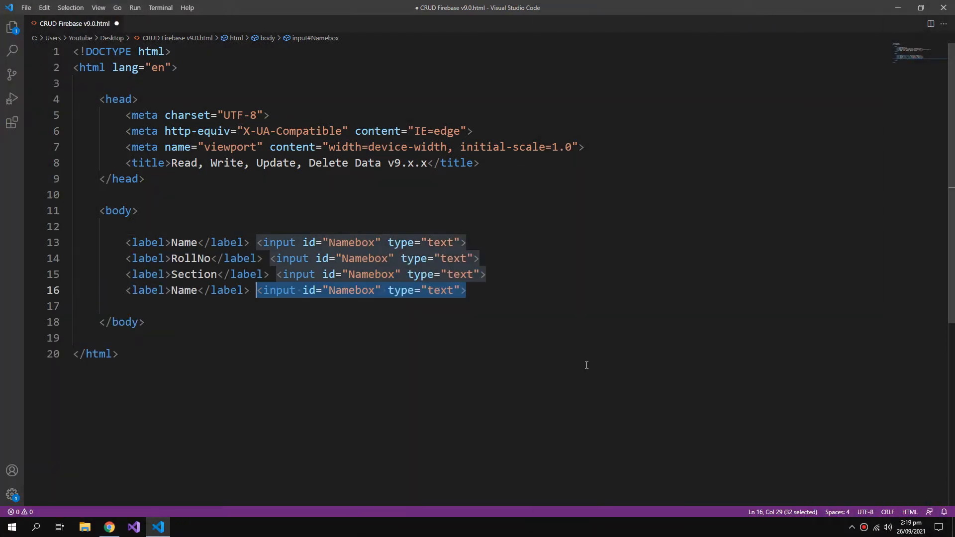
# Step: Add a Genbox select dropdown offering Male and Female options
pyautogui.press('Delete')
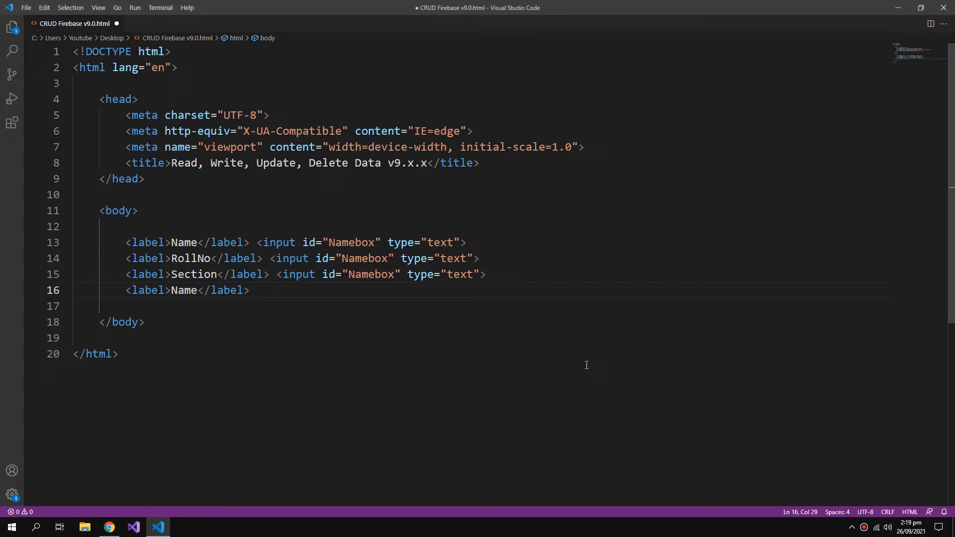
pyautogui.write('sl')
pyautogui.click(481, 275)
pyautogui.write('S')
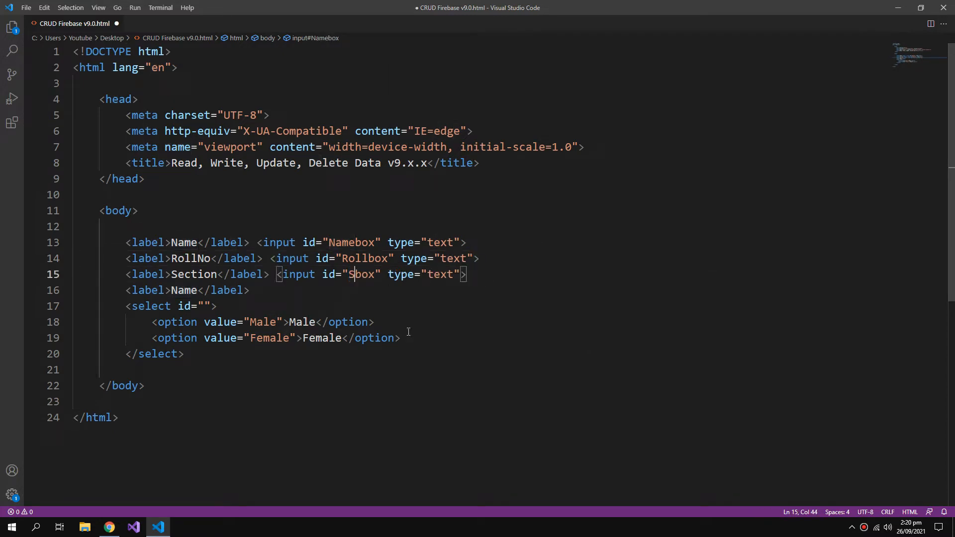
pyautogui.write('ec')
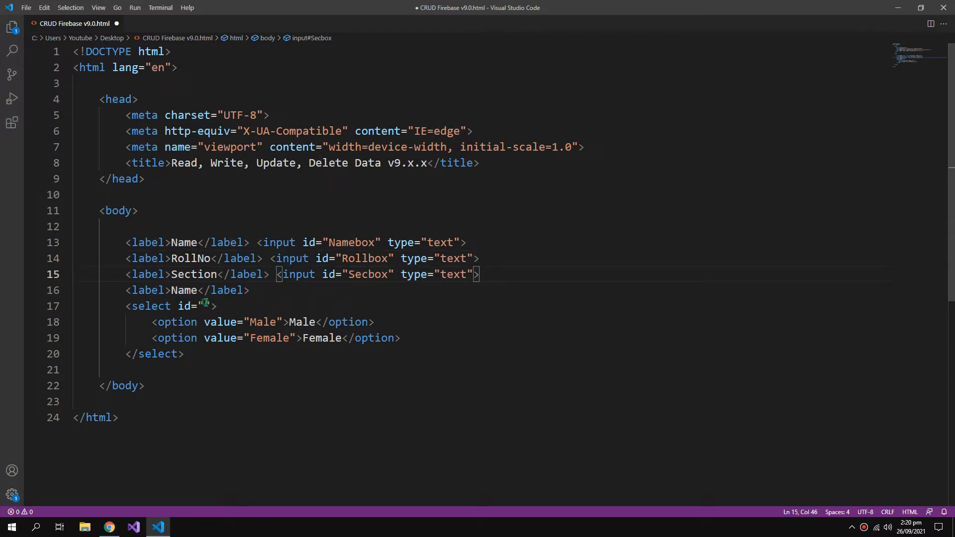
pyautogui.write('Genbox')
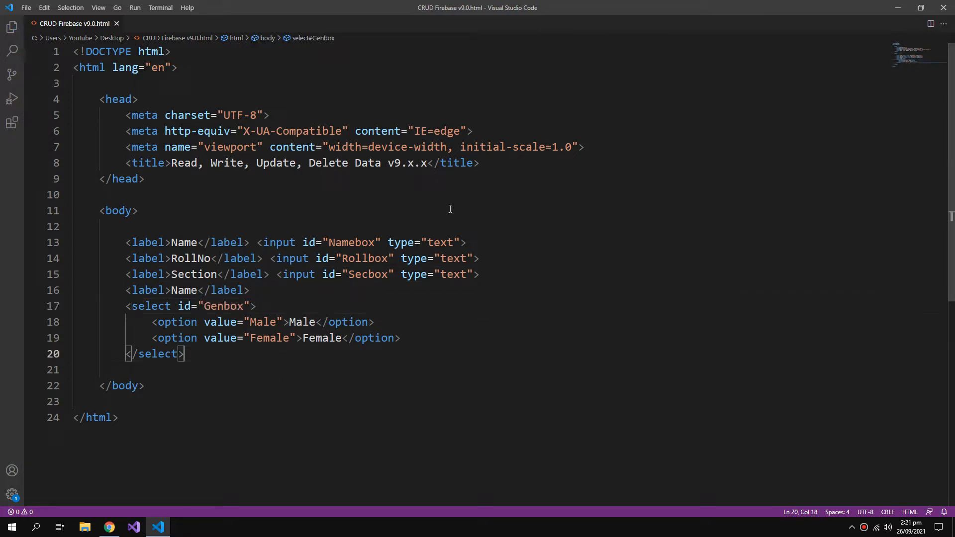
# Step: Style labels as 80px-wide inline blocks and add INSERT, SELECT, UPDATE, DELETE buttons
pyautogui.write('st')
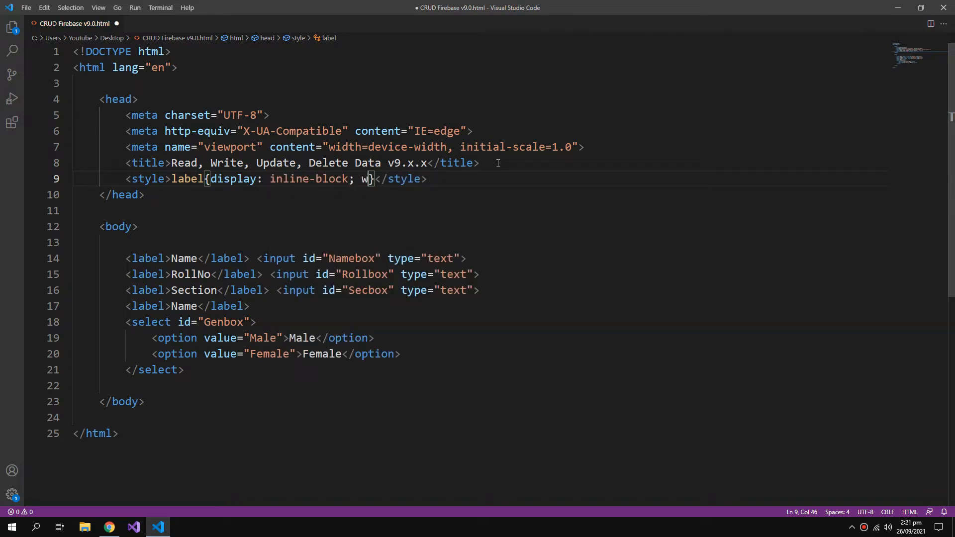
pyautogui.write('idth')
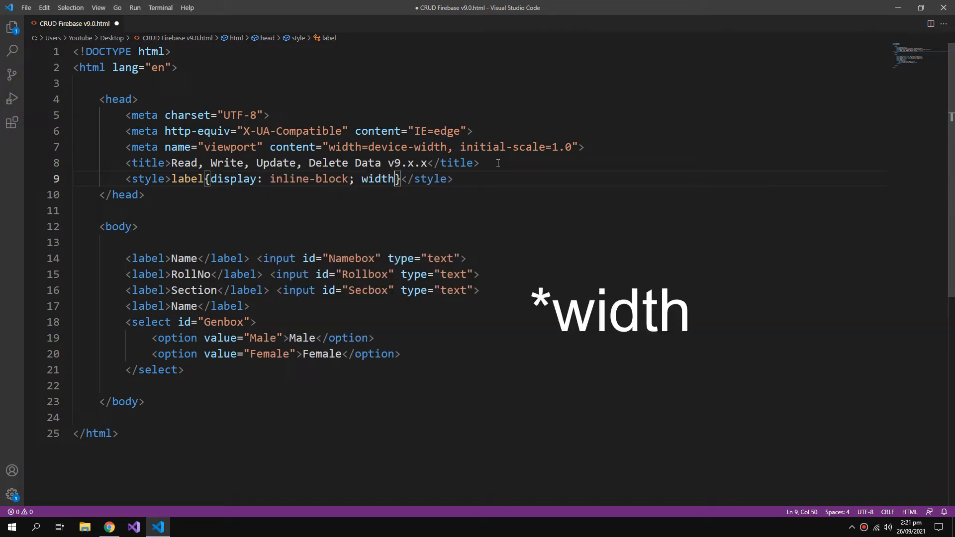
pyautogui.write(':')
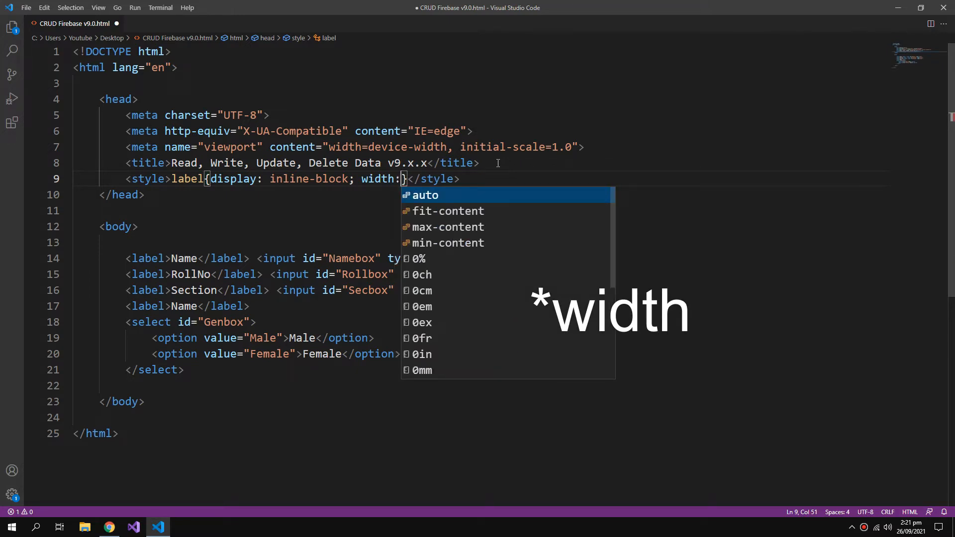
pyautogui.write('80px')
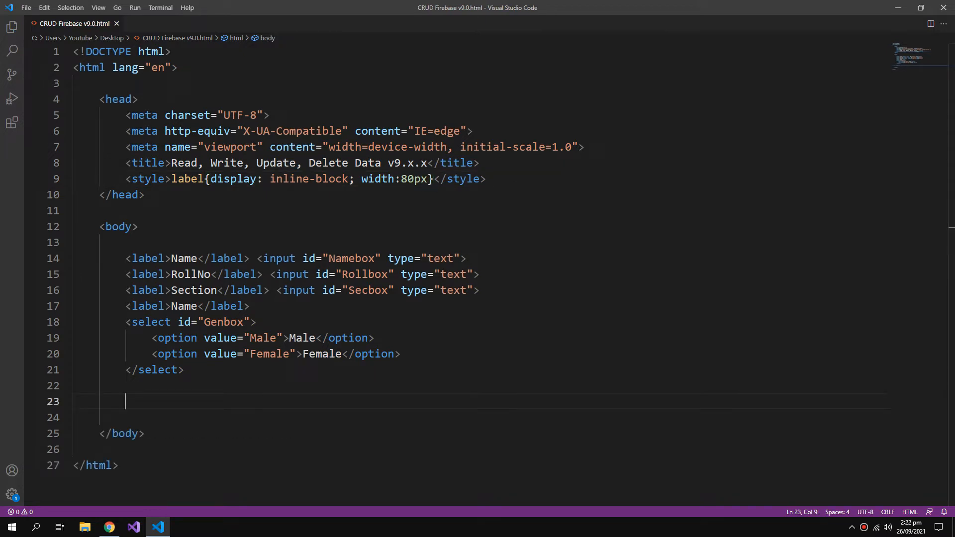
pyautogui.write('he')
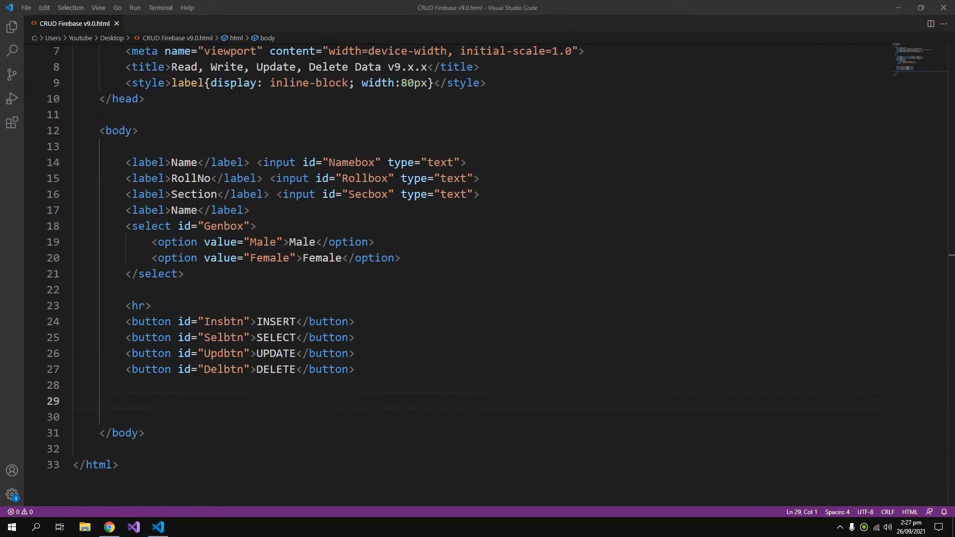
pyautogui.moveTo(116, 515)
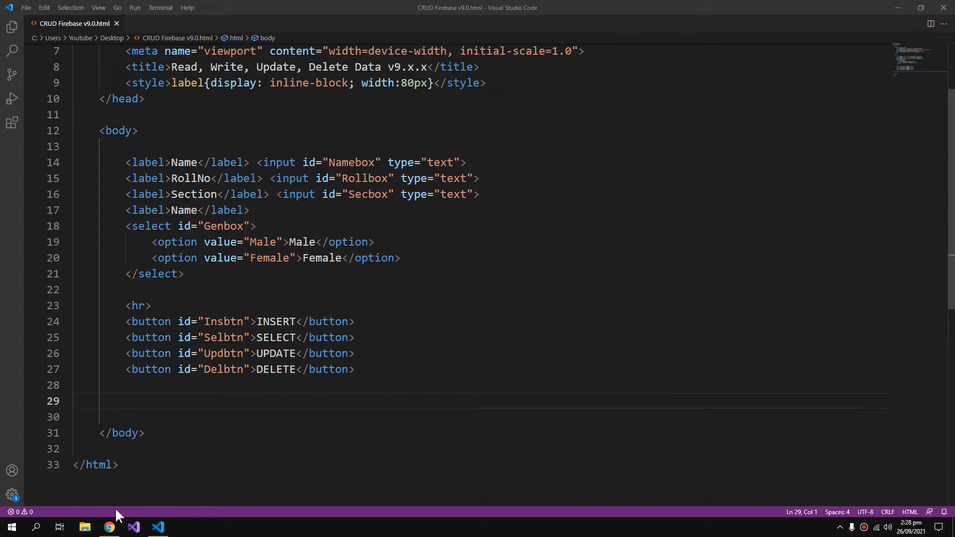
# Step: Copy the MyFireData app's CDN SDK setup script from Fire9db project settings
pyautogui.click(108, 527)
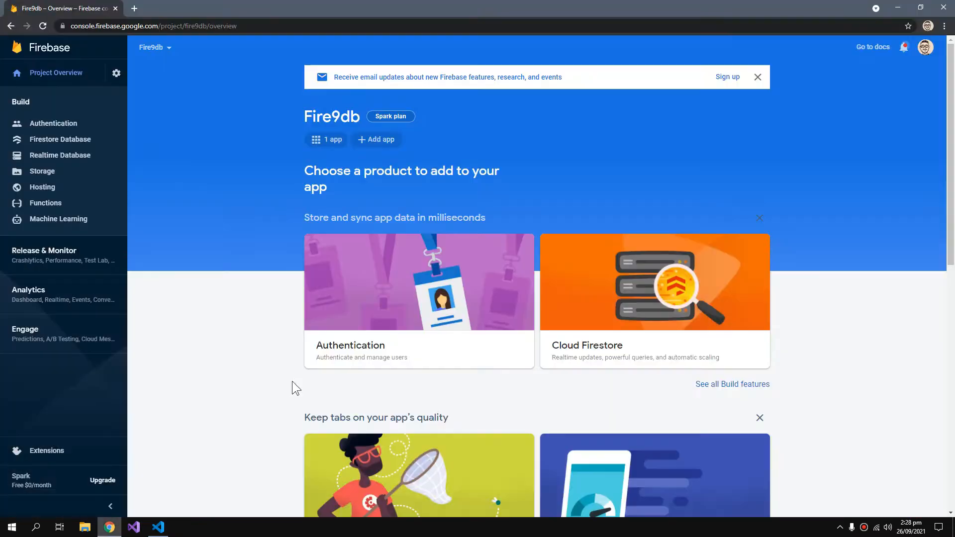
pyautogui.click(116, 72)
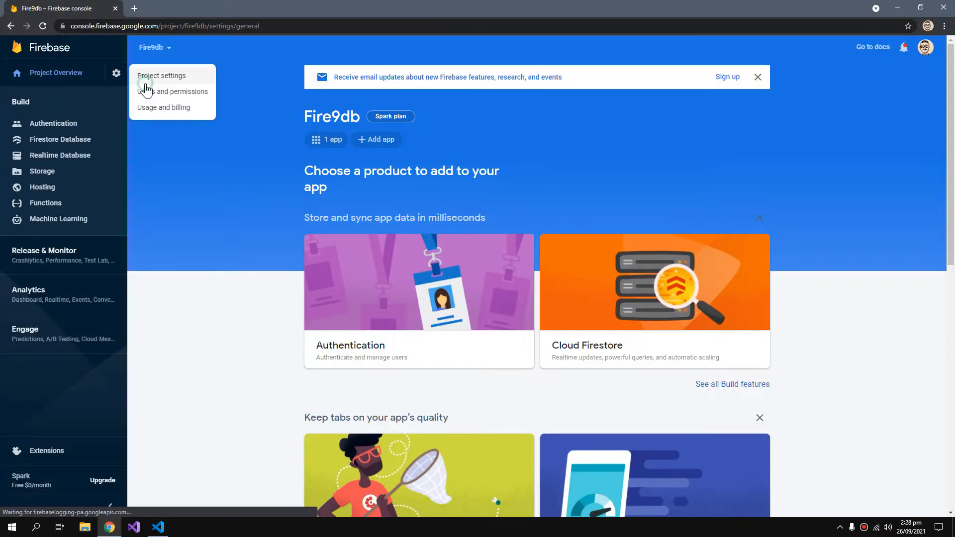
pyautogui.click(161, 75)
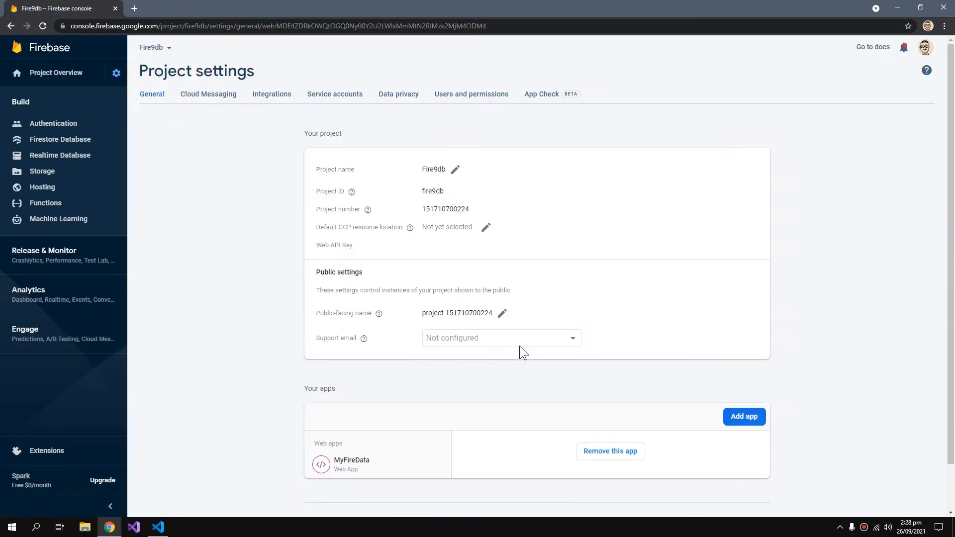
pyautogui.scroll(-3)
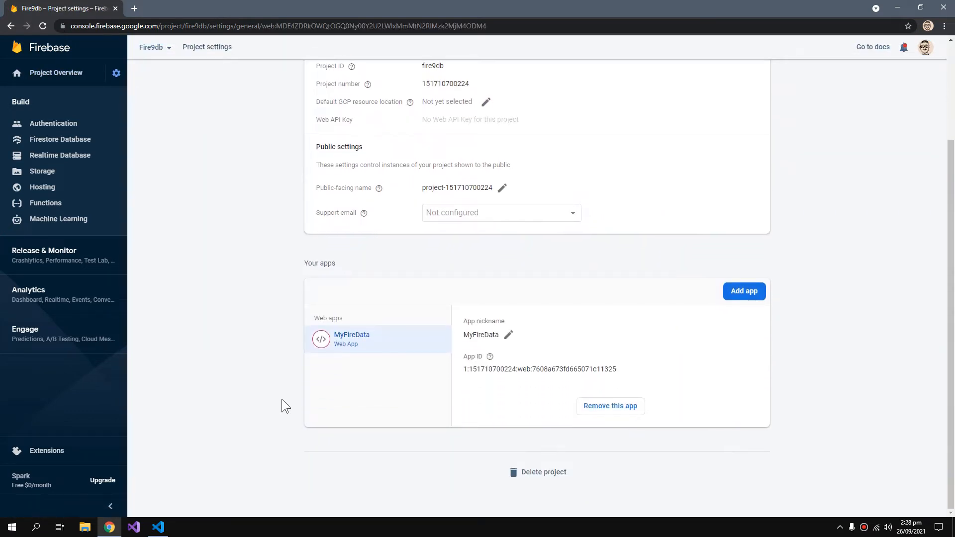
pyautogui.scroll(-3)
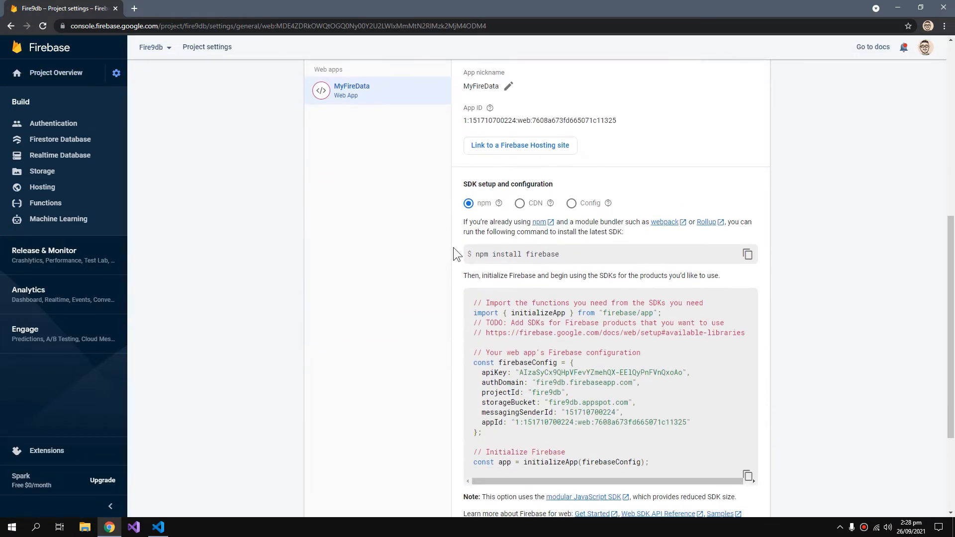
pyautogui.click(520, 203)
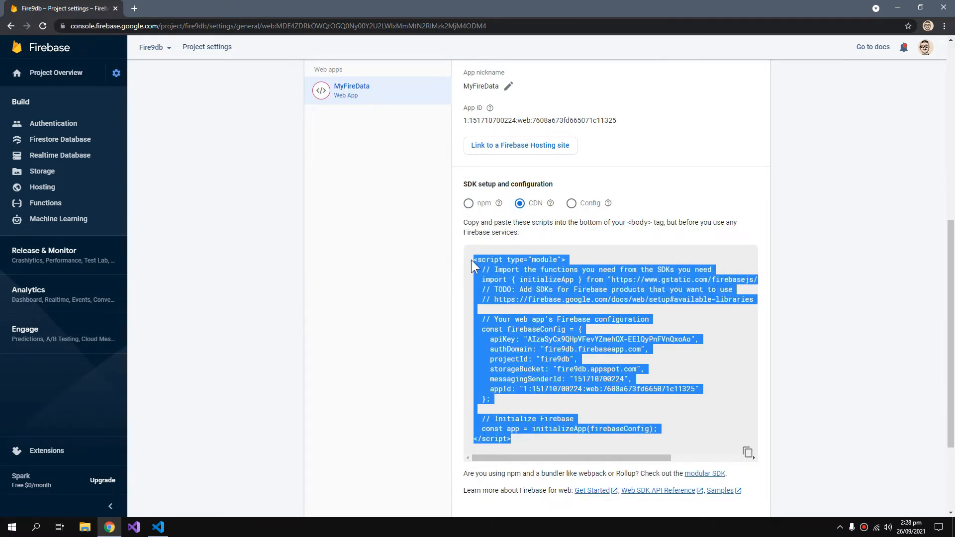
pyautogui.click(158, 527)
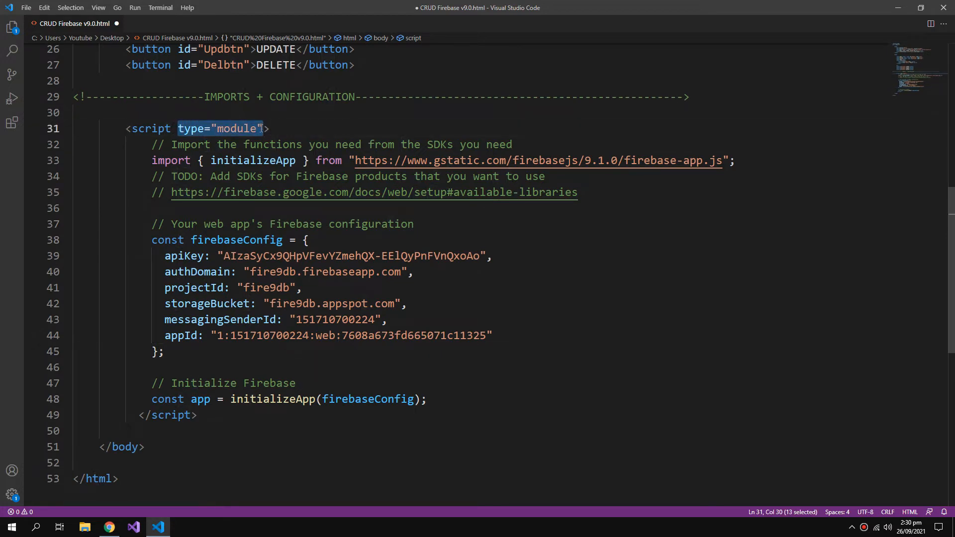
# Step: Check the pasted Firebase module script importing initializeApp from the 9.1.0 CDN
pyautogui.doubleClick(171, 160)
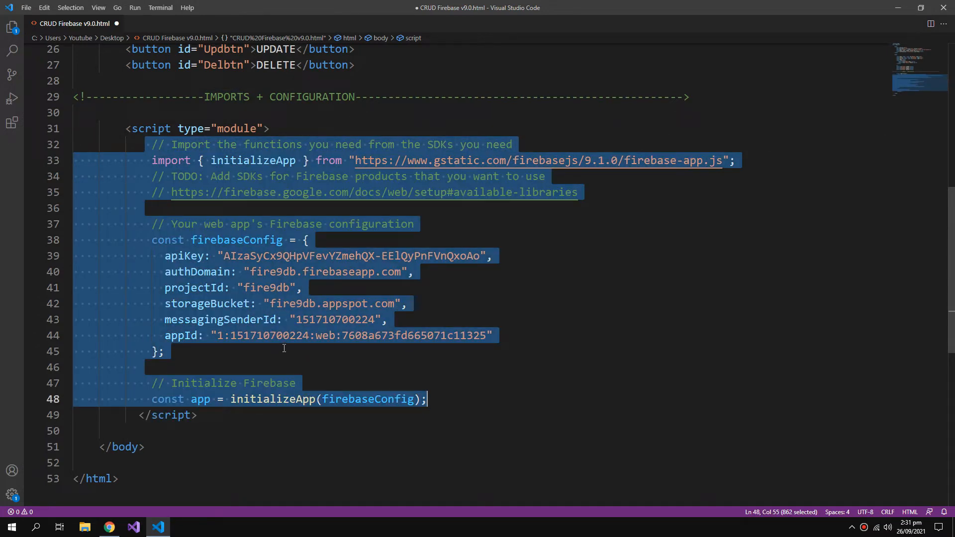
pyautogui.click(192, 160)
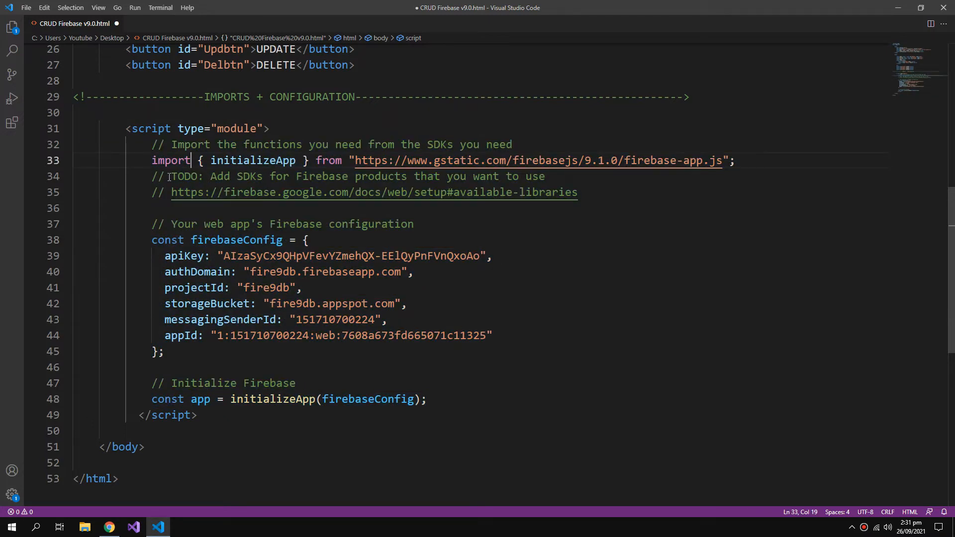
# Step: Import getDatabase, ref, set, child, update and remove from the gstatic firebase-database.js URL
pyautogui.write('im')
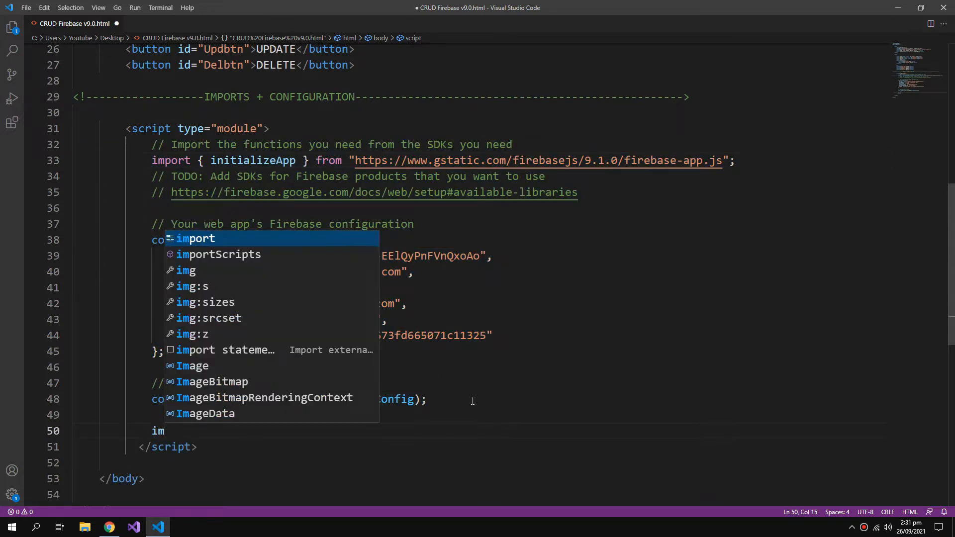
pyautogui.write('port')
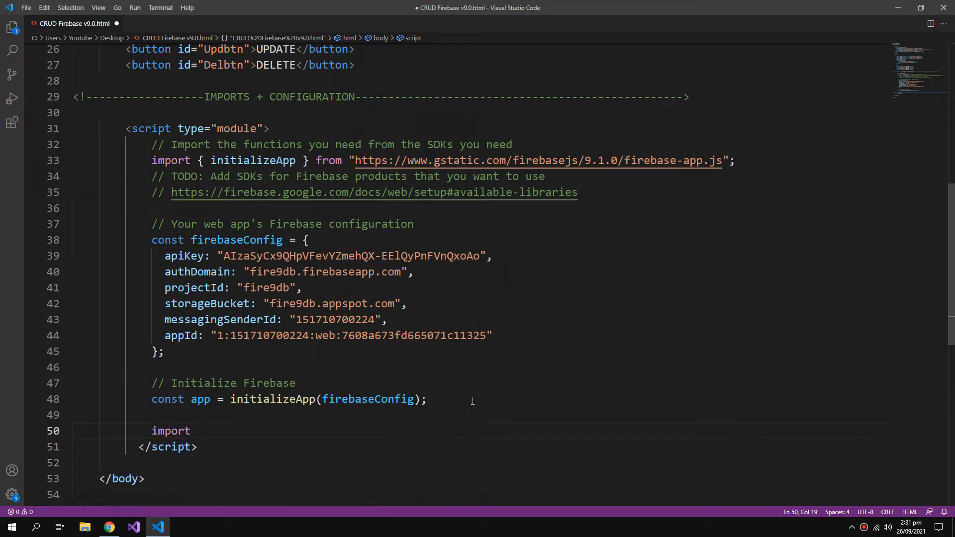
pyautogui.write('{}')
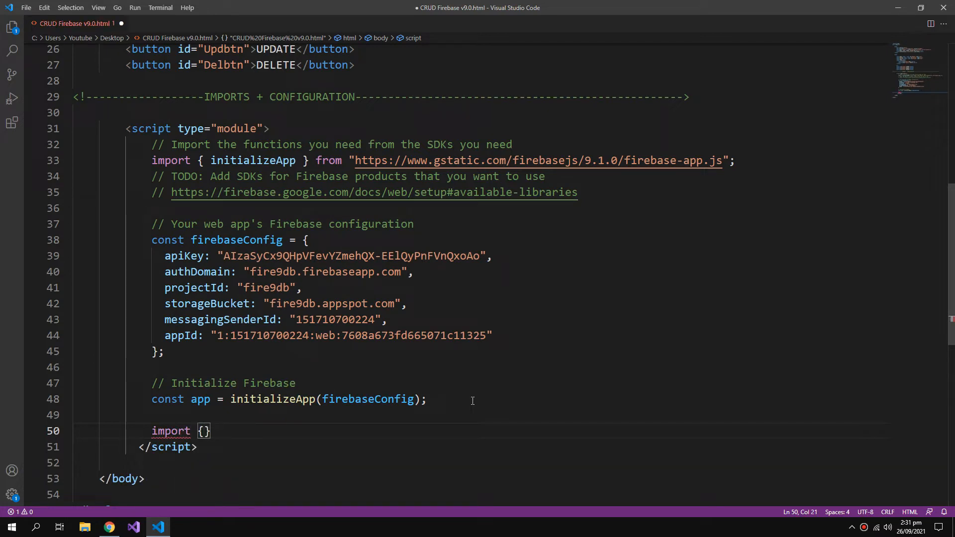
pyautogui.write('getD')
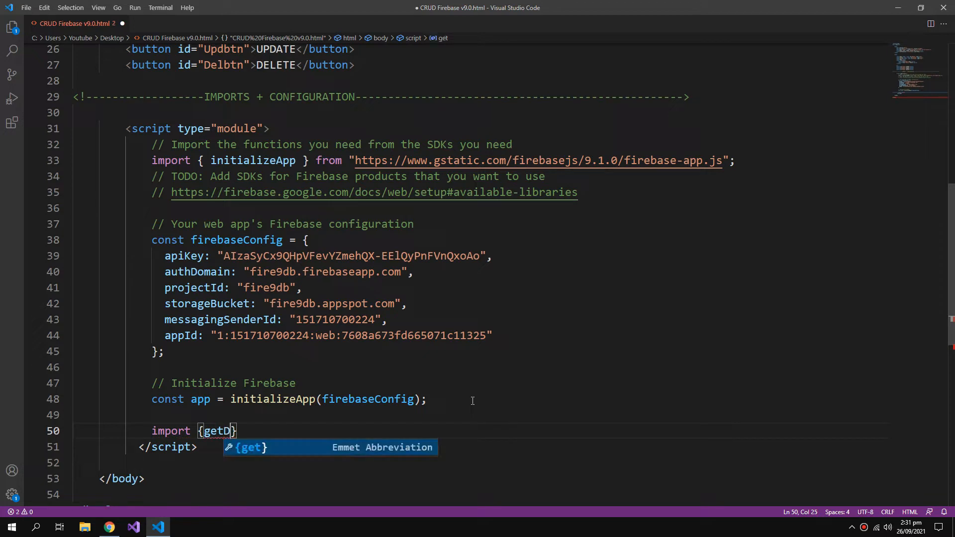
pyautogui.write('atabase, ref, set, child, update, remove')
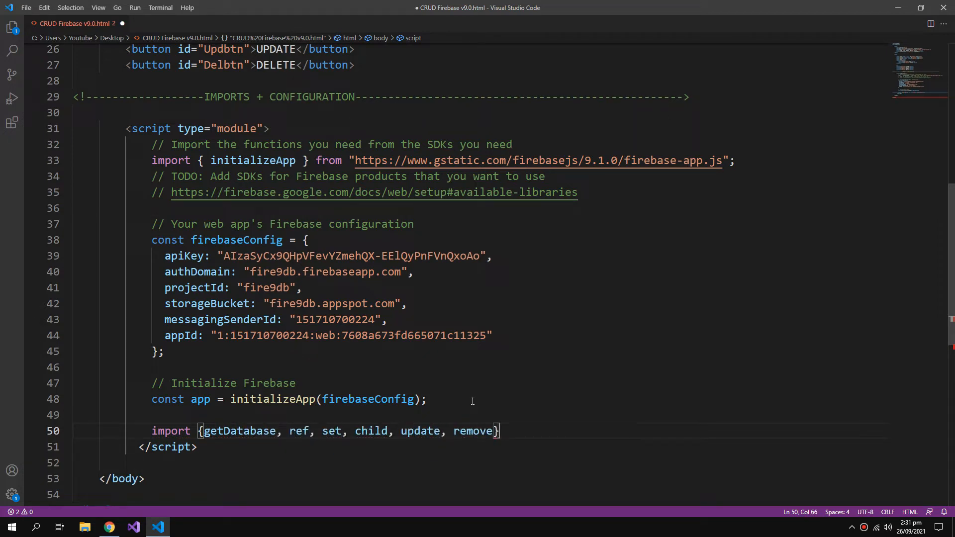
pyautogui.press('Enter')
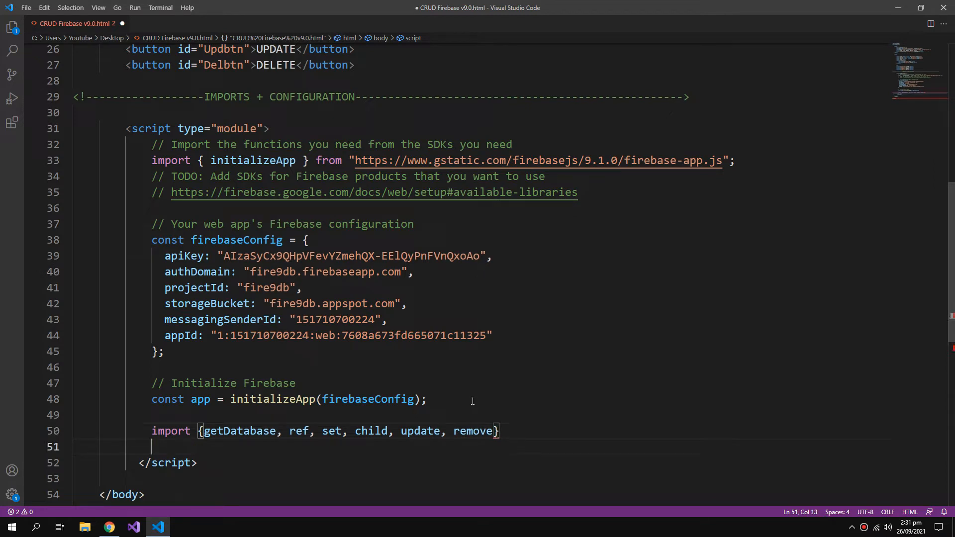
pyautogui.write('from "https://www.gstatic.com/firebasejs/9.1.0/firebase-dat.js')
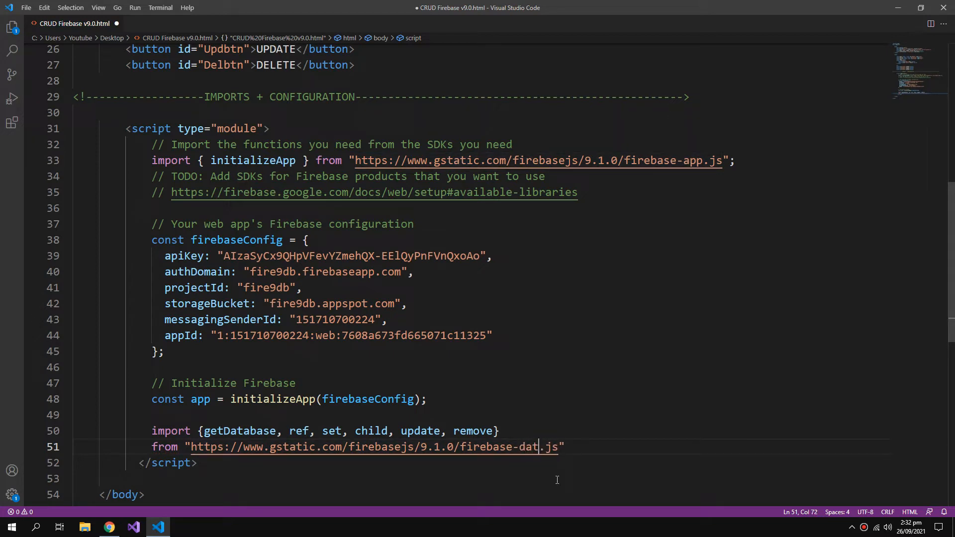
pyautogui.write('abase')
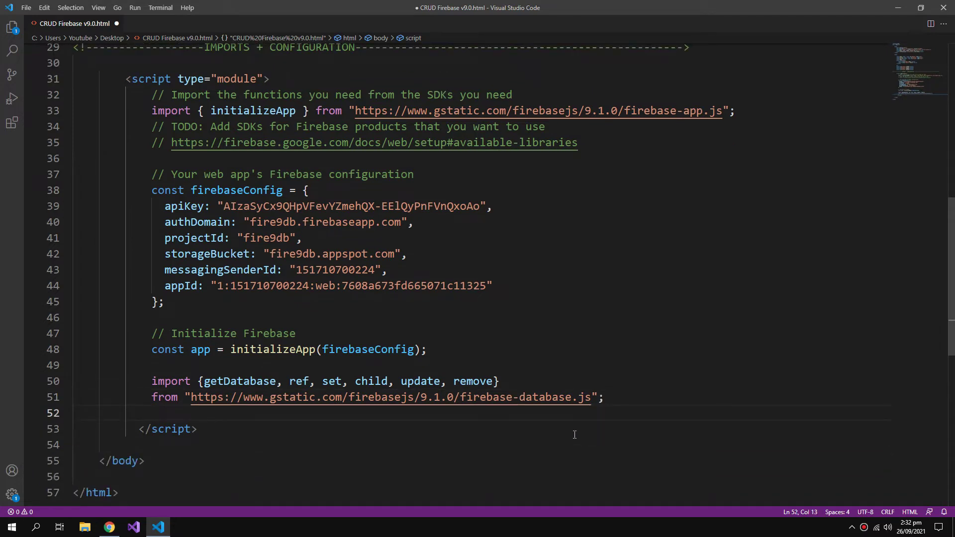
pyautogui.moveTo(645, 418)
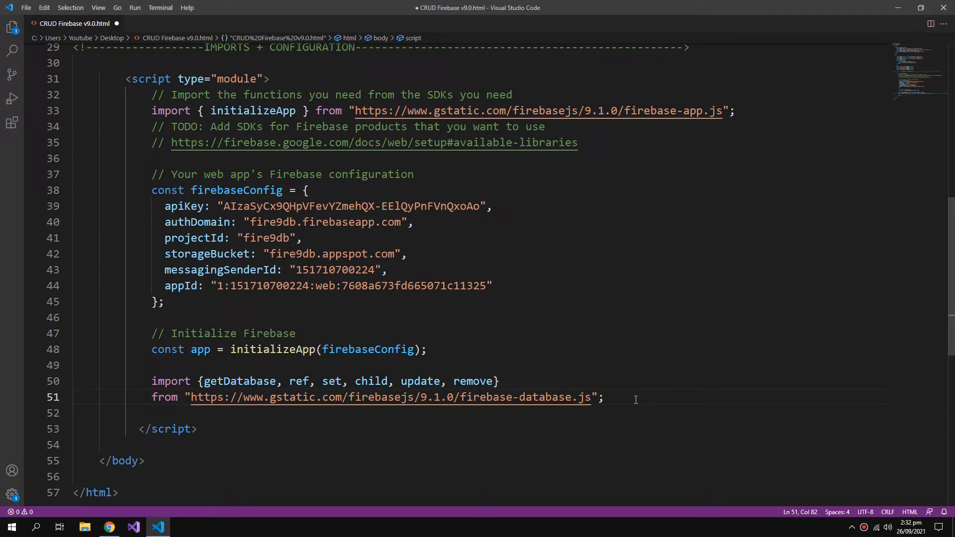
# Step: Define const db = getDatabase()
pyautogui.write('c')
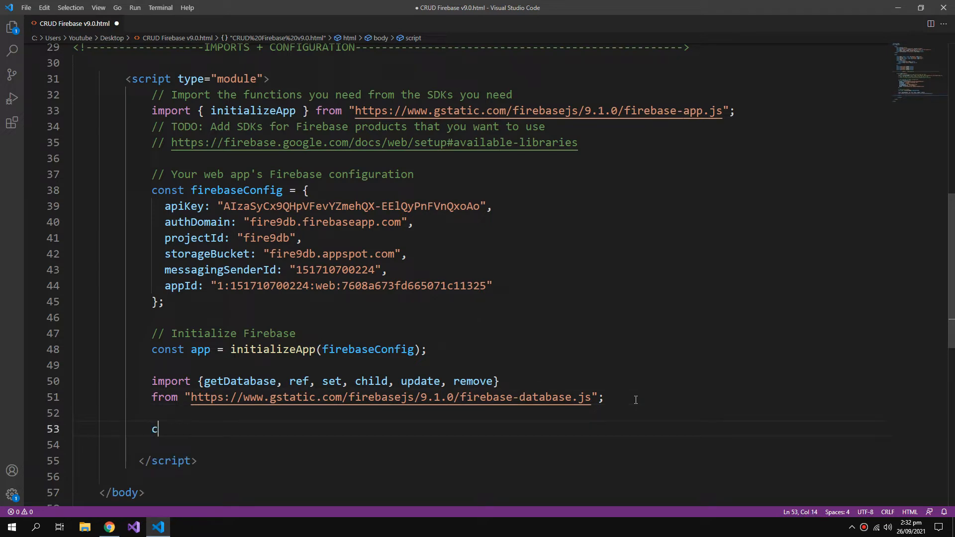
pyautogui.write('onst db -')
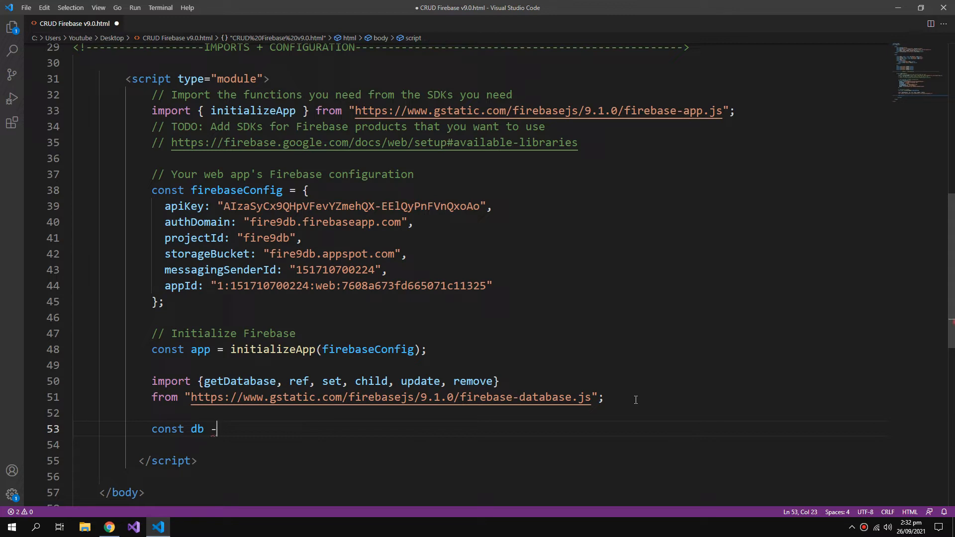
pyautogui.write('= getDatabase();')
pyautogui.write('//----------------References-----------------------------------------------------------//')
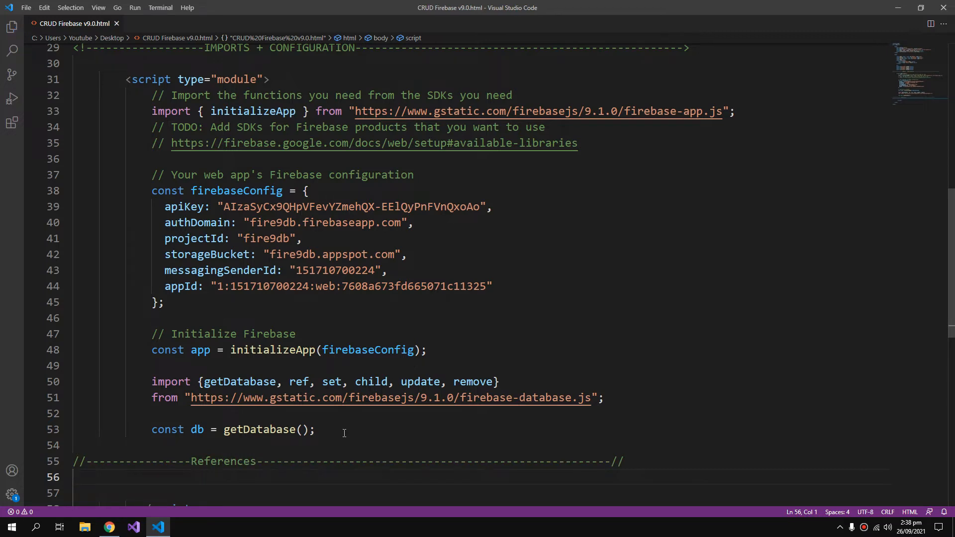
# Step: Declare namebox, rollbox, secbox and genbox variables via document.getElementById
pyautogui.write('v')
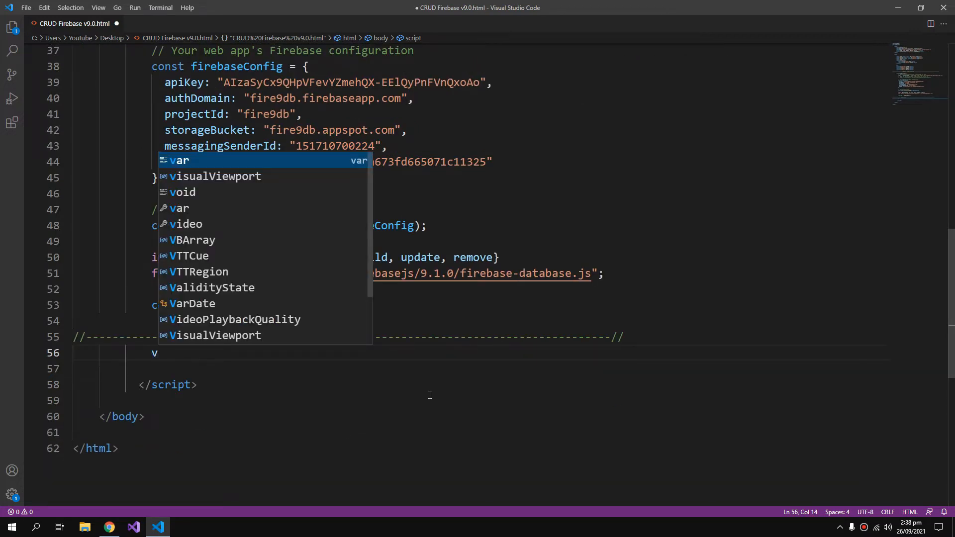
pyautogui.write('ar namebox = document.getElementById("')
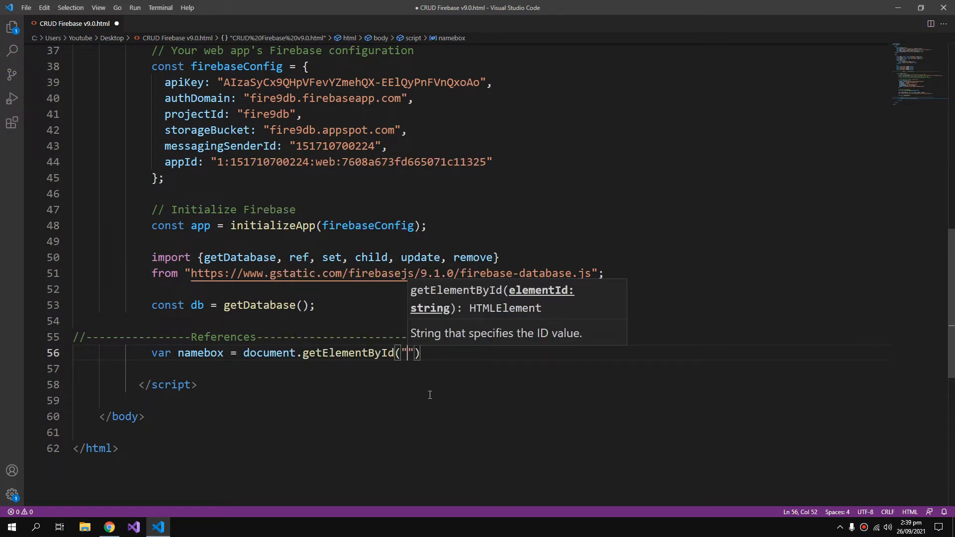
pyautogui.write('NameBox')
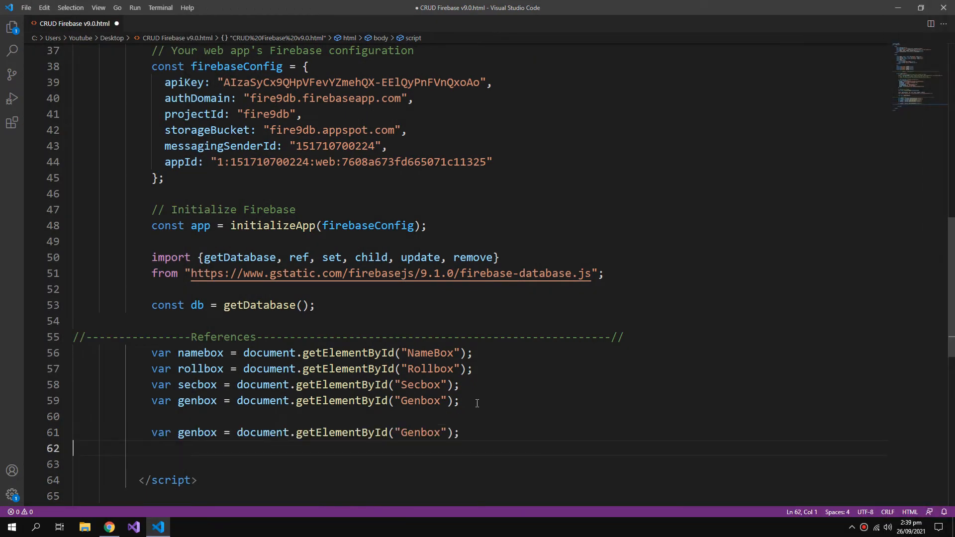
# Step: Add insBtn, selBtn, updBtn and delBtn references by duplicating and renaming lines
pyautogui.doubleClick(197, 432)
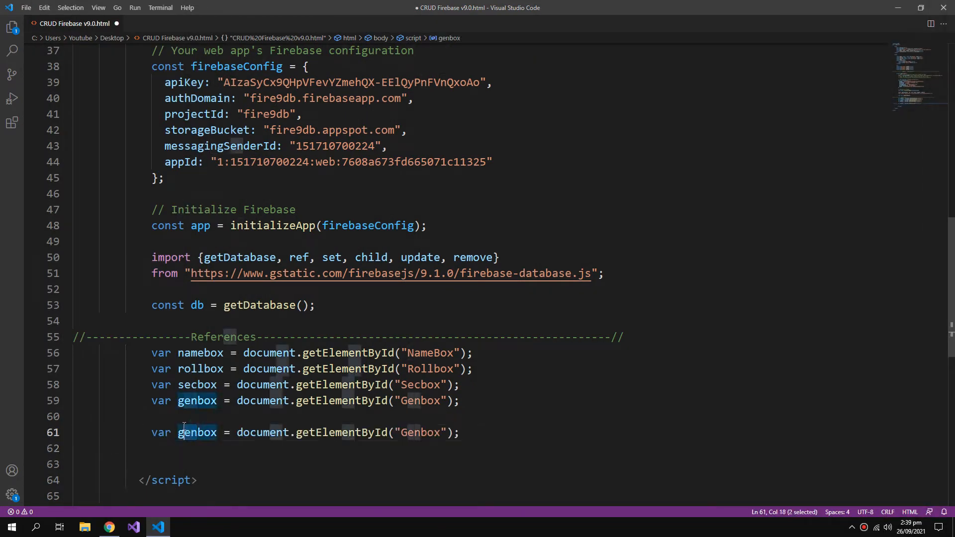
pyautogui.doubleClick(196, 432)
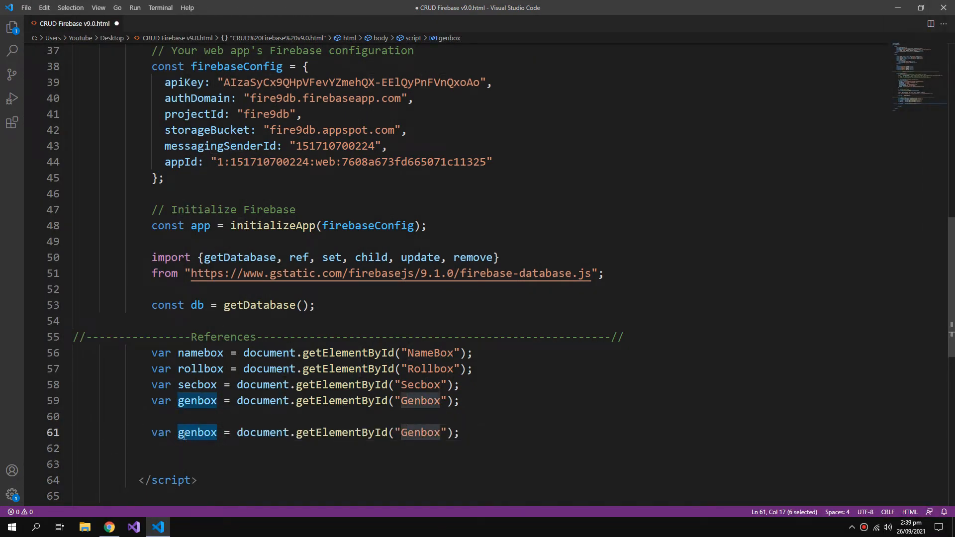
pyautogui.write('insBtn')
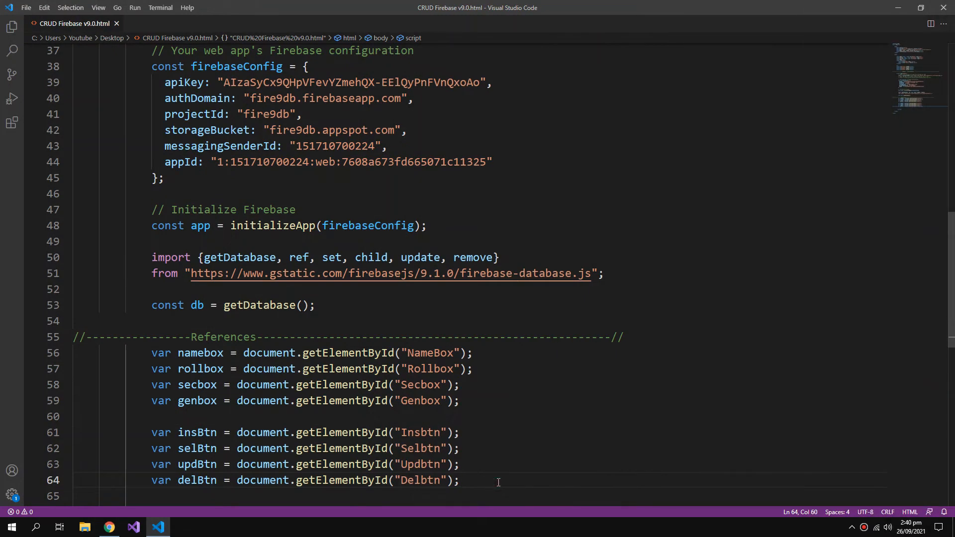
pyautogui.scroll(-3)
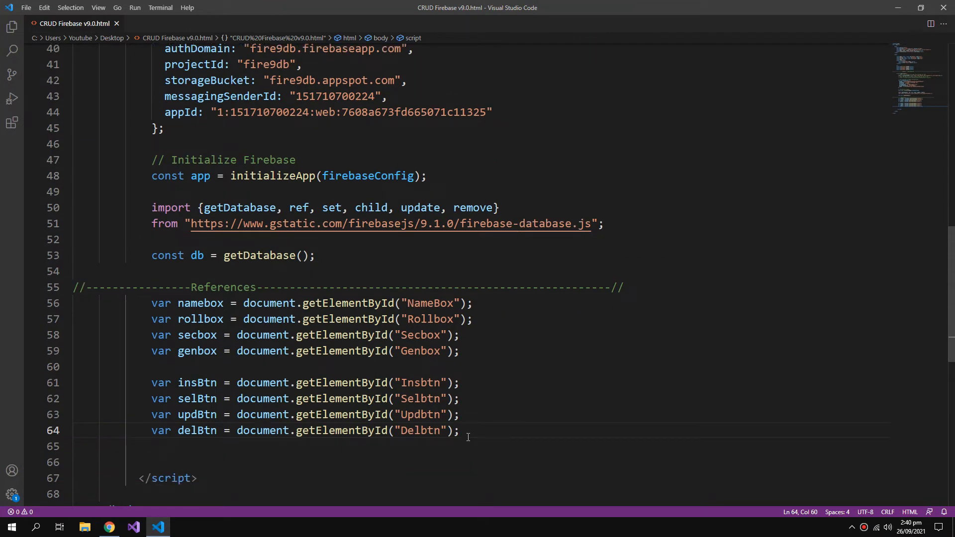
pyautogui.scroll(-3)
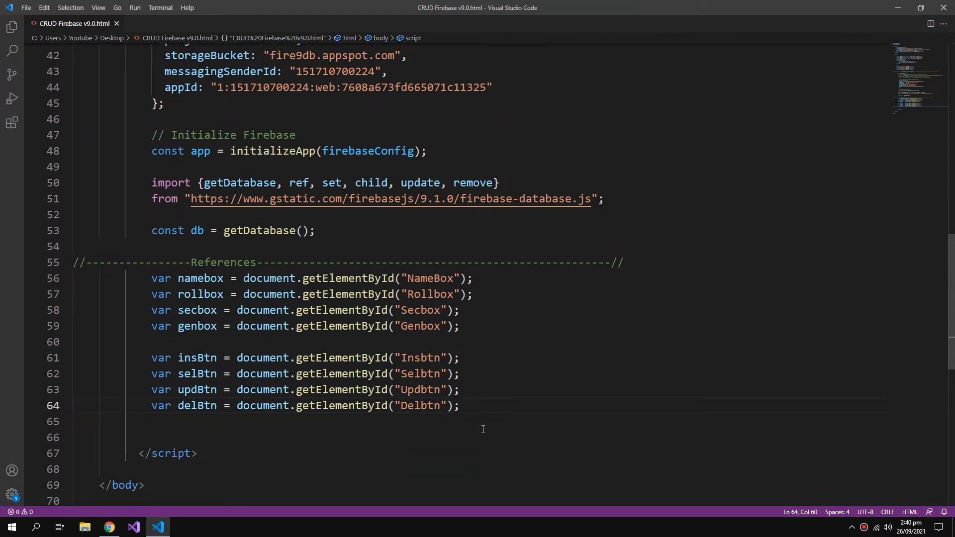
pyautogui.press('enter')
pyautogui.write('//----------------INSERT DATA FUNCTION---------------------------------------------------//')
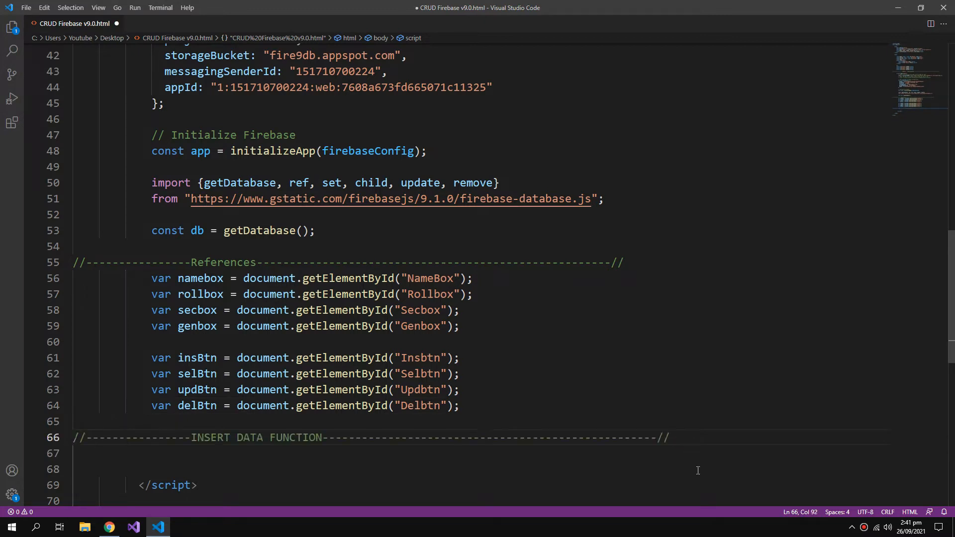
# Step: Write function InsertData() with a set(ref(db, ...)) call
pyautogui.write('function InsertData(){')
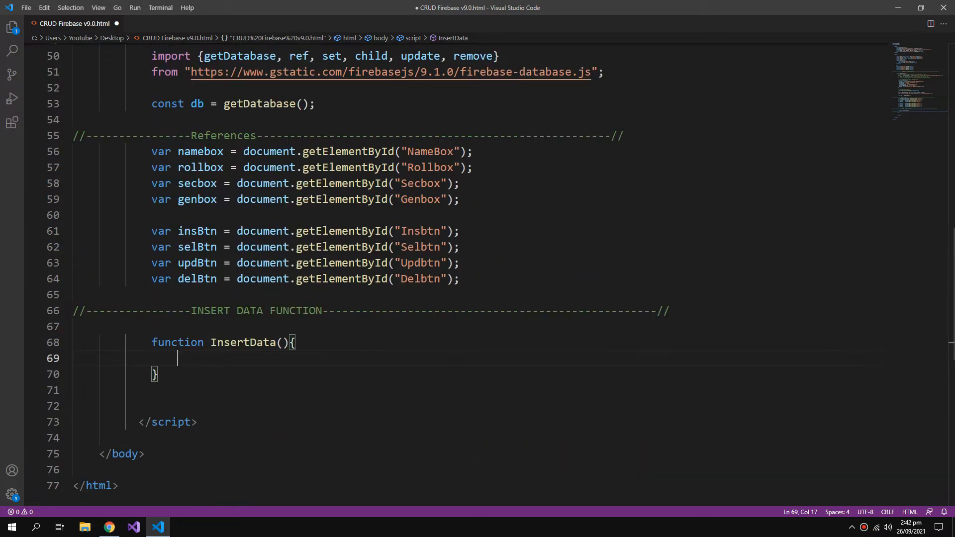
pyautogui.write('set')
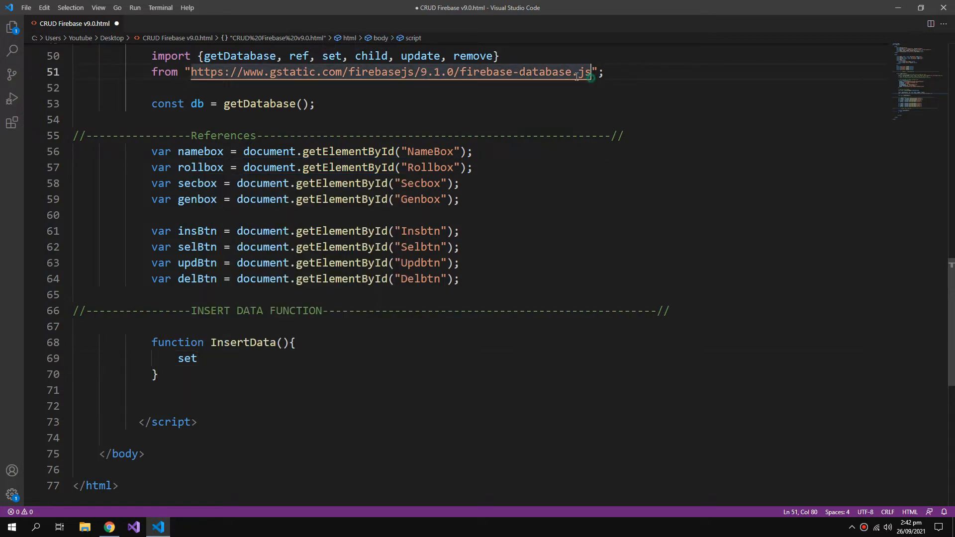
pyautogui.click(196, 358)
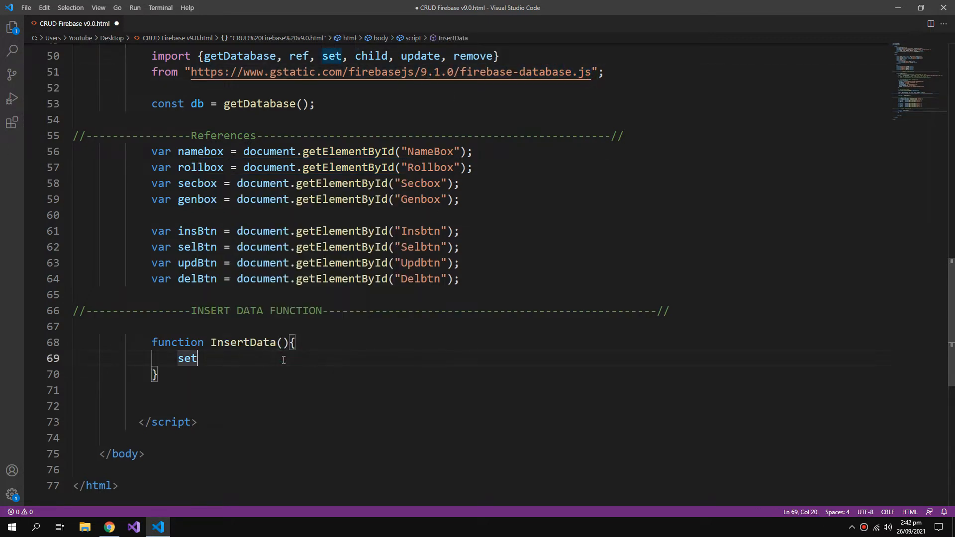
pyautogui.write('()')
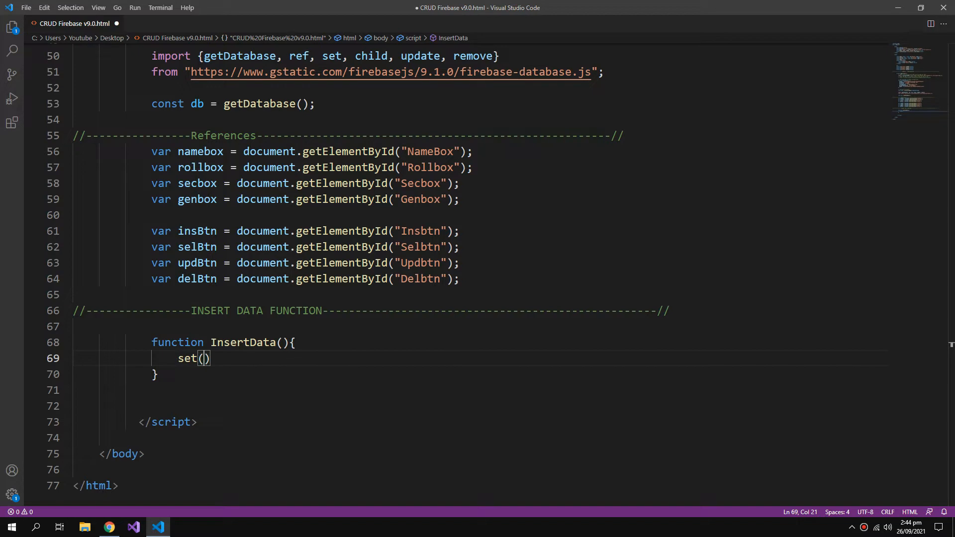
pyautogui.write('ref')
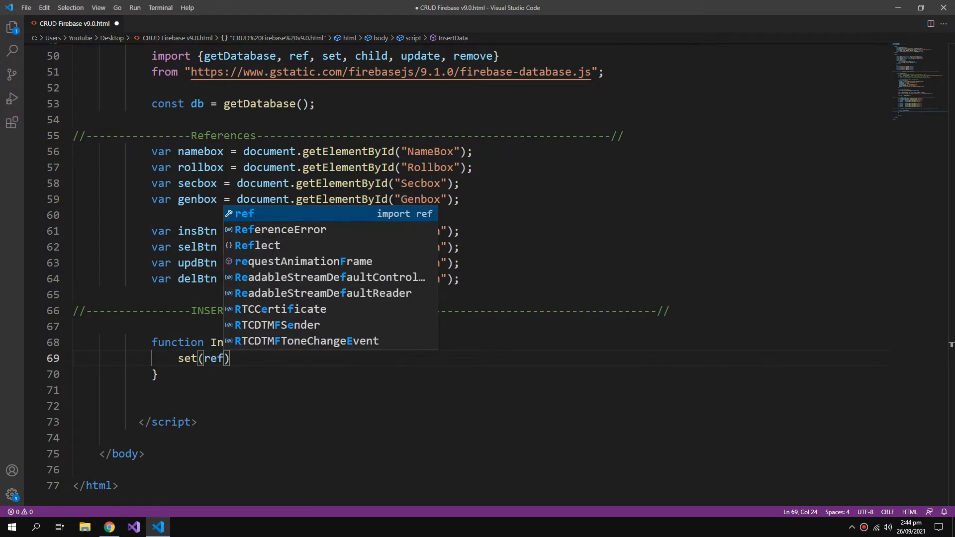
pyautogui.write('(')
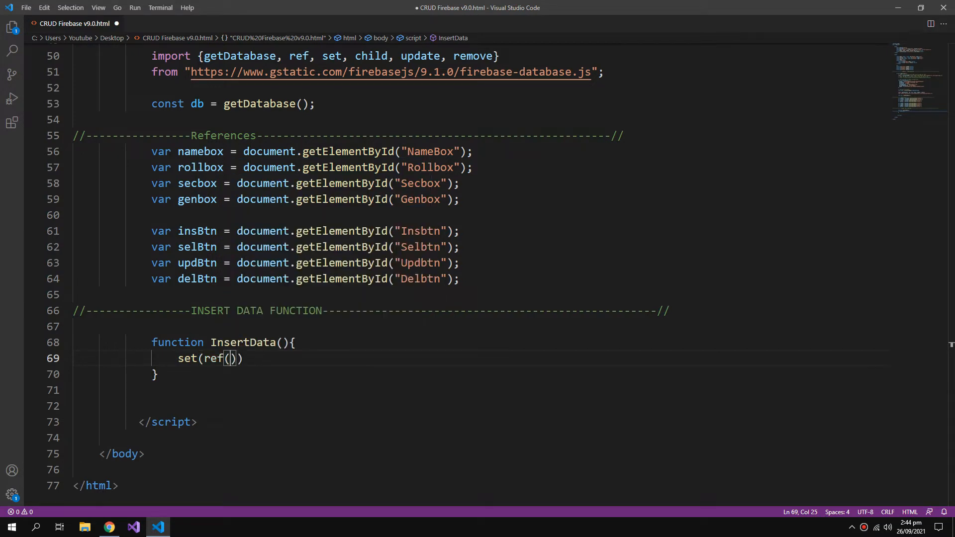
pyautogui.write('db,')
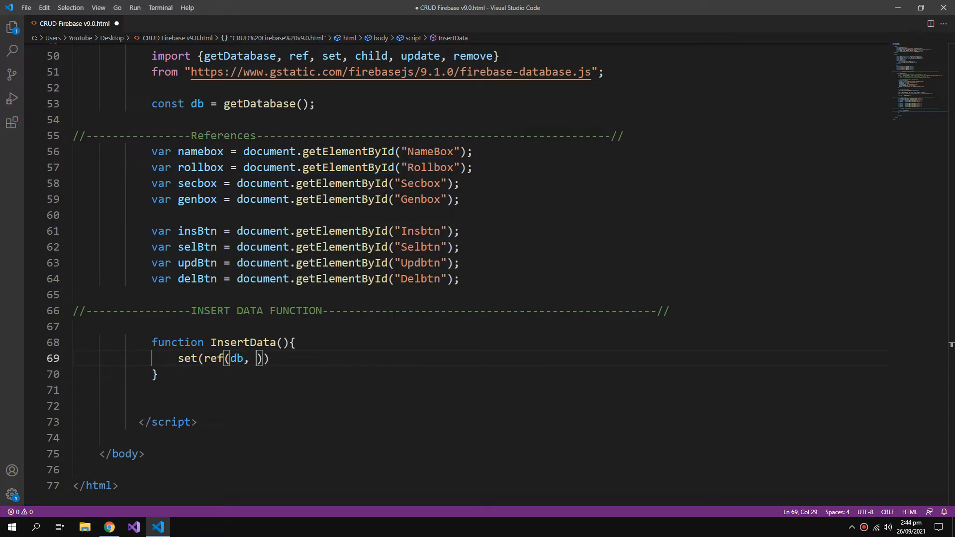
pyautogui.write(';')
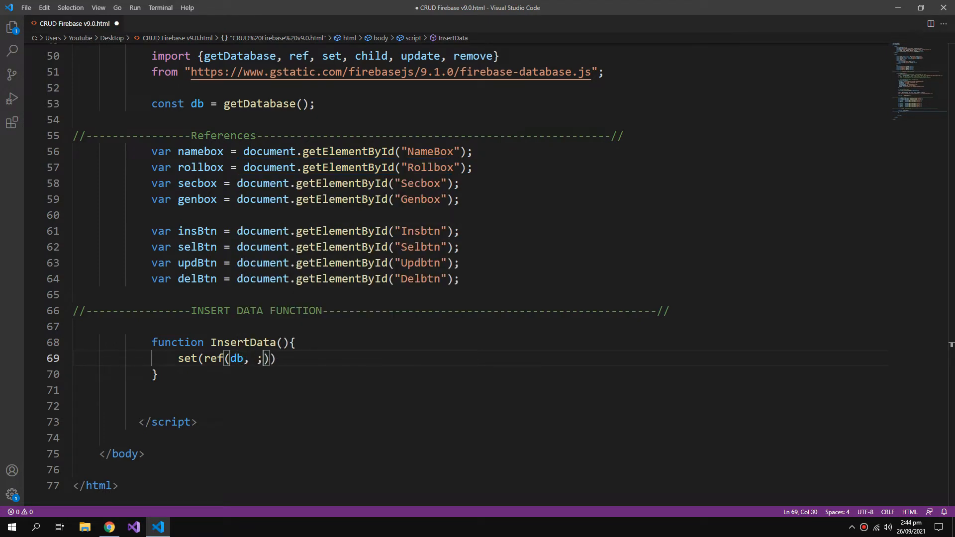
pyautogui.press('Backspace')
pyautogui.write('"T')
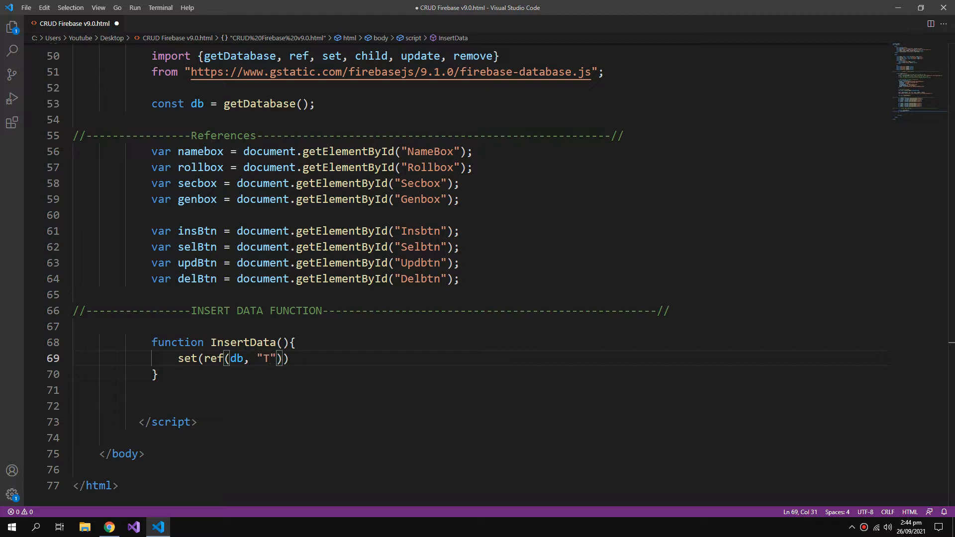
# Step: Set the database path to "TheStudents/" + rollbox.value
pyautogui.write('he')
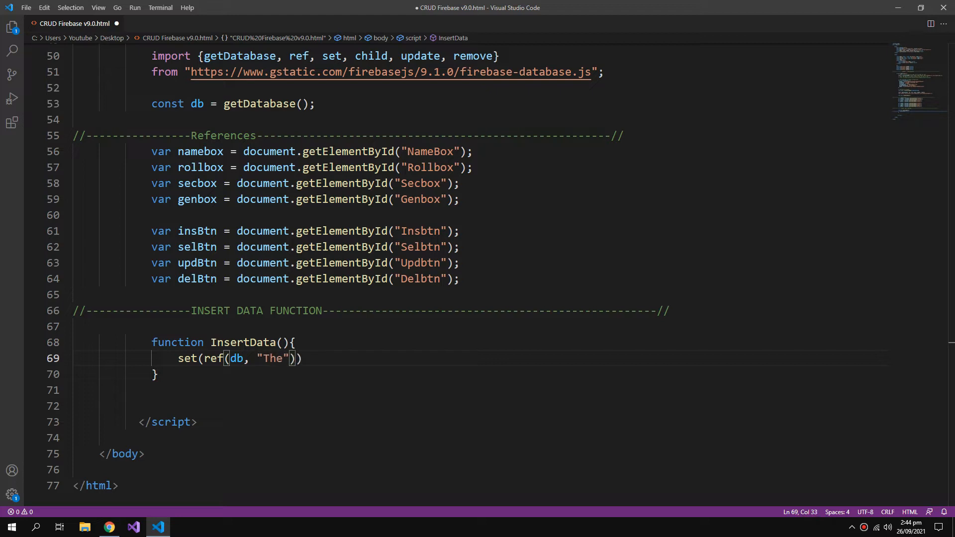
pyautogui.write('Stud')
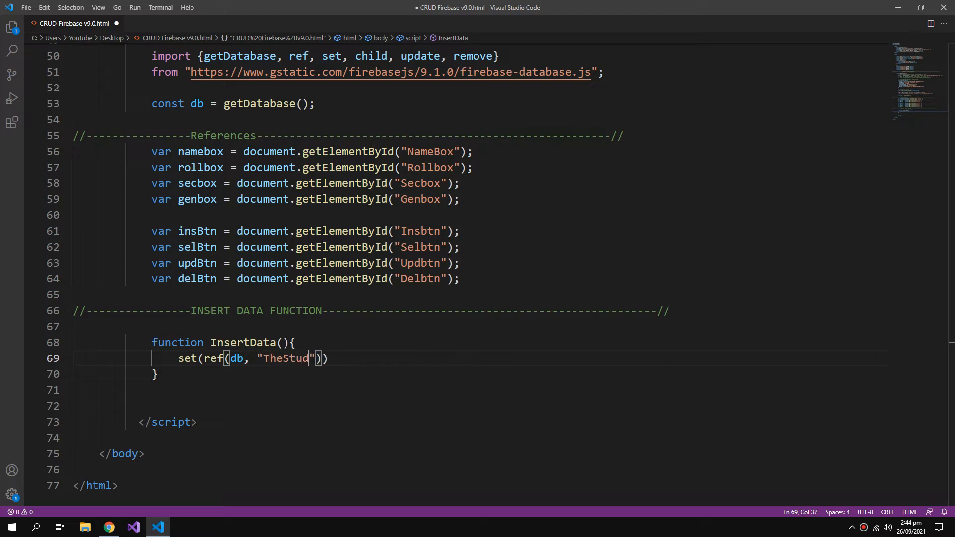
pyautogui.write('ents')
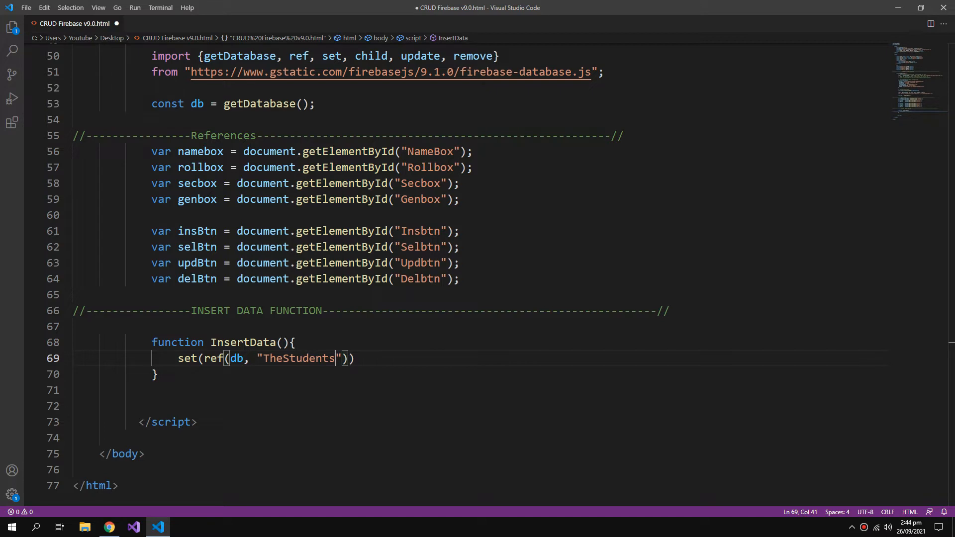
pyautogui.write('/"+rollbox.v')
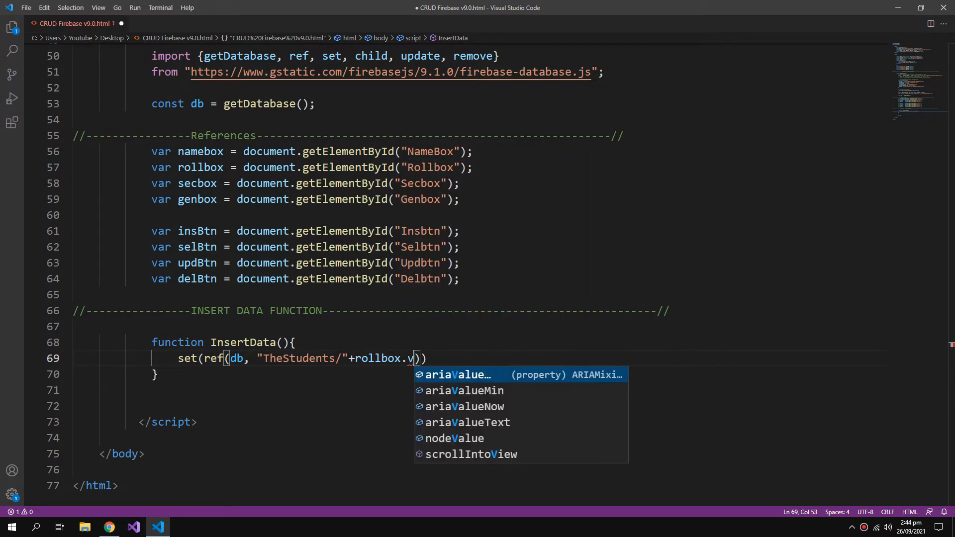
pyautogui.write('al')
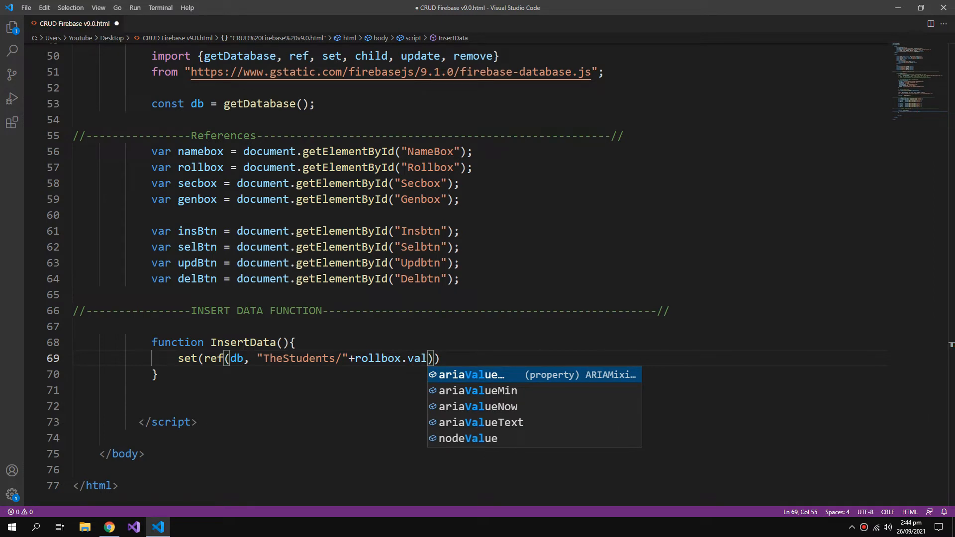
pyautogui.write('ue')
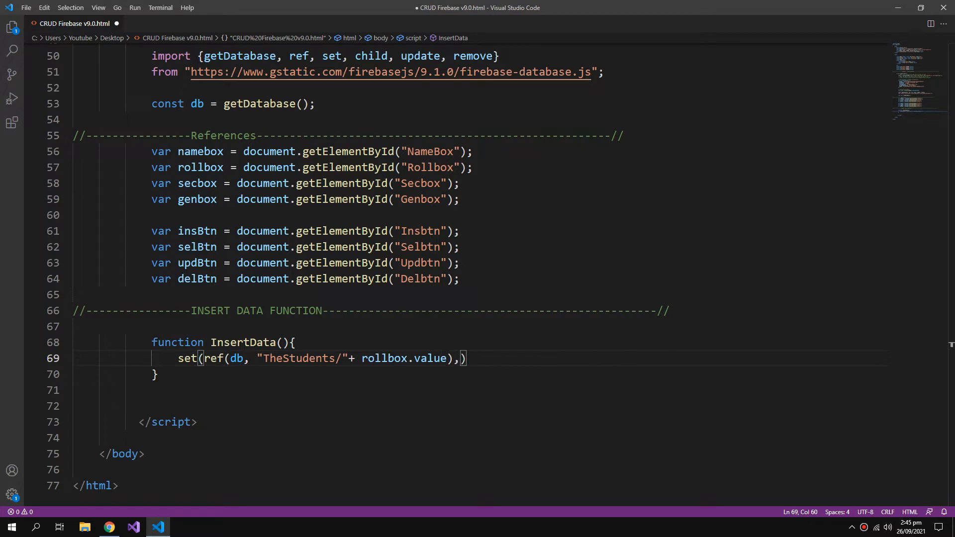
# Step: Add the NameOfStd, RollNo, Section and Gender fields from the input boxes' values
pyautogui.write('{')
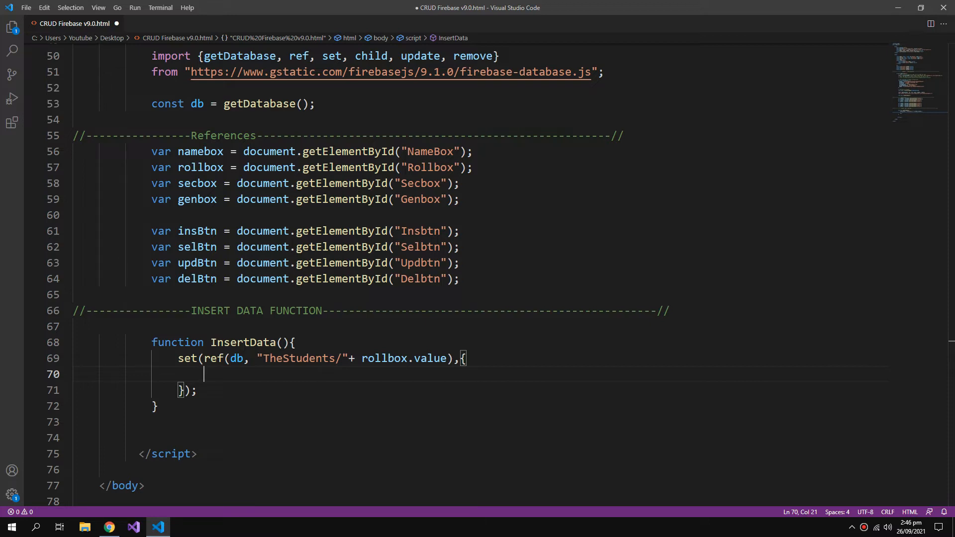
pyautogui.write('NameOf')
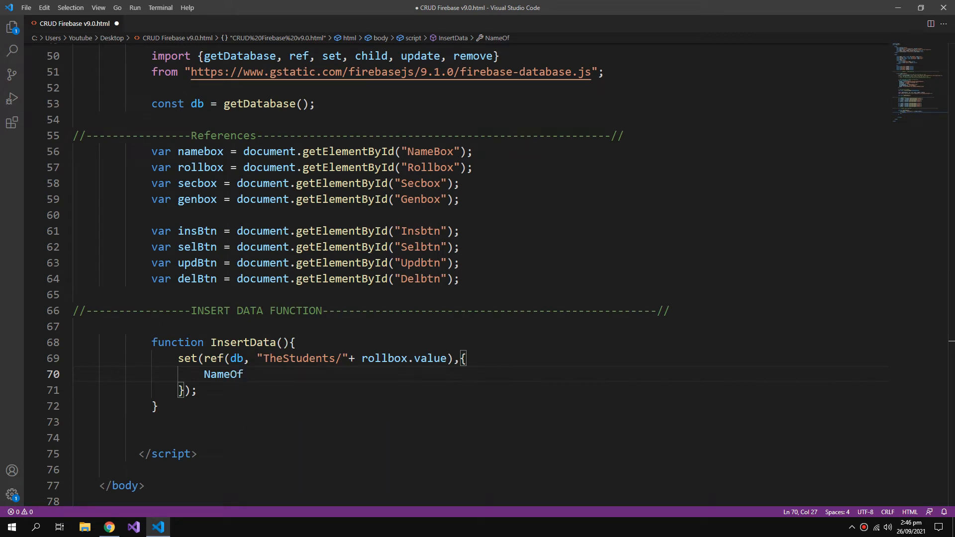
pyautogui.write('Sd')
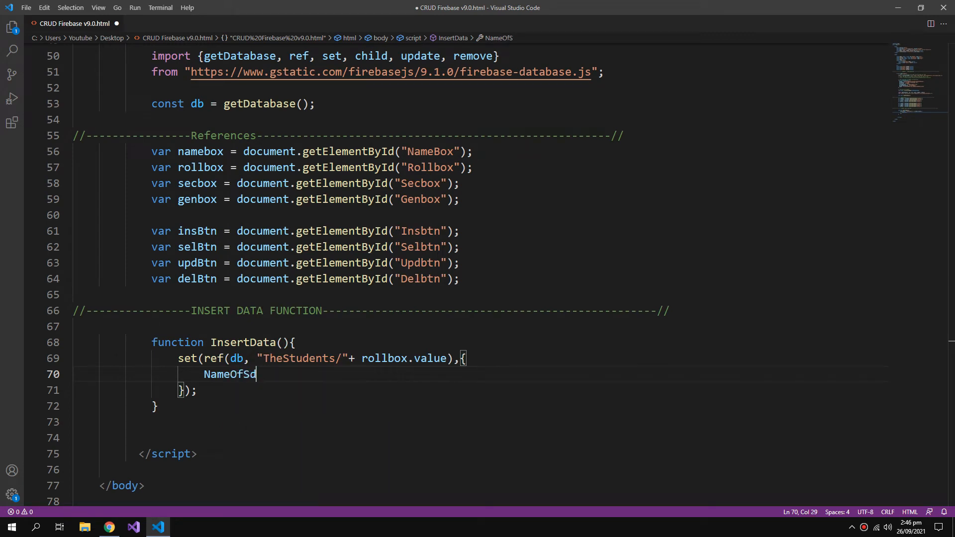
pyautogui.write('t')
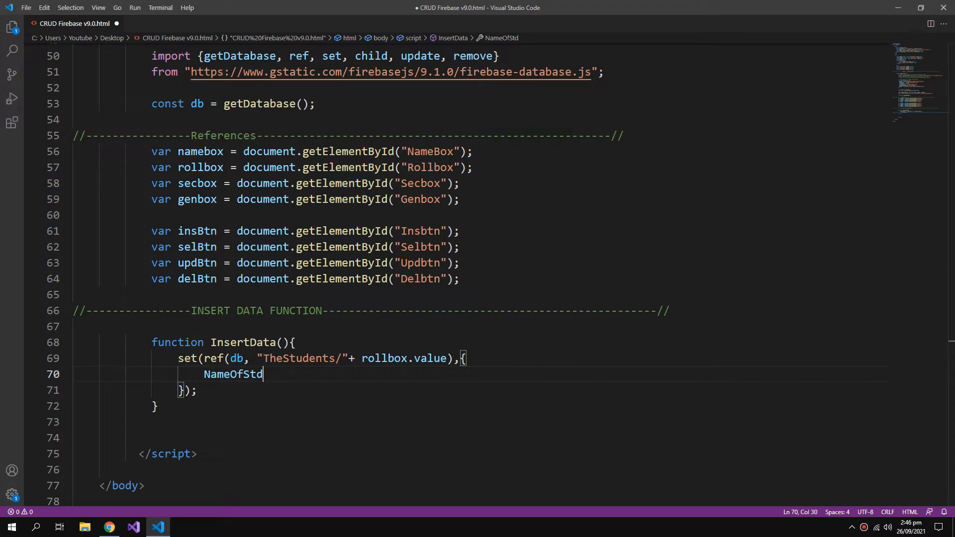
pyautogui.write(':')
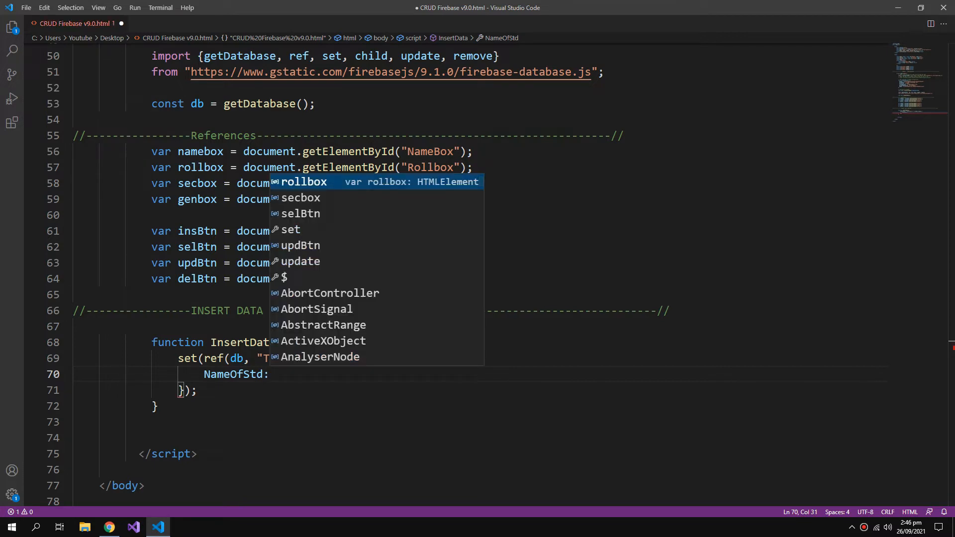
pyautogui.write('na')
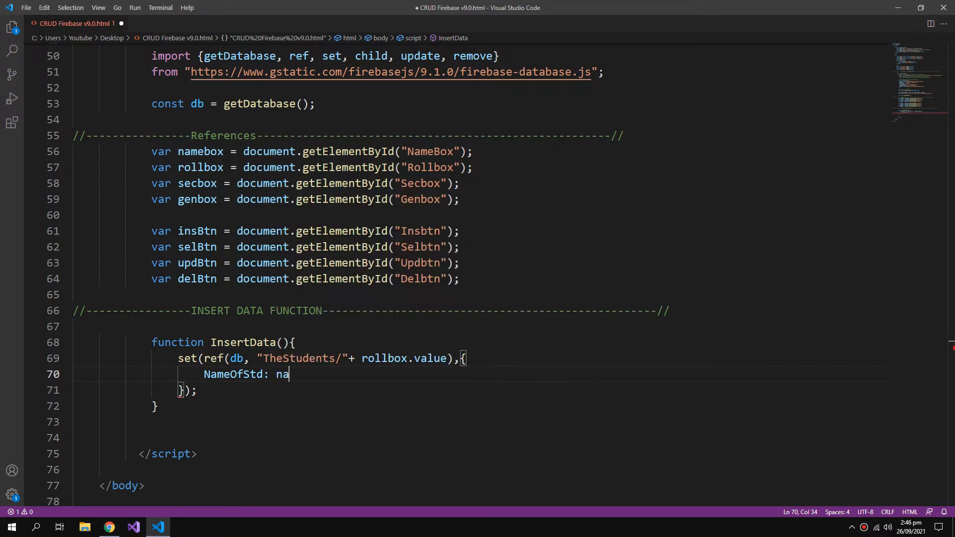
pyautogui.write('mebox.')
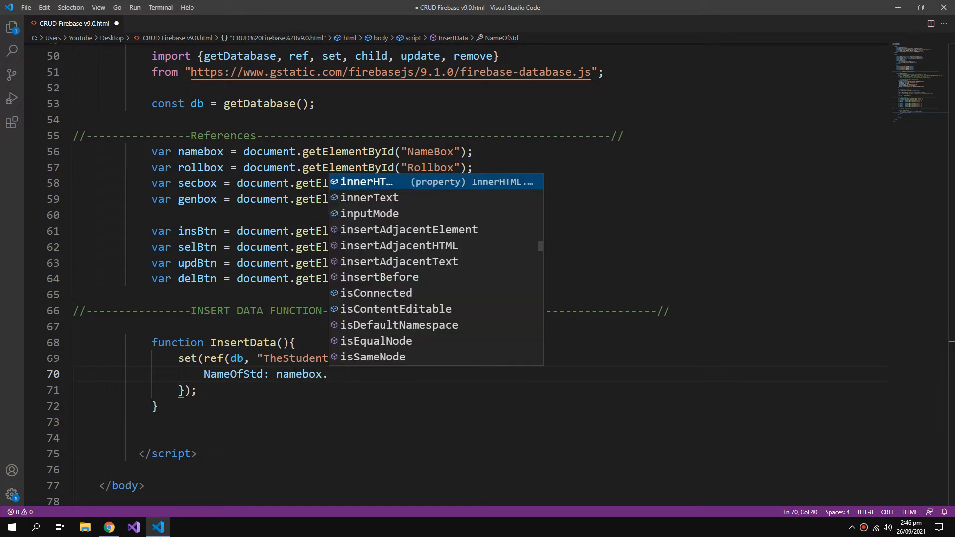
pyautogui.write('value')
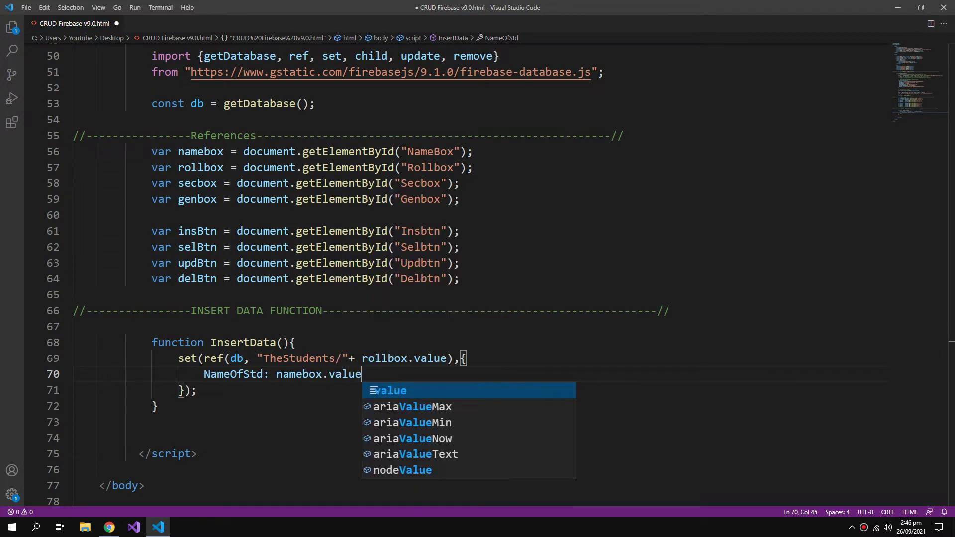
pyautogui.write('R')
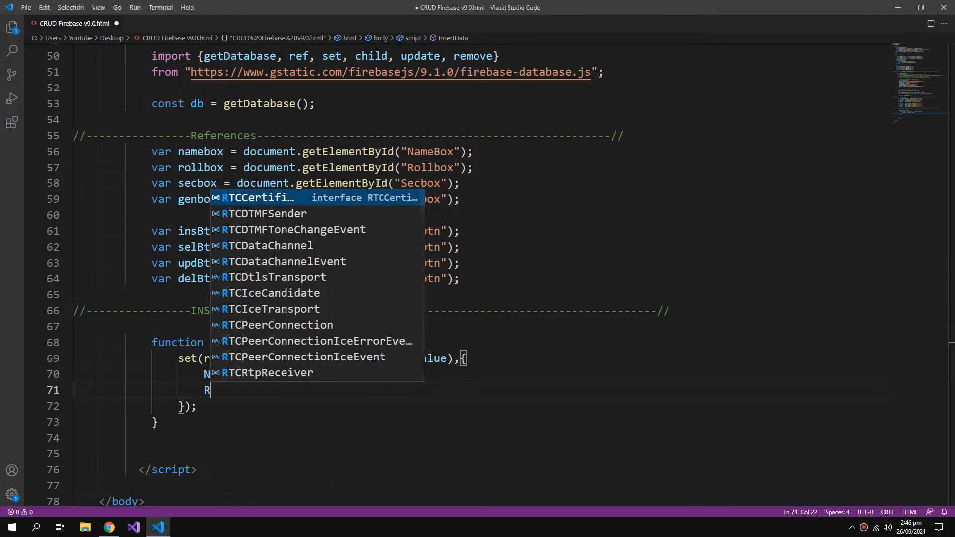
pyautogui.write('RollNo:')
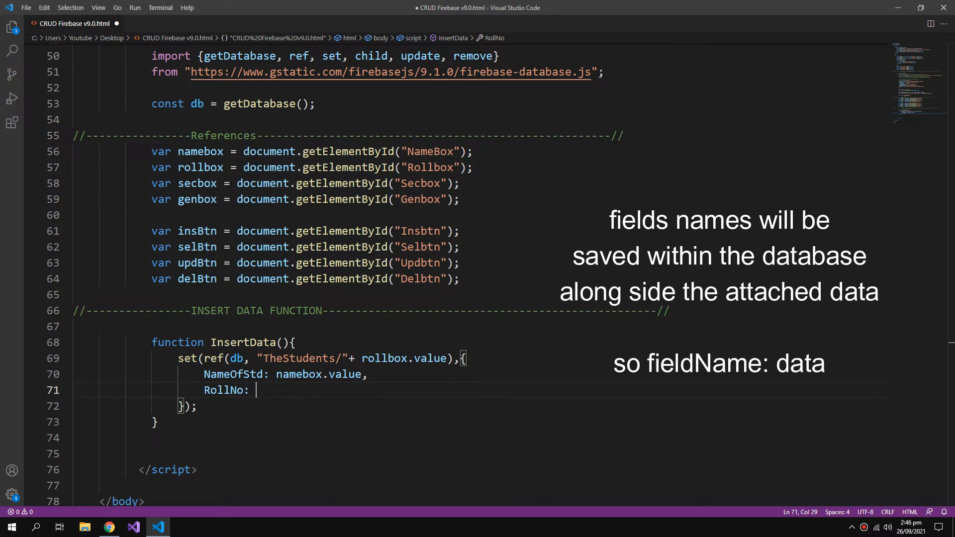
pyautogui.write('rollbox.value,')
pyautogui.write('Section: secbox.value,')
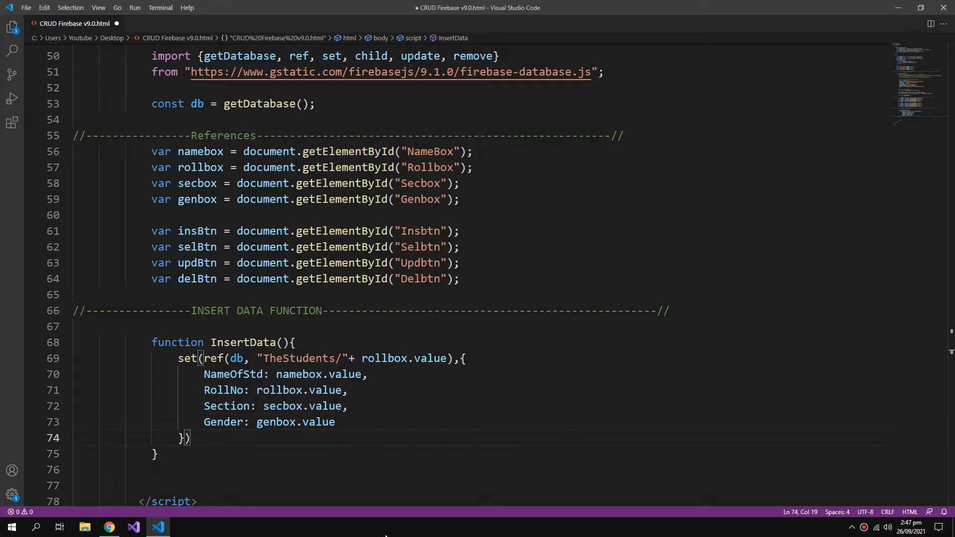
# Step: Add a .then callback to InsertData that alerts data stored successfully
pyautogui.write('.')
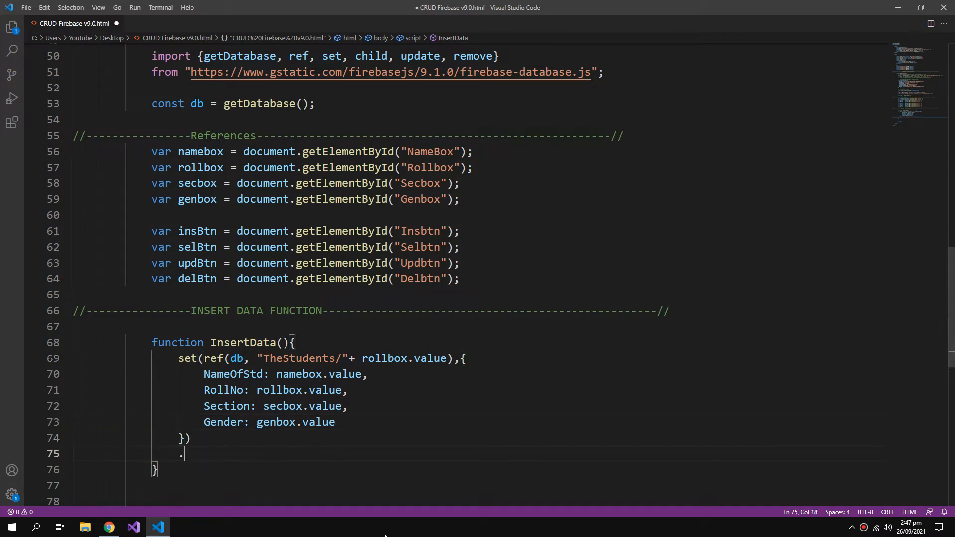
pyautogui.write('then(')
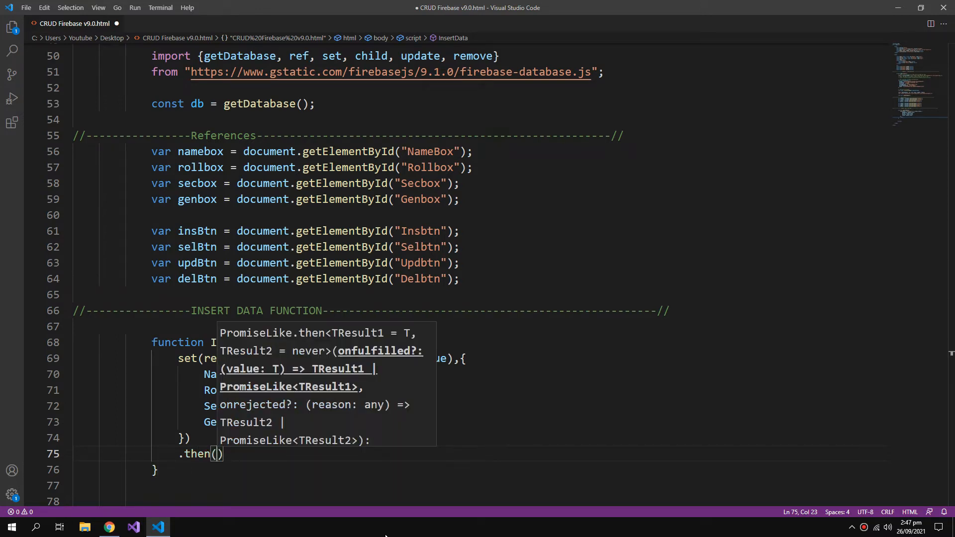
pyautogui.write('(')
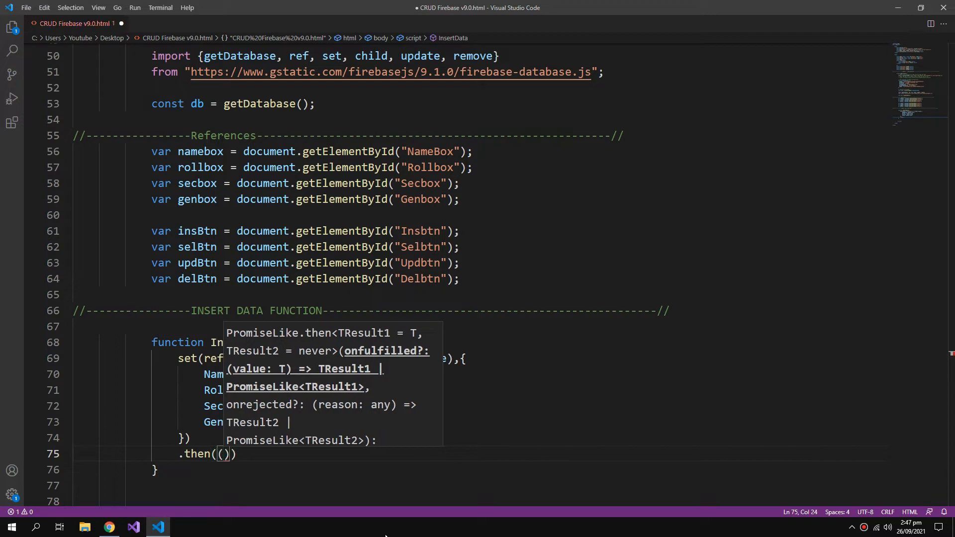
pyautogui.write('=>{')
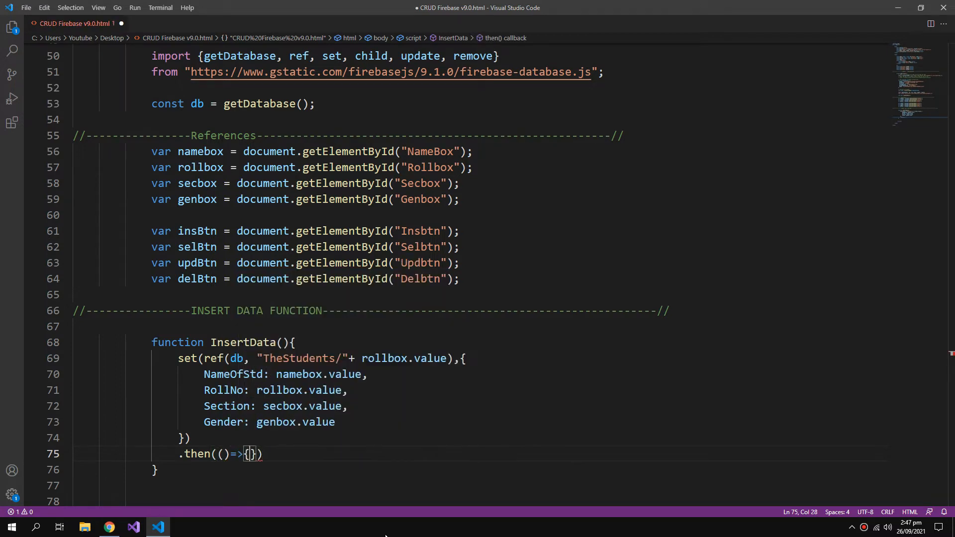
pyautogui.write('alert("d"')
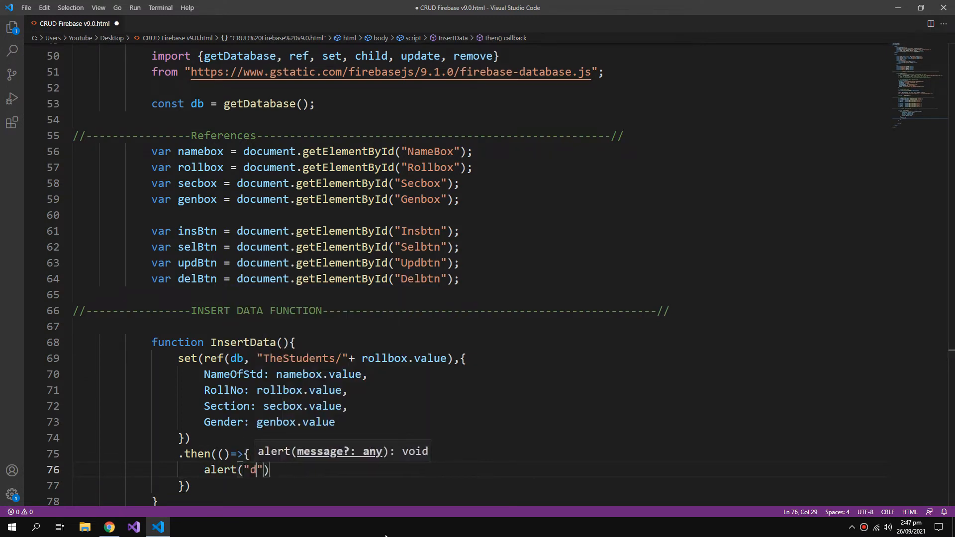
pyautogui.write('ata s')
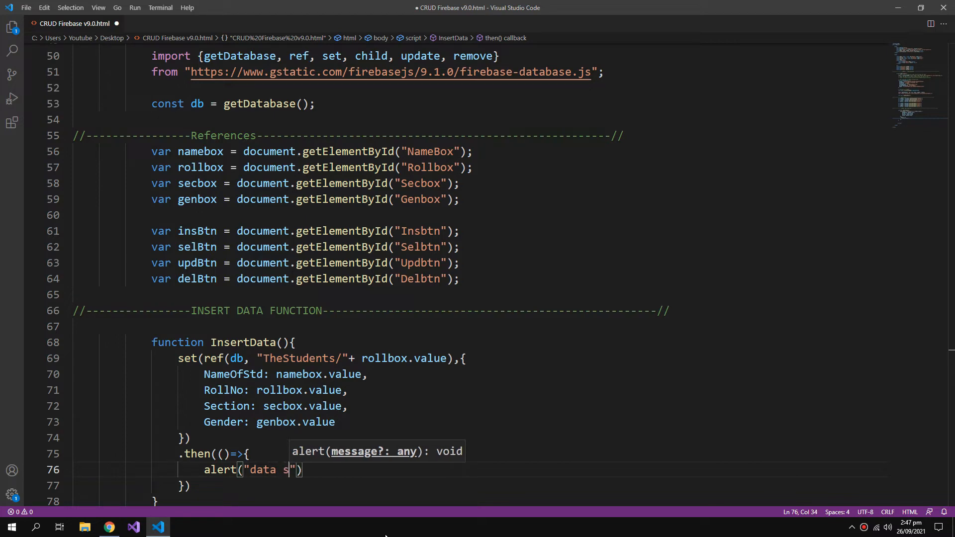
pyautogui.write('tored scu')
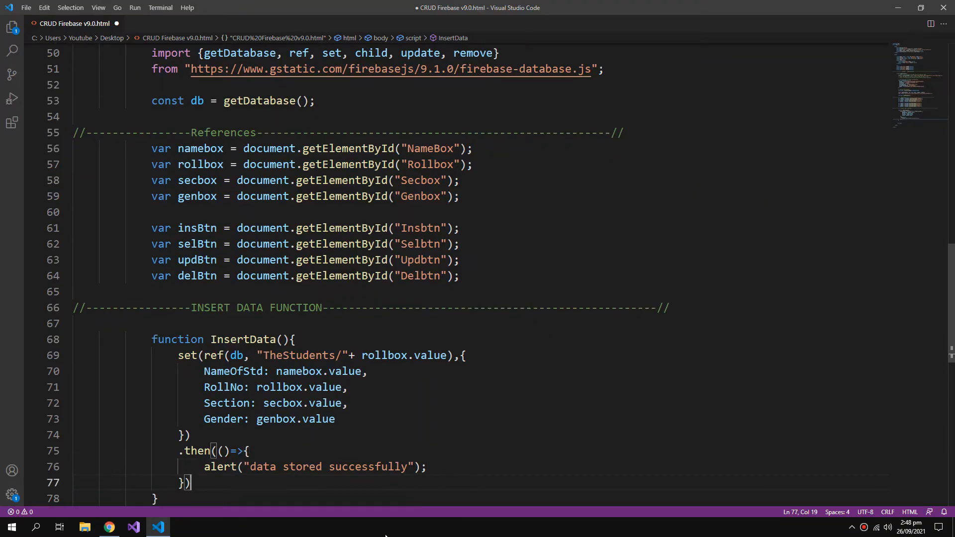
# Step: Add a .catch callback alerting "unsuccessful, error" plus the error
pyautogui.write('.catch((error')
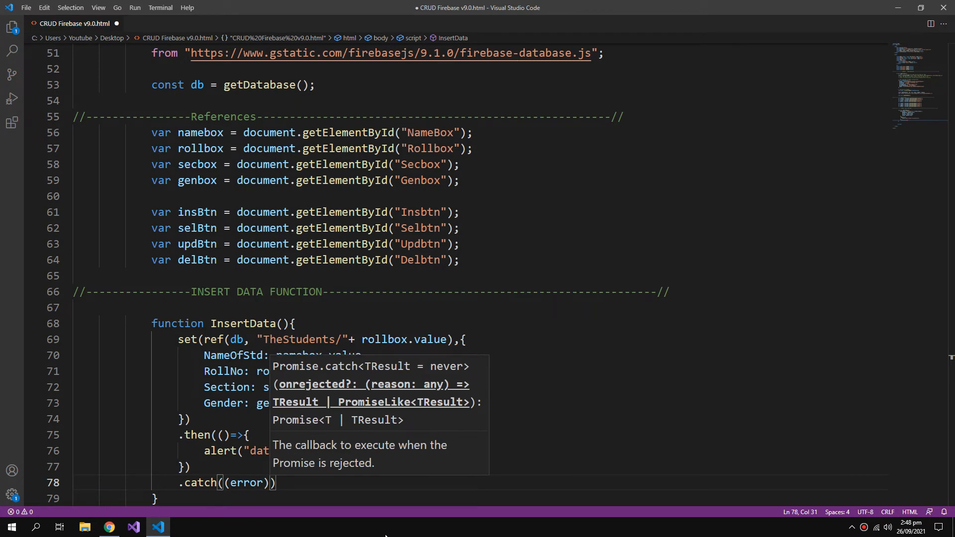
pyautogui.write('=>{')
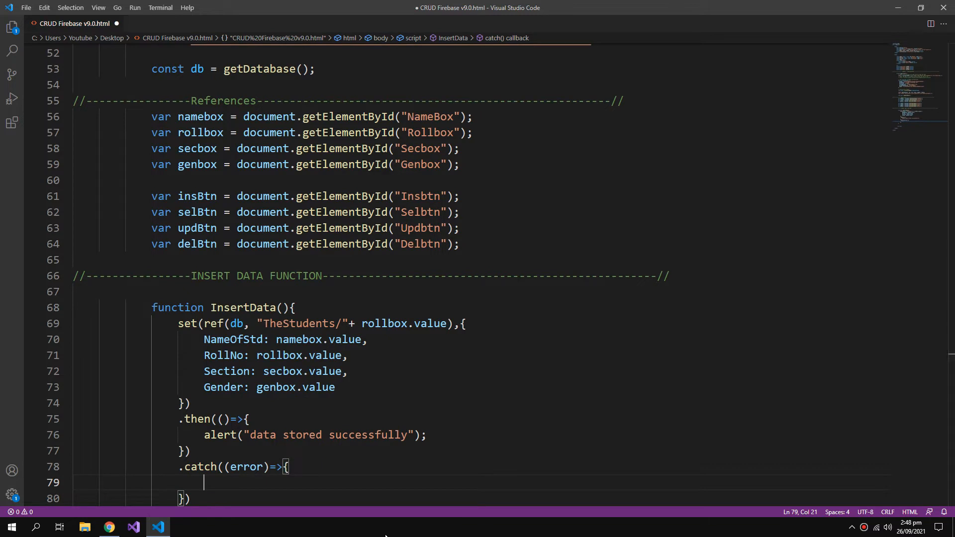
pyautogui.write('alert("unsucc")')
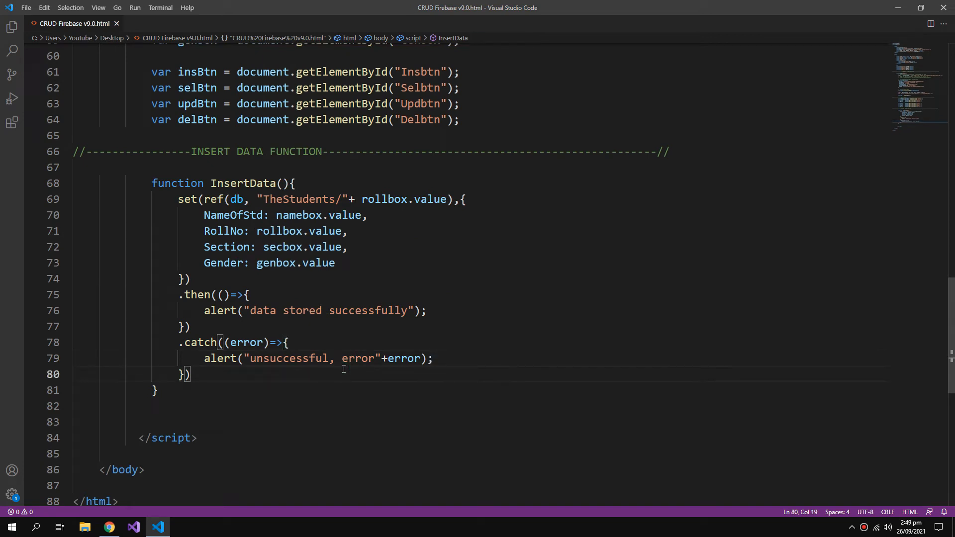
pyautogui.write(';')
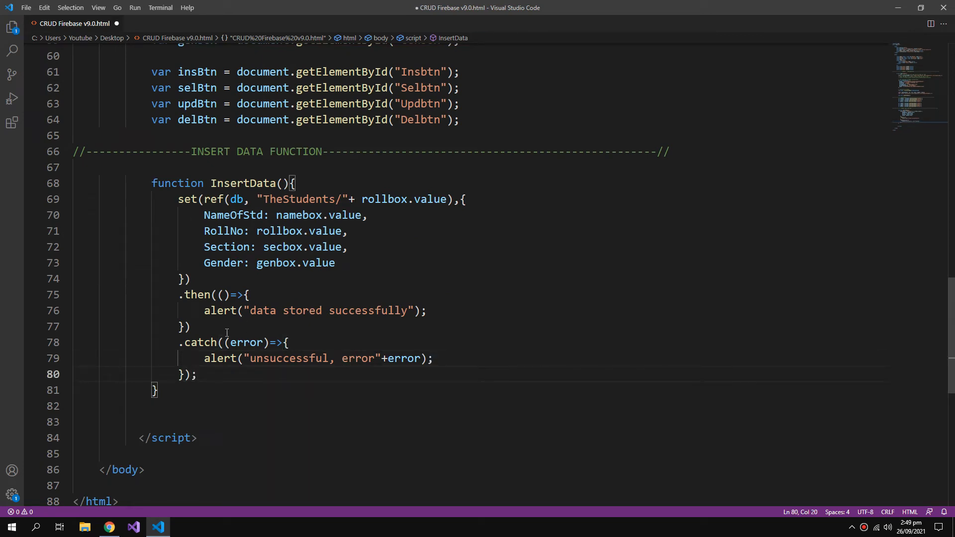
pyautogui.click(318, 418)
pyautogui.write('//----------------Assign Events To Btns------------------------------------------------------//')
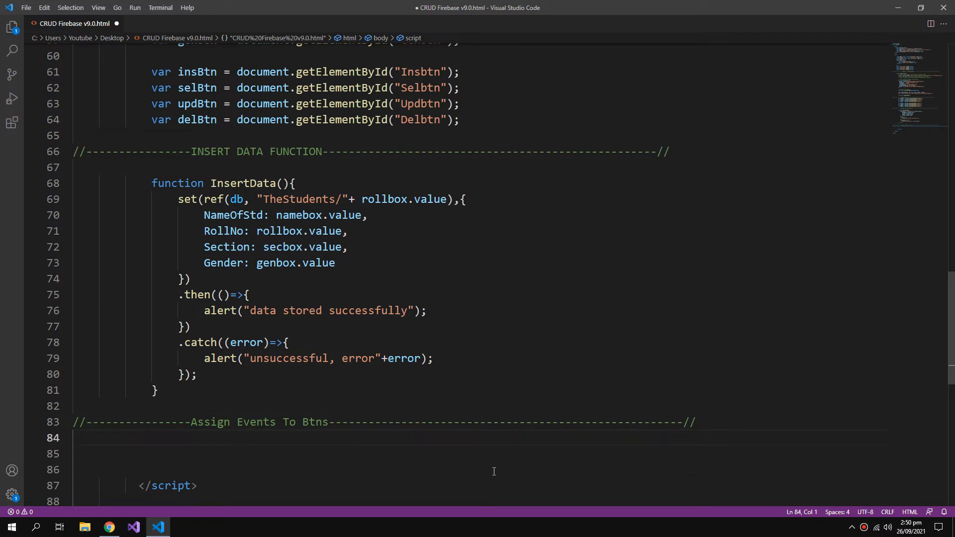
# Step: Wire insBtn's click event to InsertData with addEventListener
pyautogui.write('i')
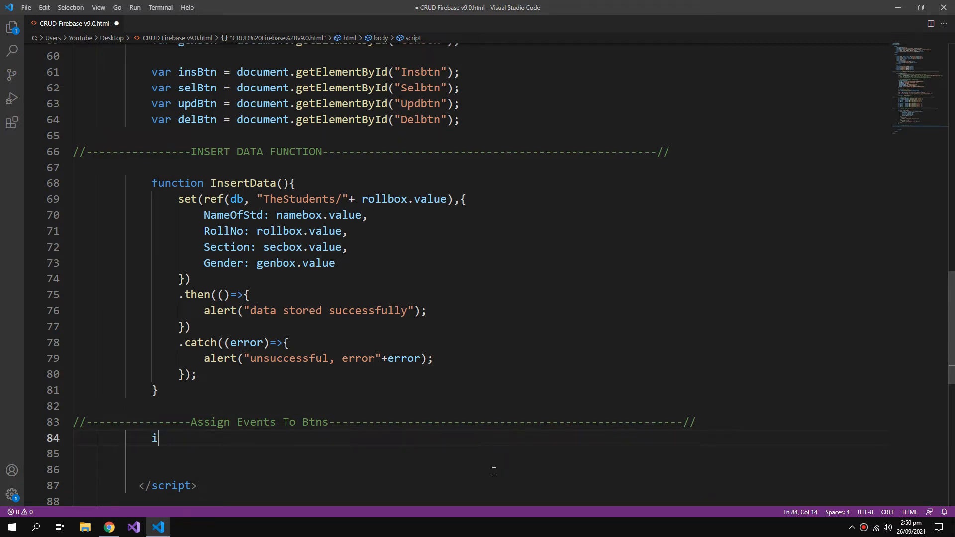
pyautogui.write('nsBtn.')
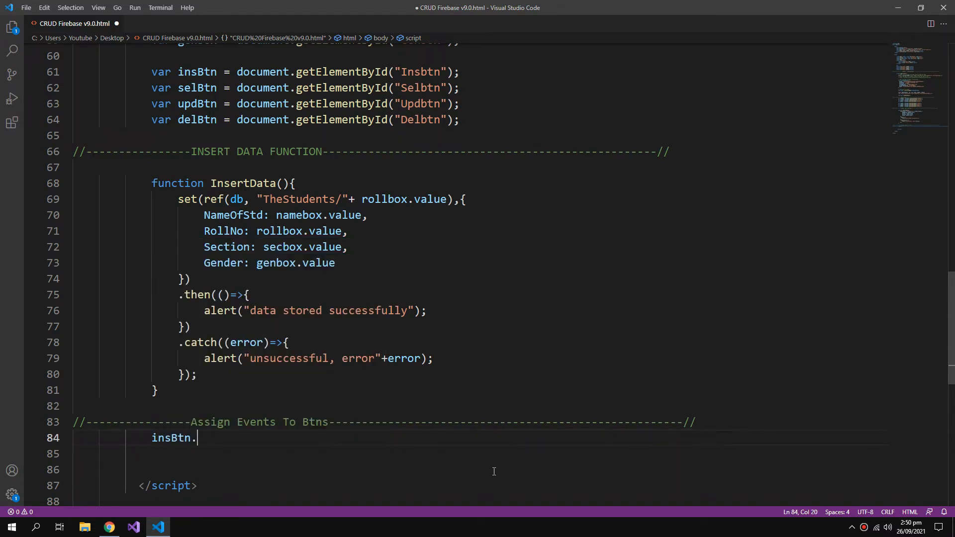
pyautogui.write('addEventListener')
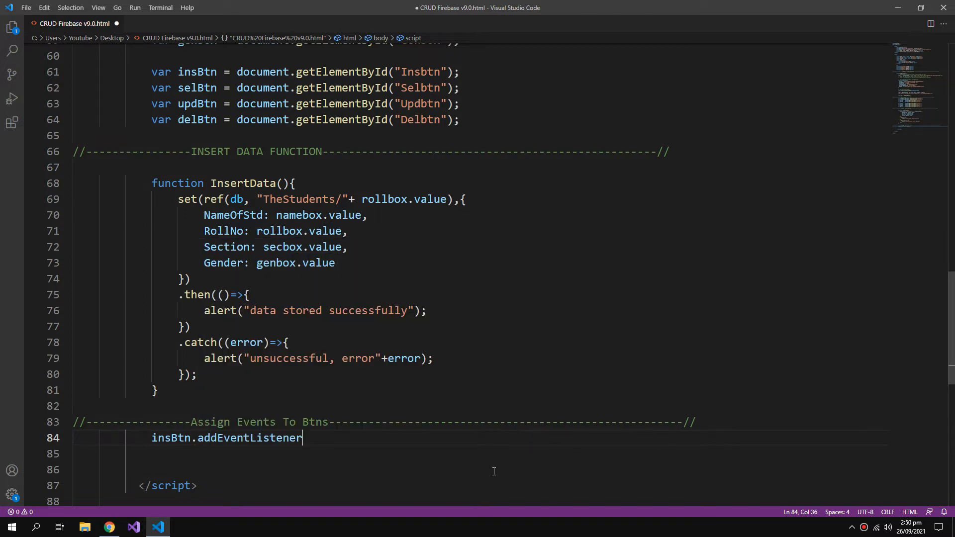
pyautogui.write("('')")
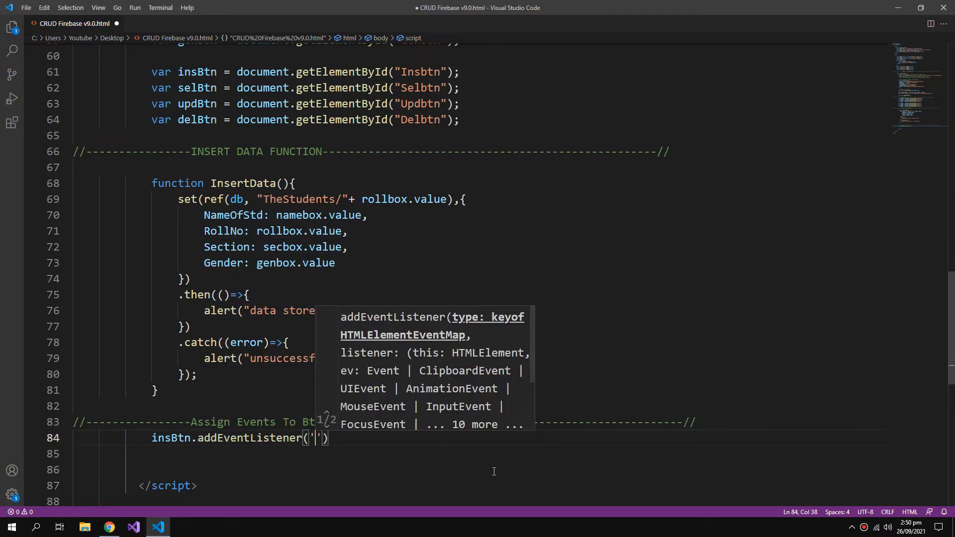
pyautogui.write('click')
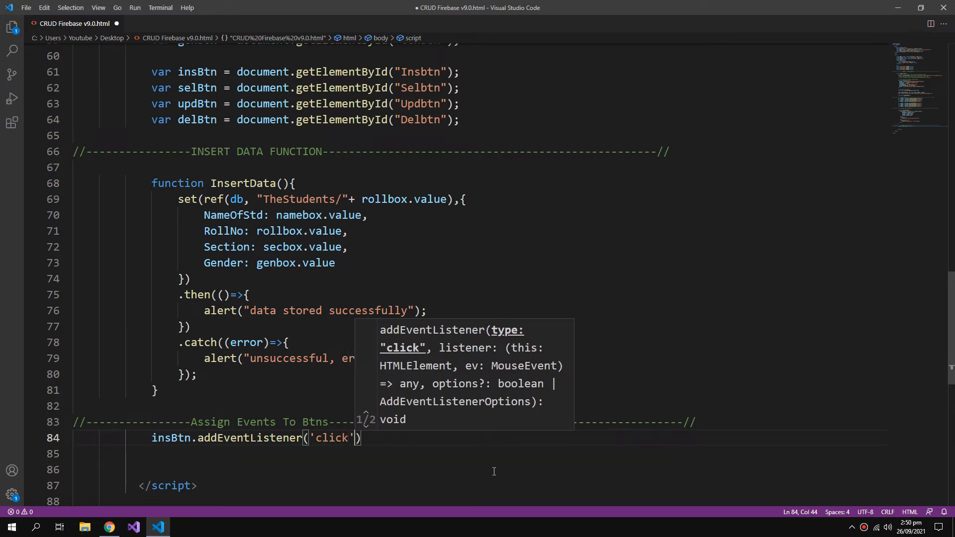
pyautogui.write(',insertData')
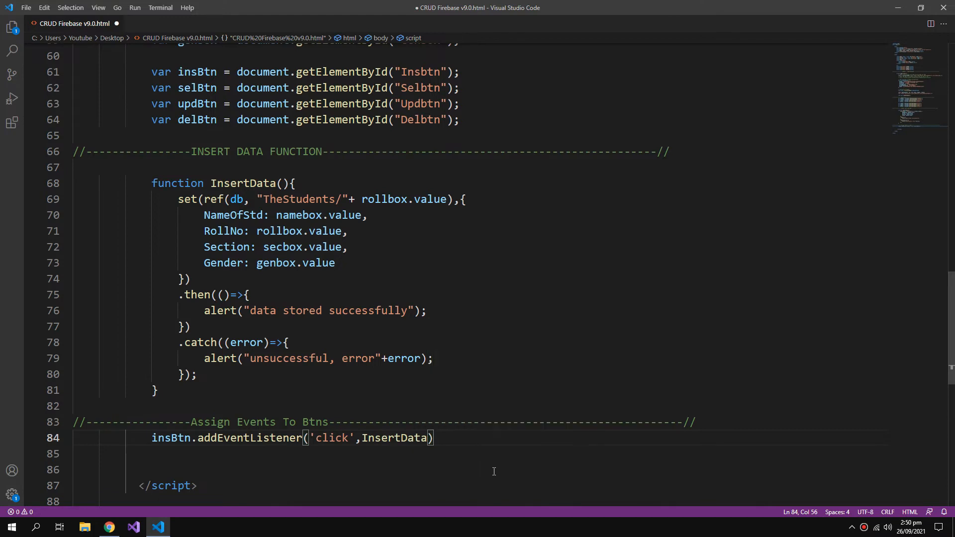
pyautogui.write(';')
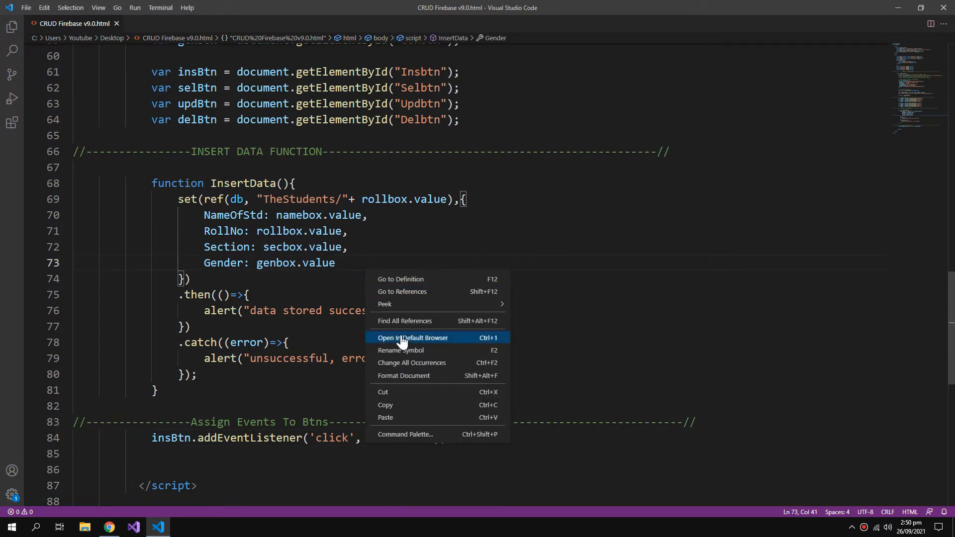
# Step: Preview the page in the default browser, then return to VS Code
pyautogui.click(412, 337)
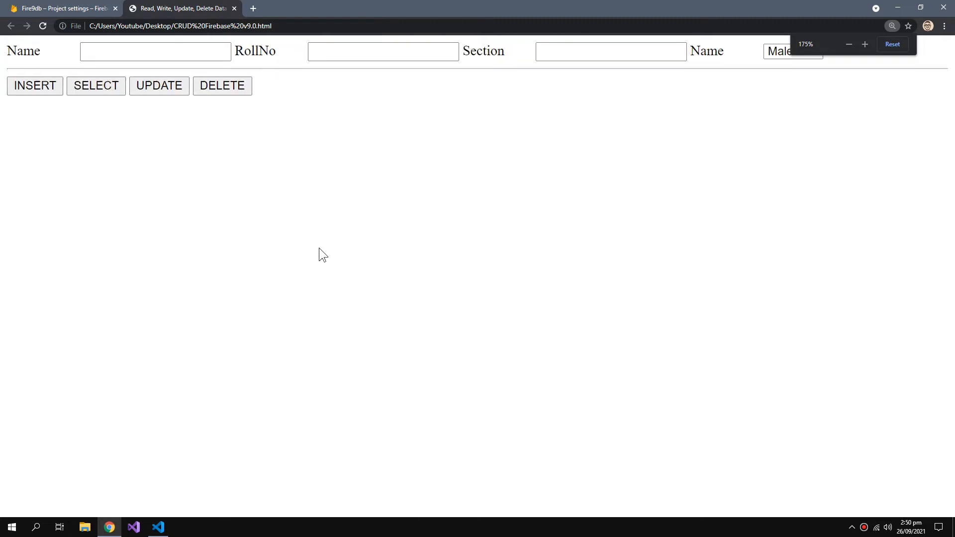
pyautogui.click(847, 44)
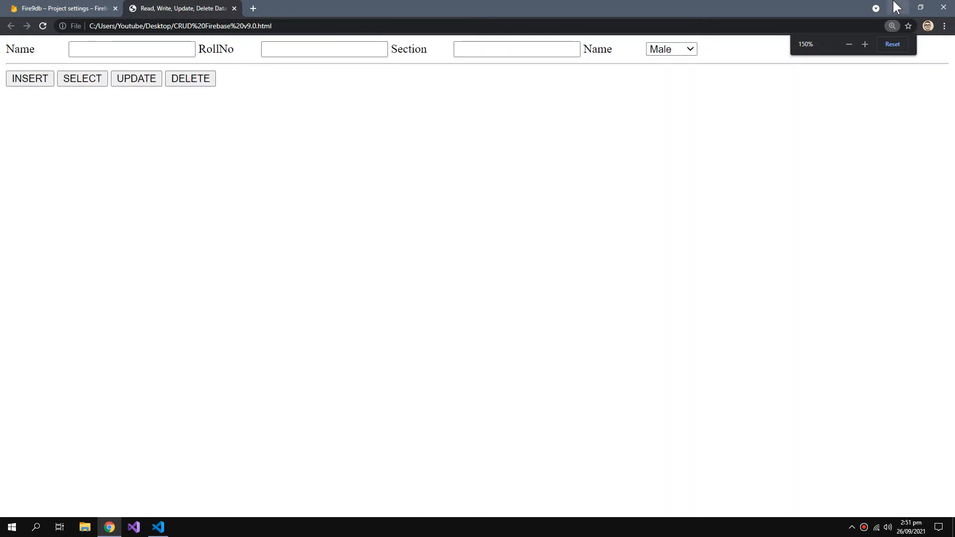
pyautogui.click(158, 531)
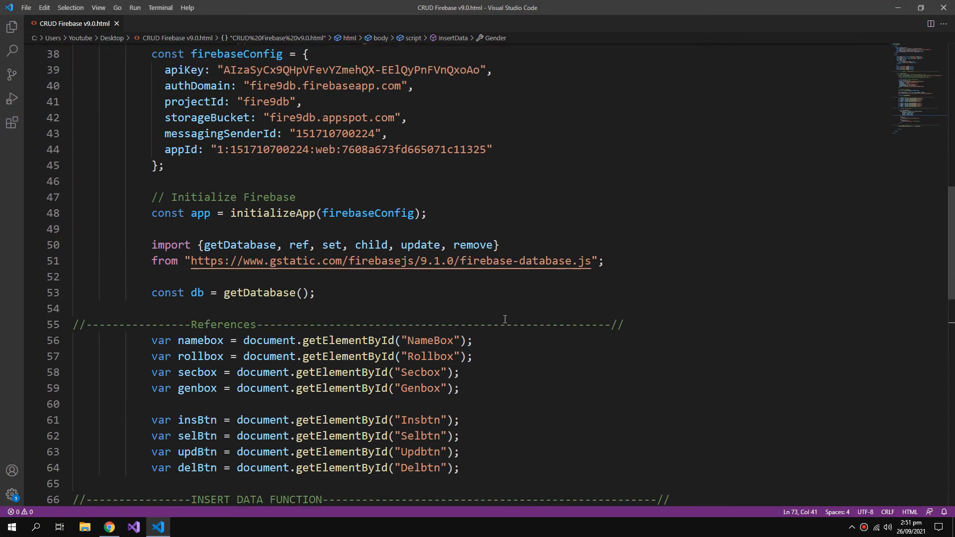
# Step: Add <br> breaks between fields, size input,select at 120px, and relabel Gender
pyautogui.scroll(3)
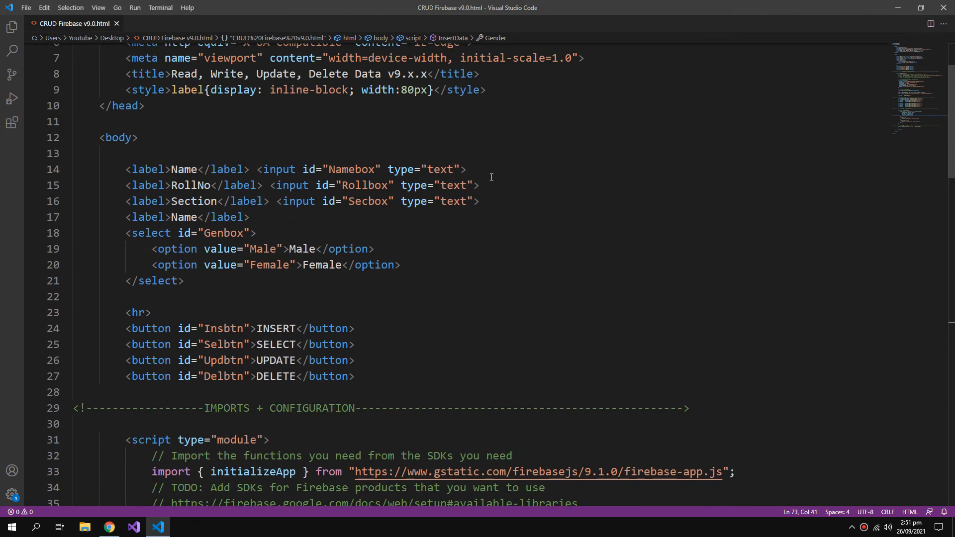
pyautogui.write('br><br>')
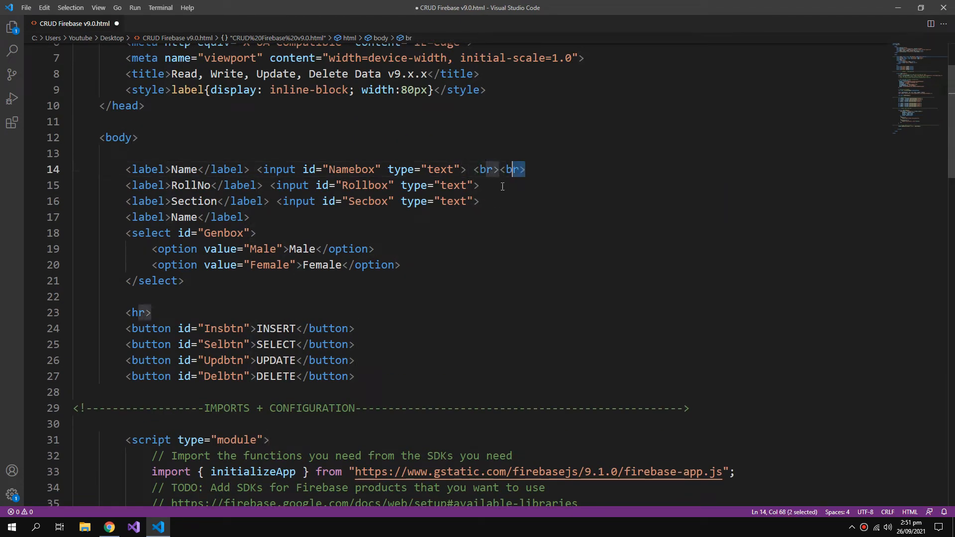
pyautogui.write('input,select{width: ;')
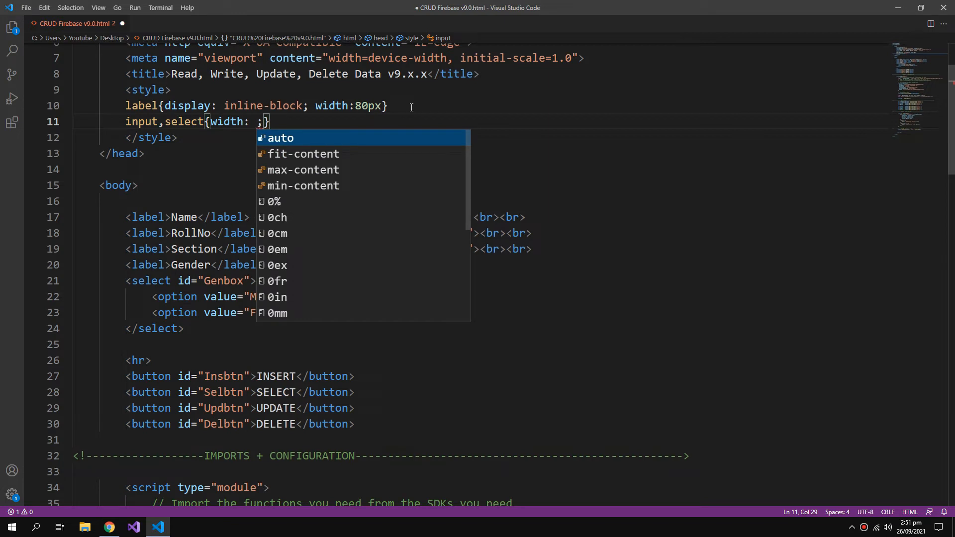
pyautogui.write('120')
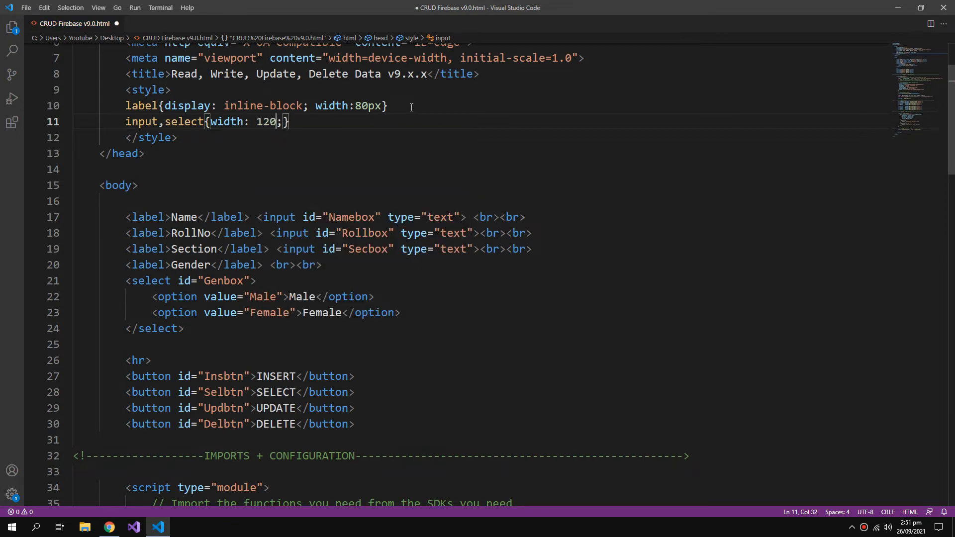
pyautogui.write('px')
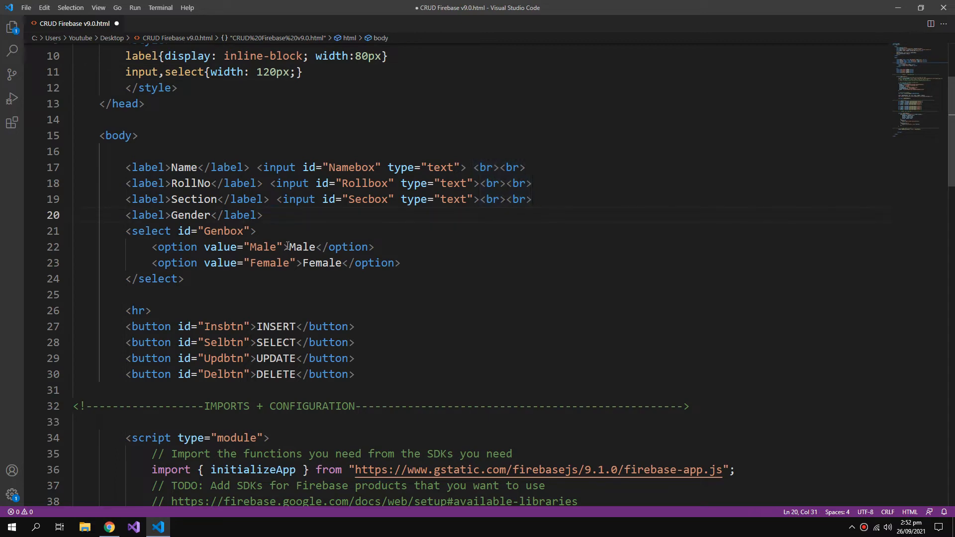
# Step: Correct the getElementById id 'NameBox' to 'Namebox' and save the file
pyautogui.scroll(3)
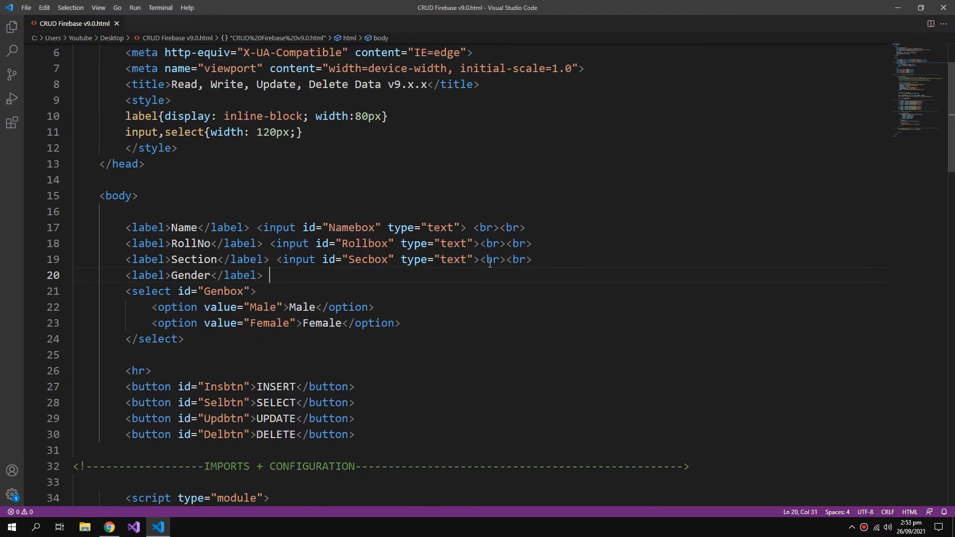
pyautogui.scroll(-3)
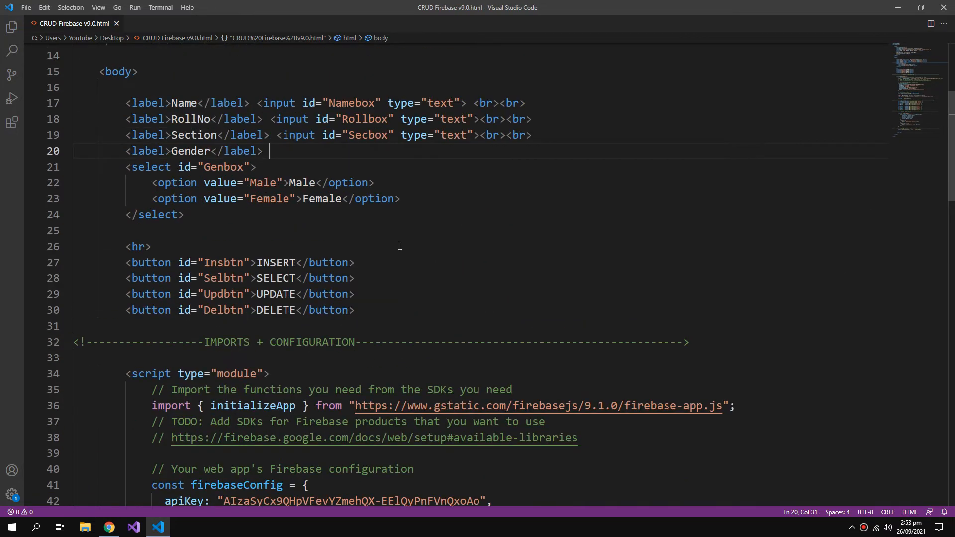
pyautogui.scroll(-3)
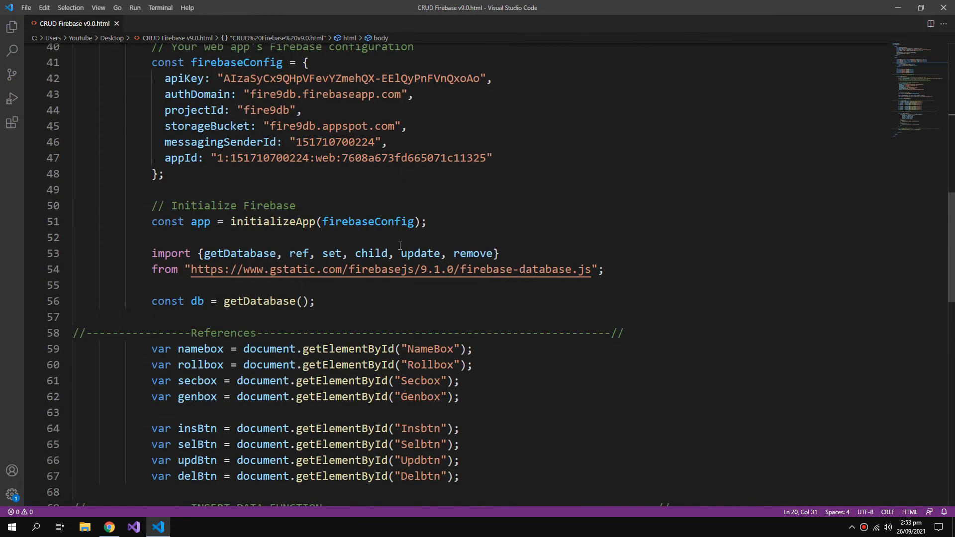
pyautogui.scroll(-3)
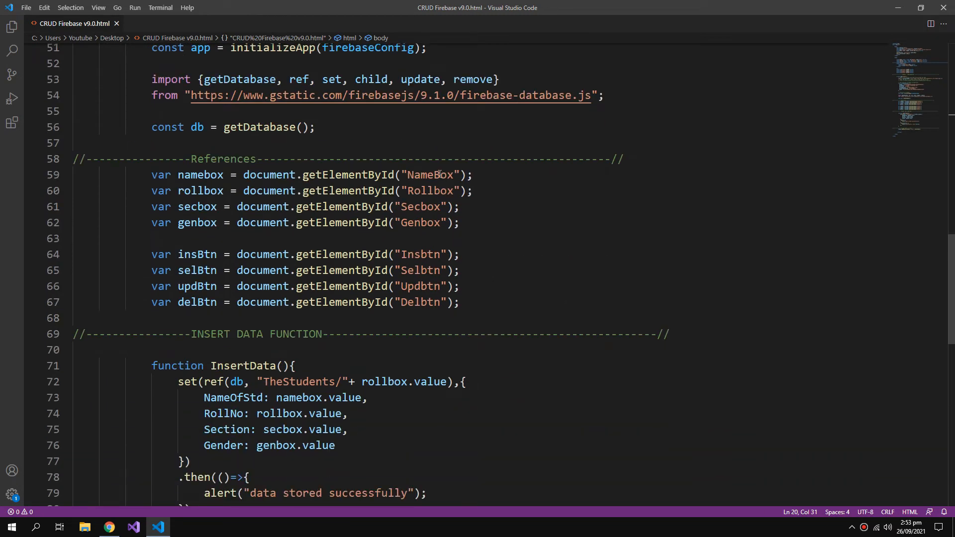
pyautogui.click(432, 175)
pyautogui.write('b')
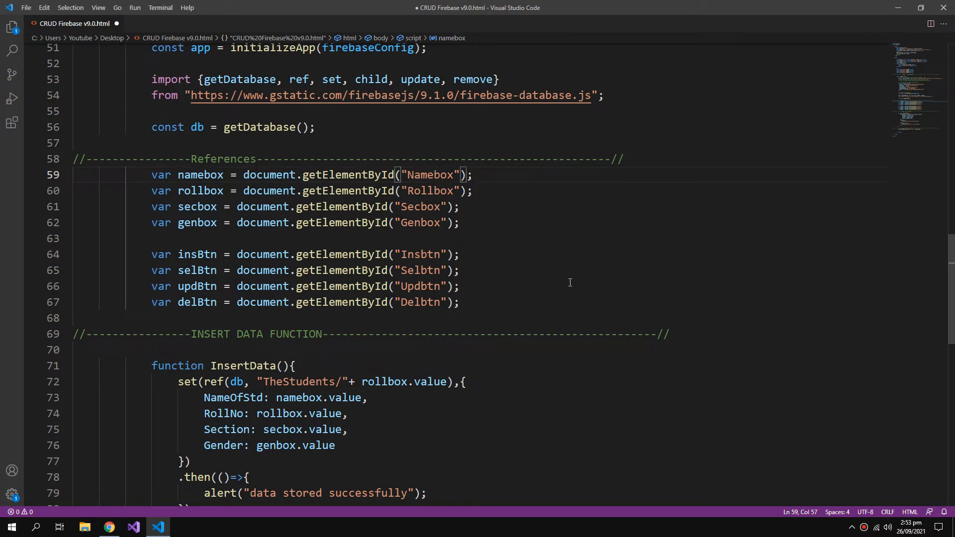
pyautogui.scroll(-3)
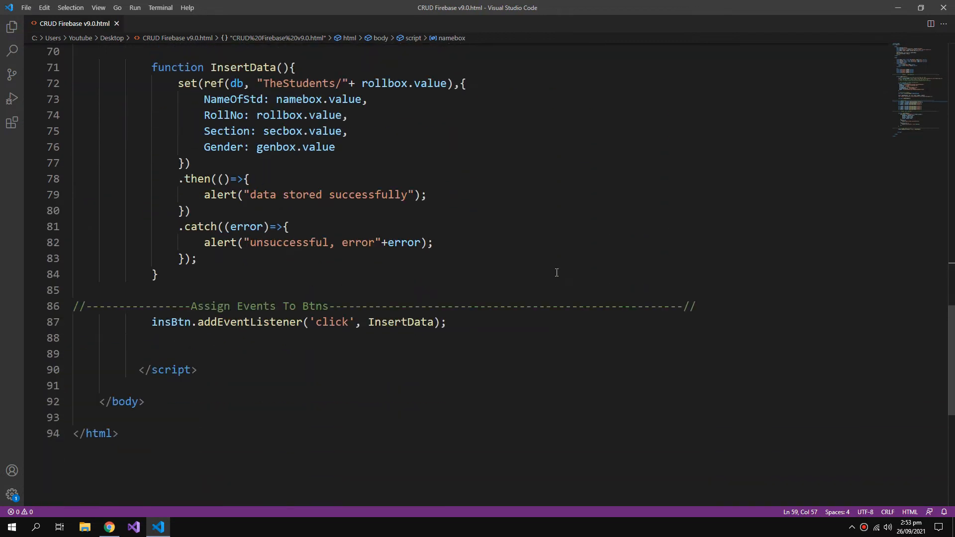
pyautogui.moveTo(540, 295)
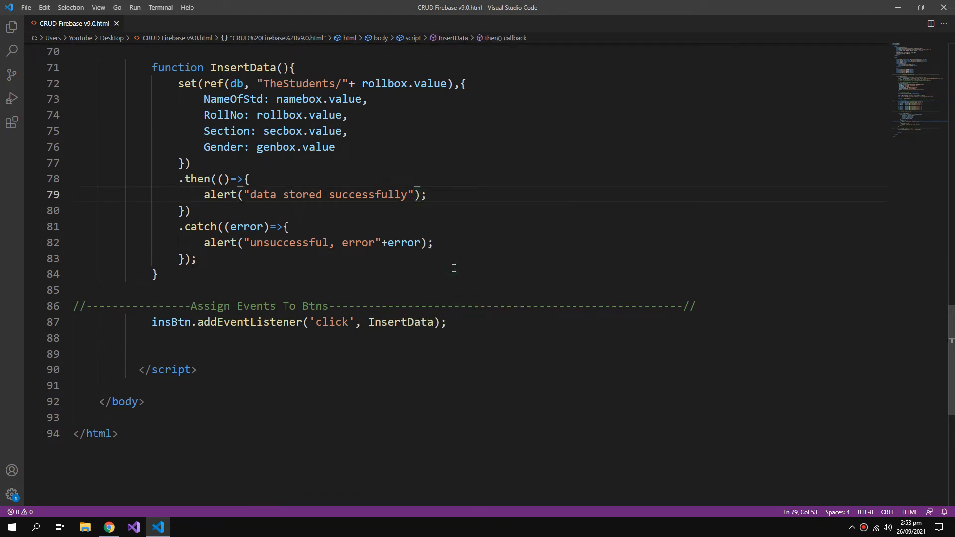
pyautogui.click(108, 527)
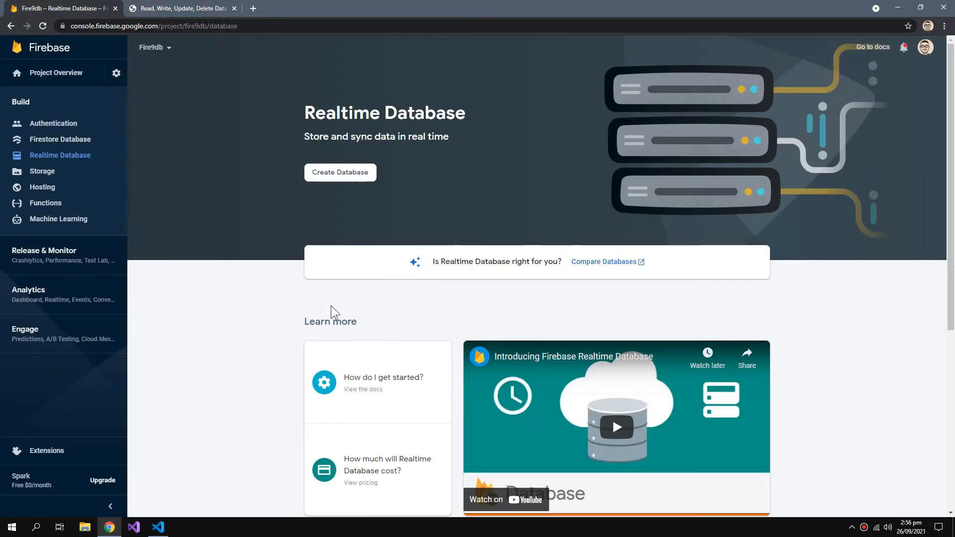
pyautogui.moveTo(59, 155)
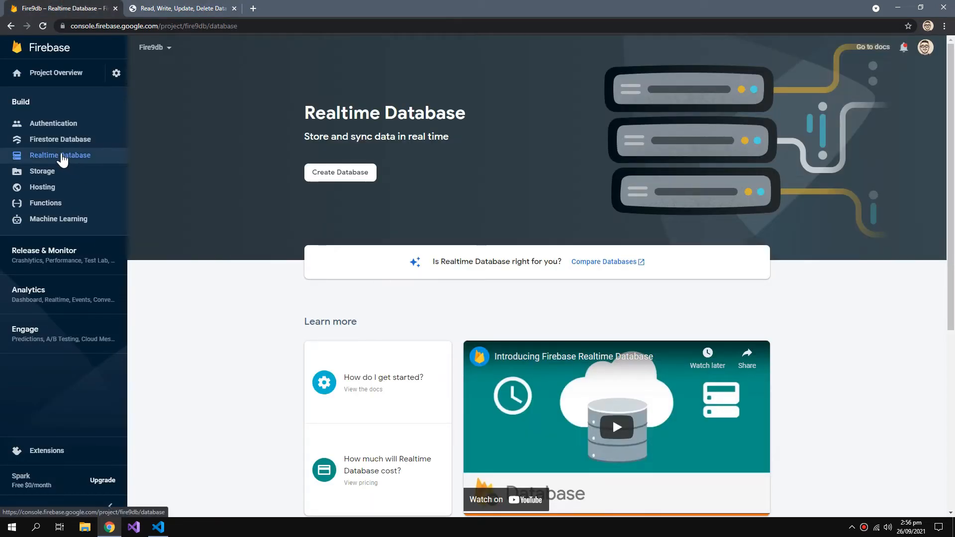
pyautogui.moveTo(340, 173)
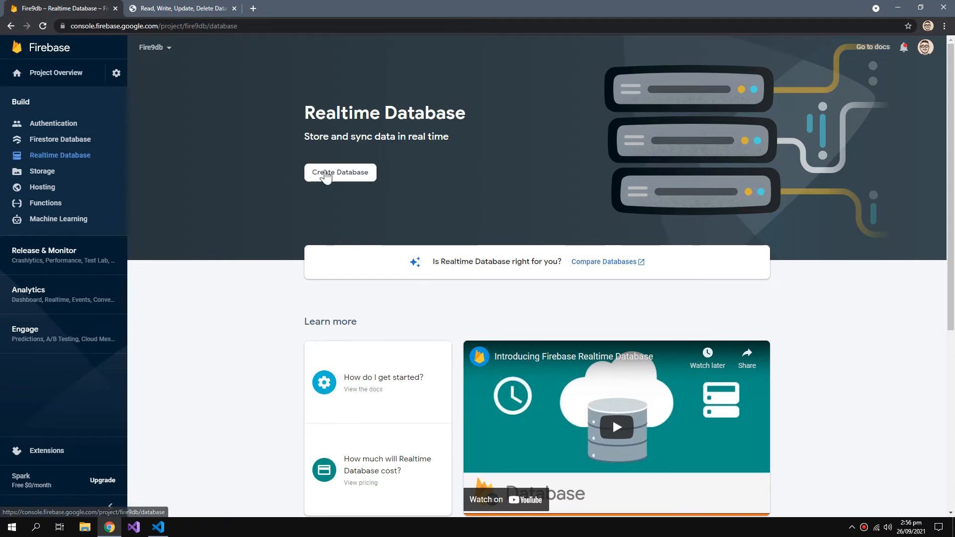
# Step: Create the Realtime Database in United States (us-central1) in test mode
pyautogui.click(340, 173)
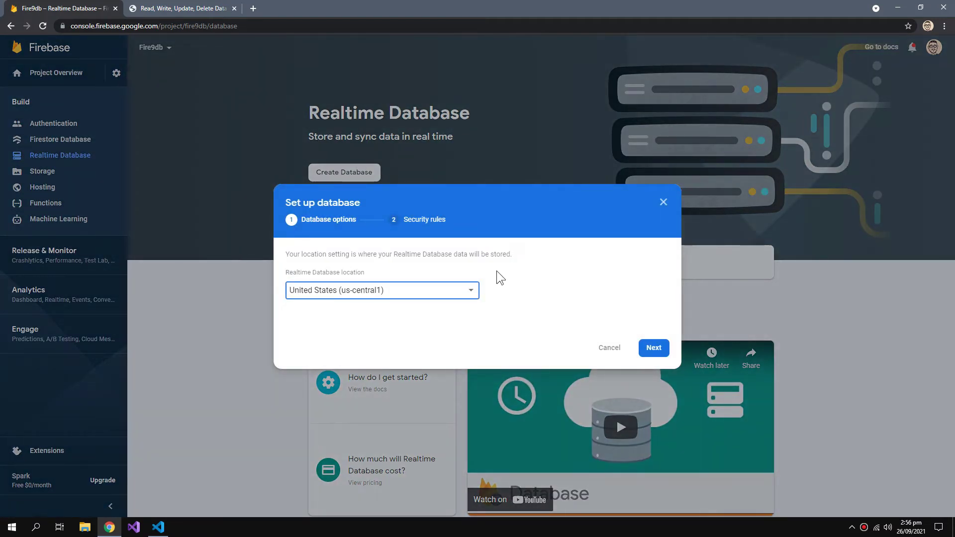
pyautogui.click(382, 290)
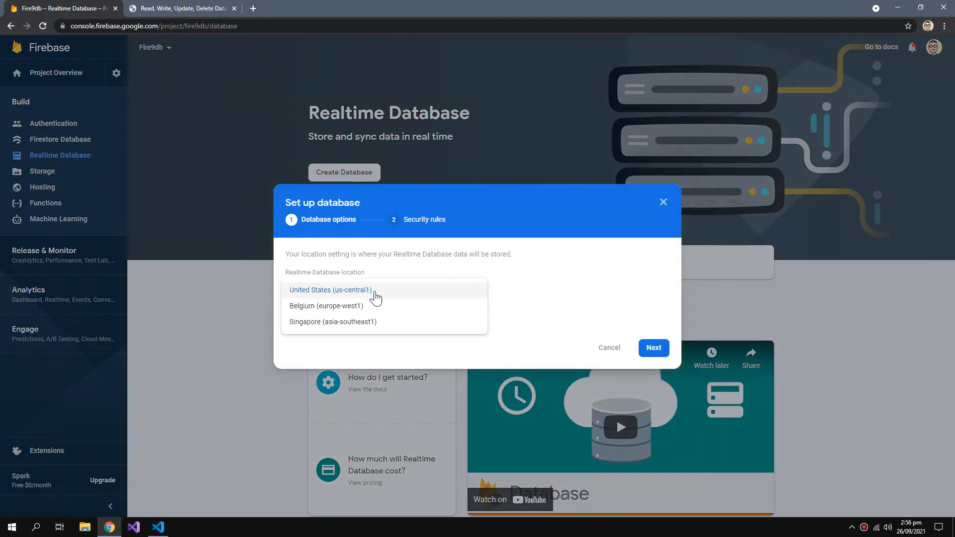
pyautogui.click(653, 348)
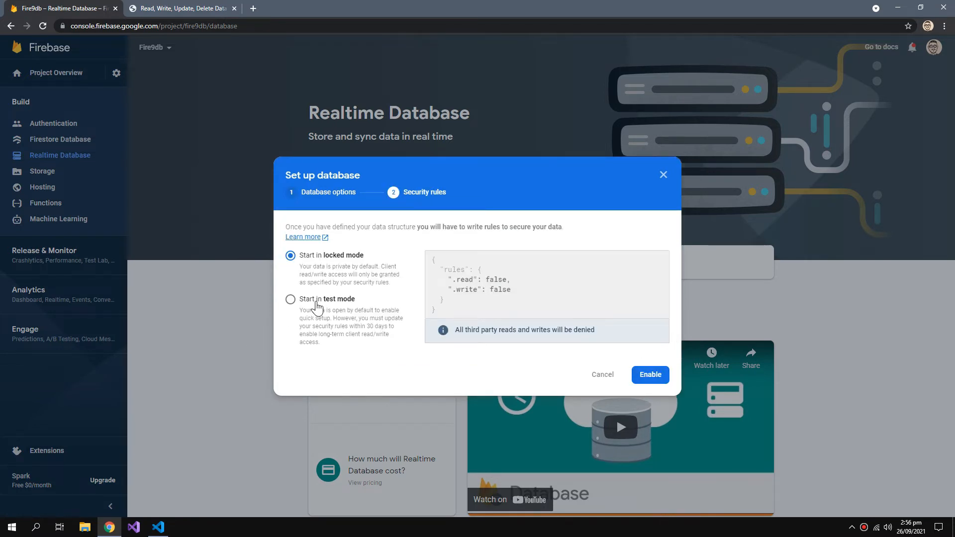
pyautogui.click(291, 299)
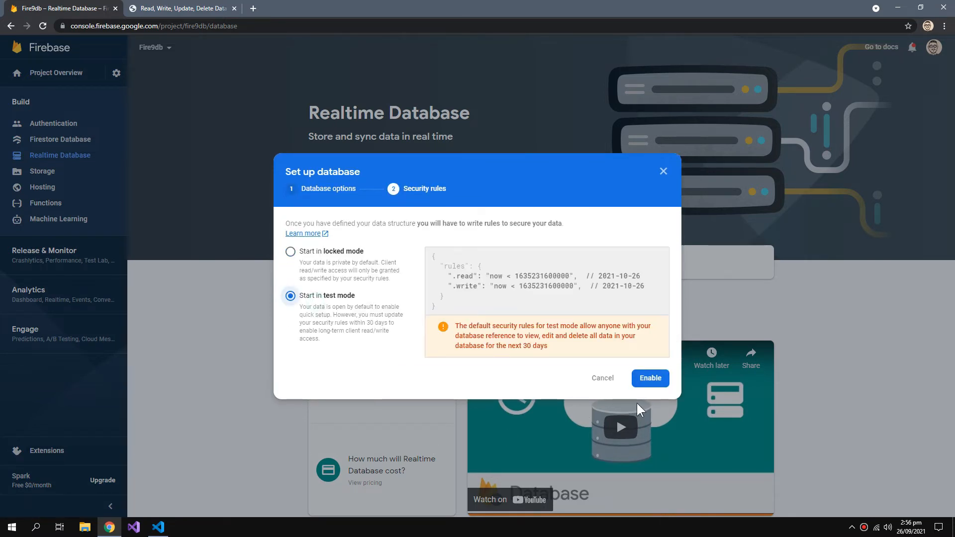
pyautogui.click(649, 378)
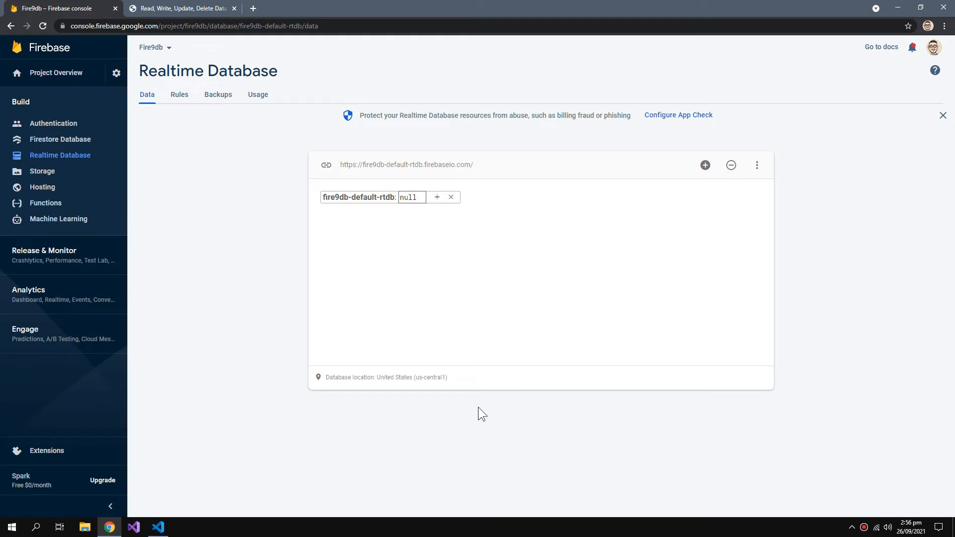
# Step: Insert student TACV, roll 13, section B, gender Male from the CRUD page
pyautogui.click(180, 8)
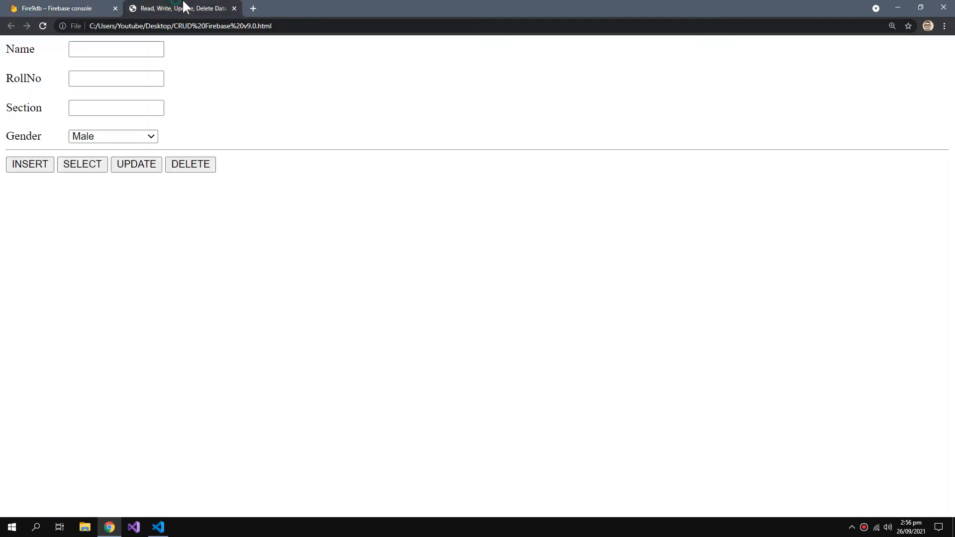
pyautogui.click(116, 48)
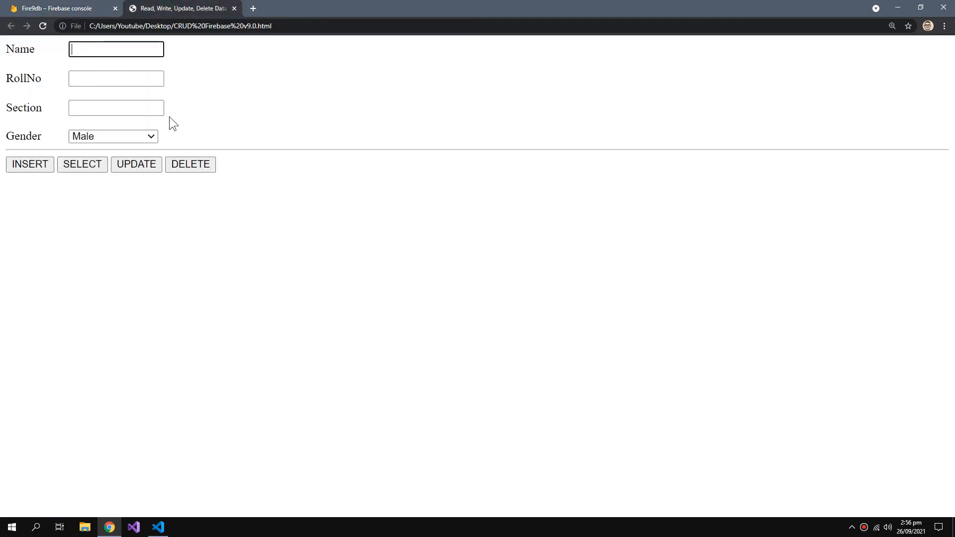
pyautogui.write('TACV')
pyautogui.click(116, 78)
pyautogui.write('13')
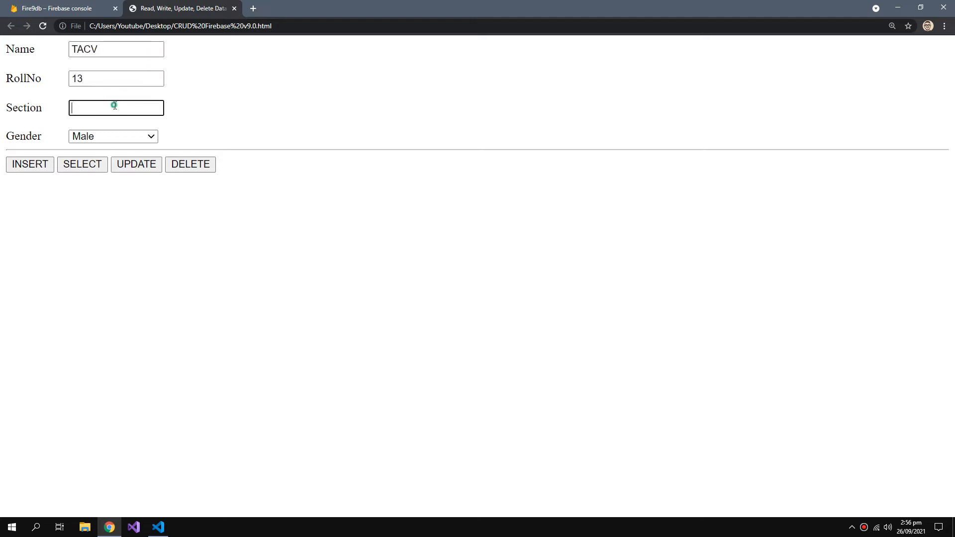
pyautogui.write('B')
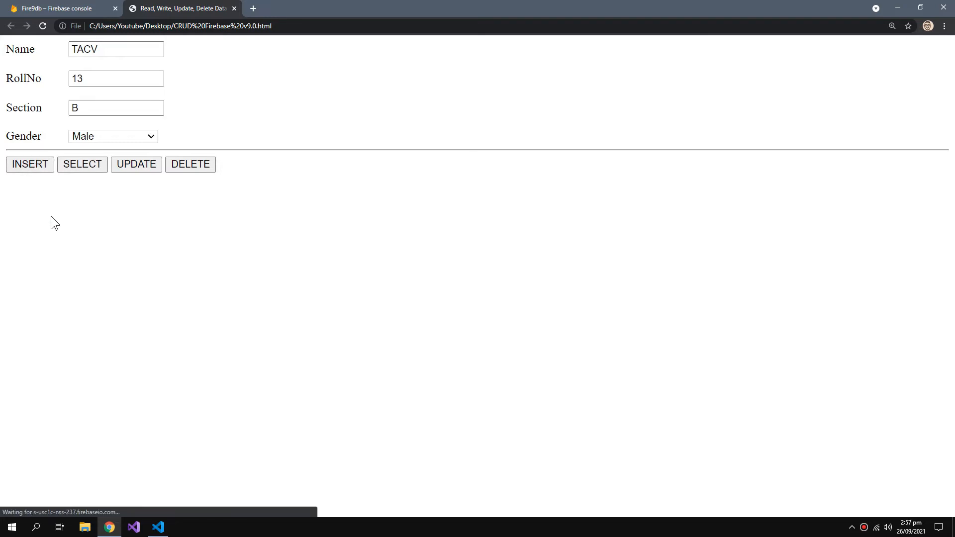
pyautogui.click(29, 163)
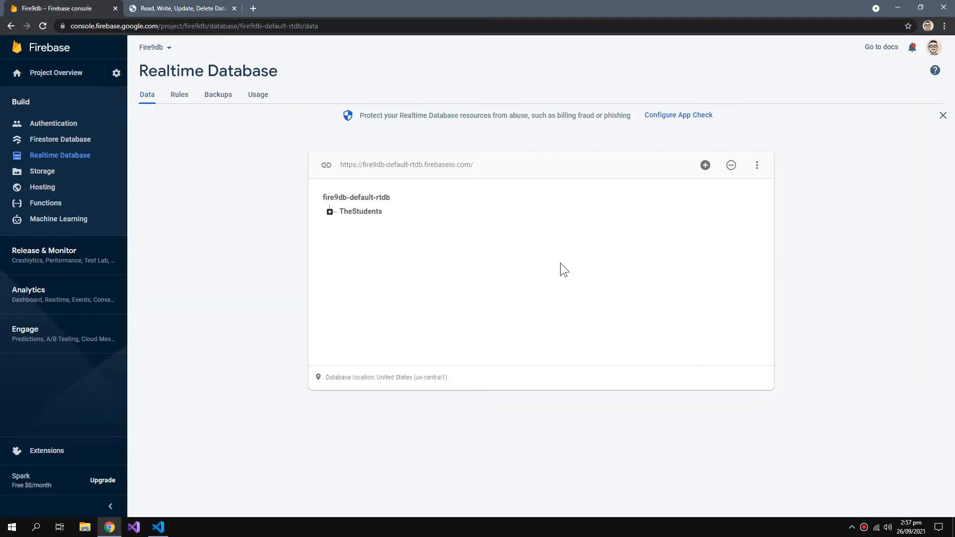
# Step: Expand TheStudents/13 to verify Gender Male, NameOfStd TACV, RollNo 13, Section B
pyautogui.click(329, 211)
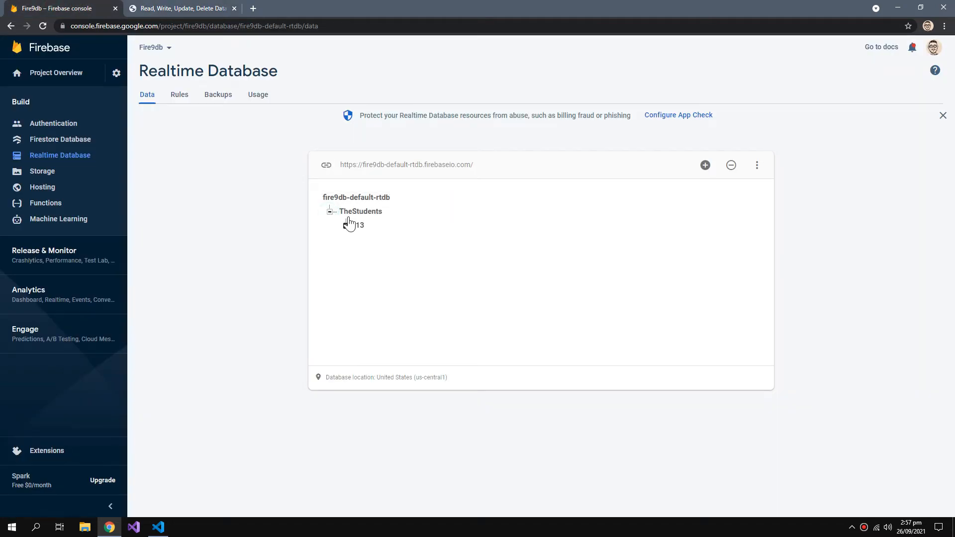
pyautogui.click(346, 225)
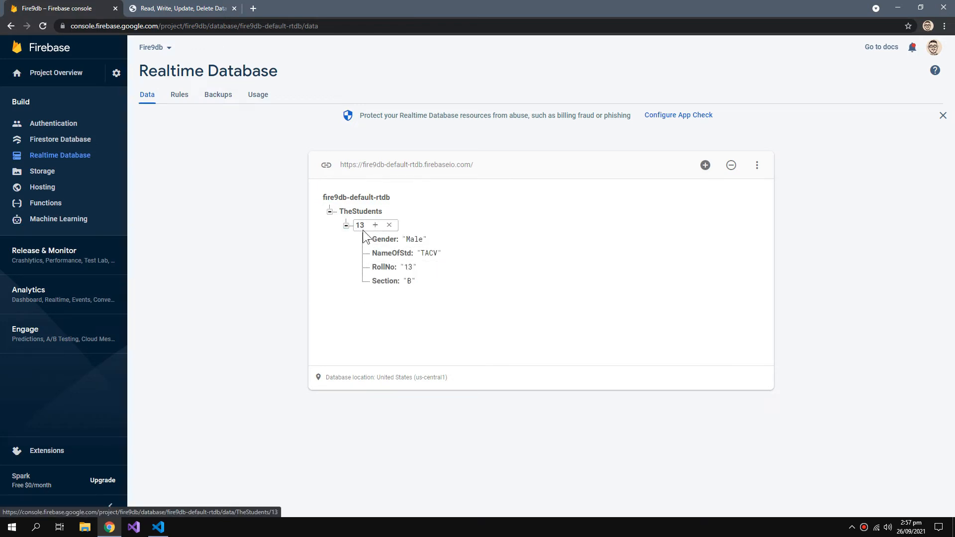
pyautogui.click(410, 266)
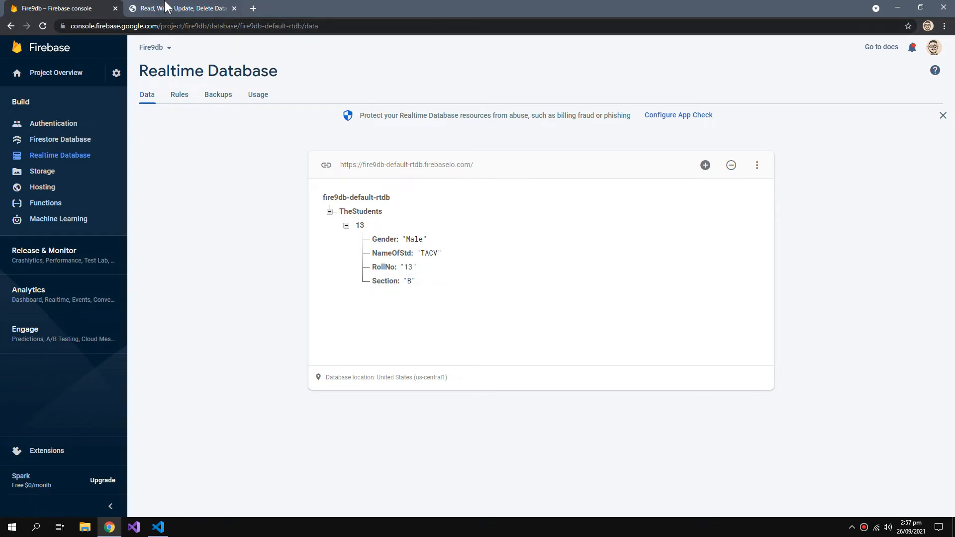
pyautogui.click(179, 8)
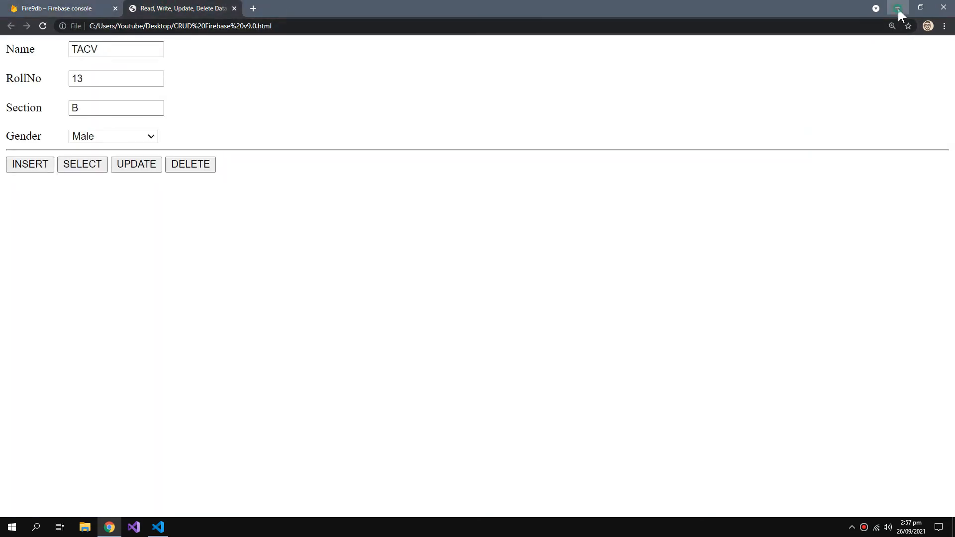
# Step: Start a SelectData function declaring const dbref = ref(db)
pyautogui.click(157, 527)
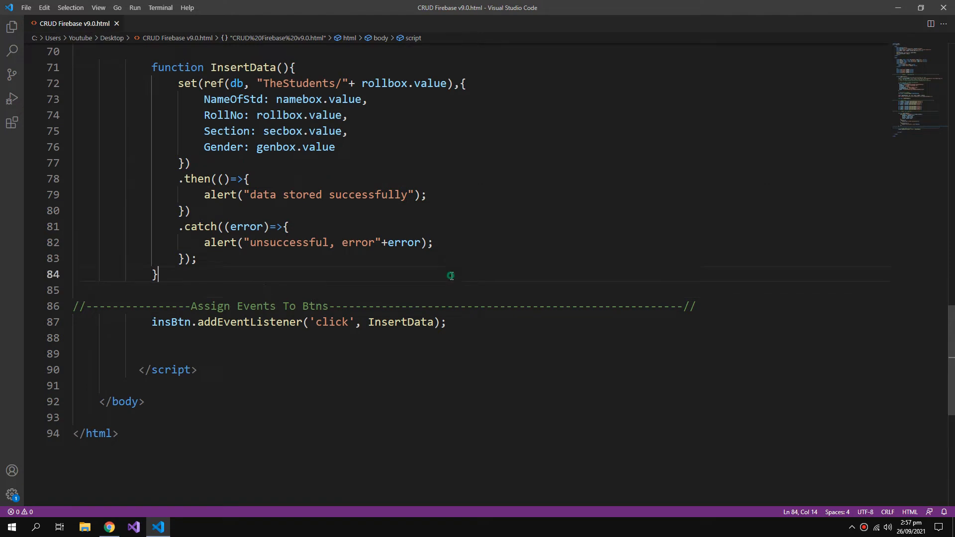
pyautogui.press('Enter')
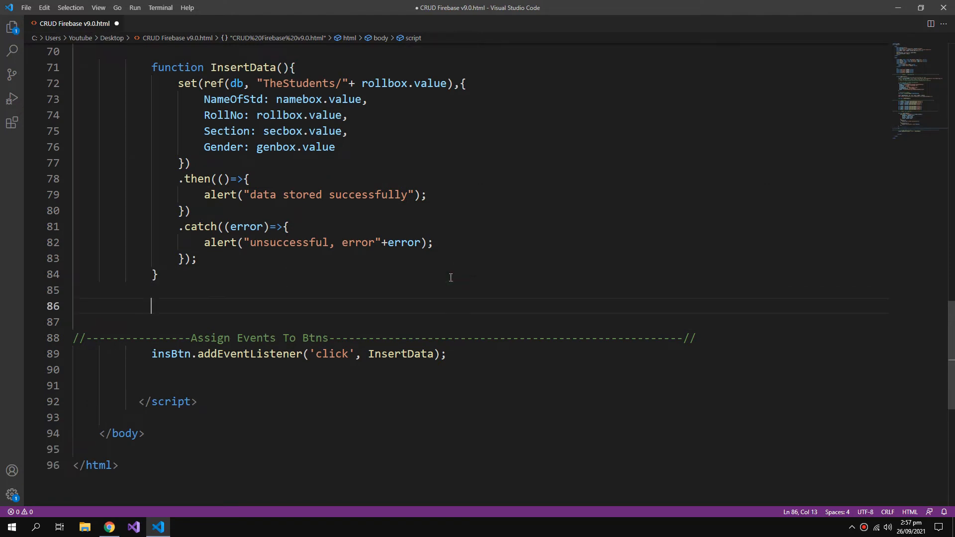
pyautogui.write('function')
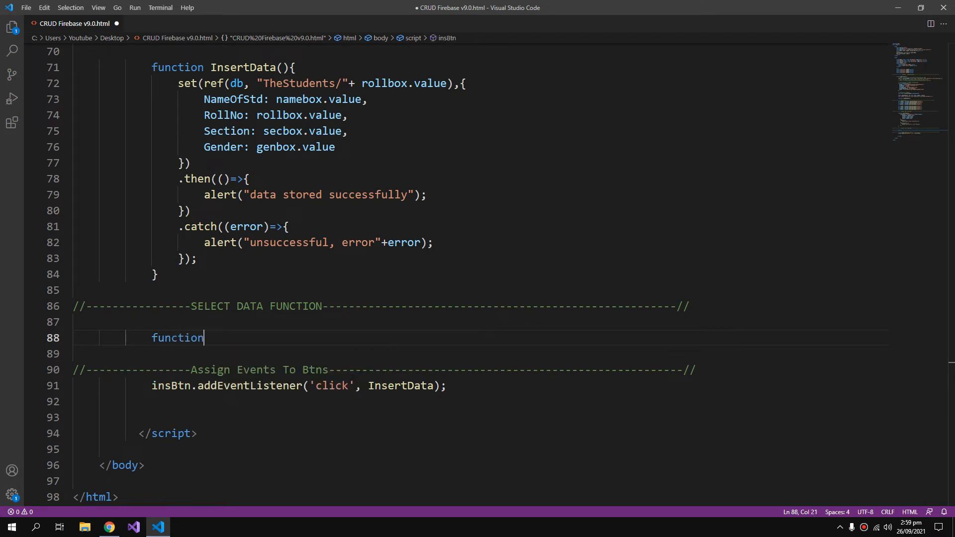
pyautogui.write('SelectData')
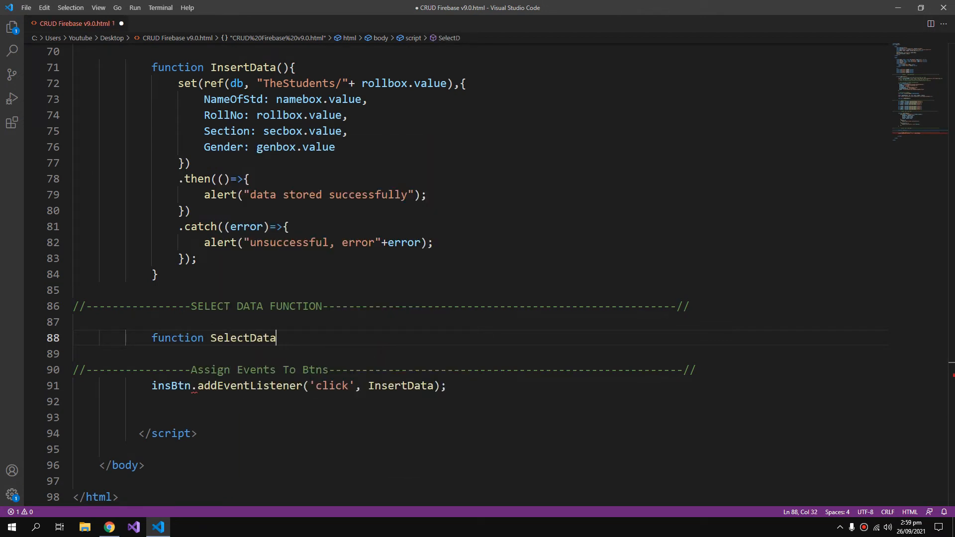
pyautogui.write('(){}')
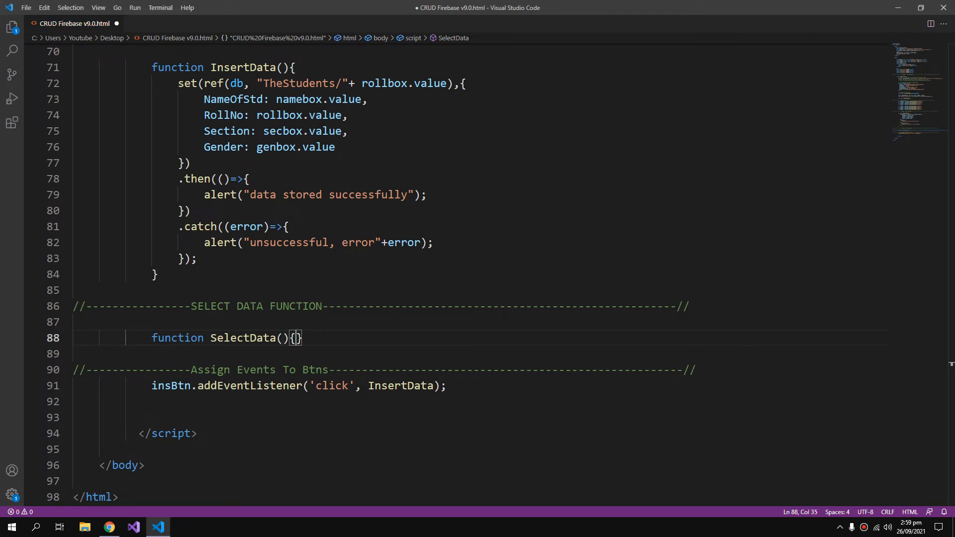
pyautogui.write('cont')
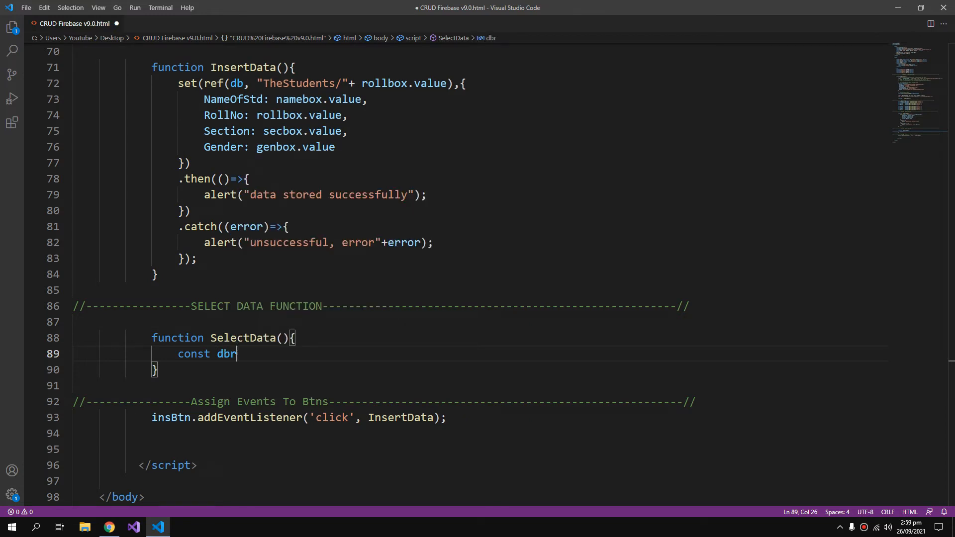
pyautogui.write('ef')
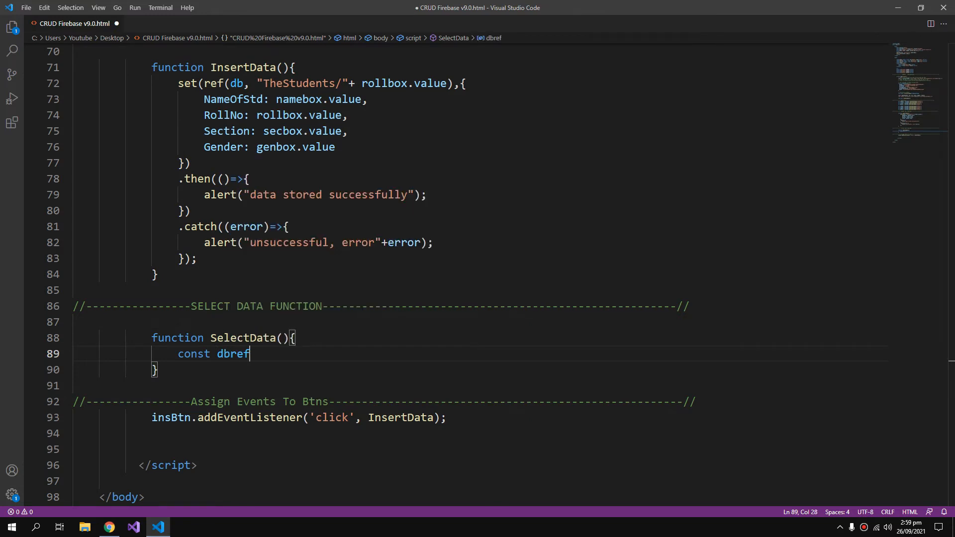
pyautogui.write('= ref(db')
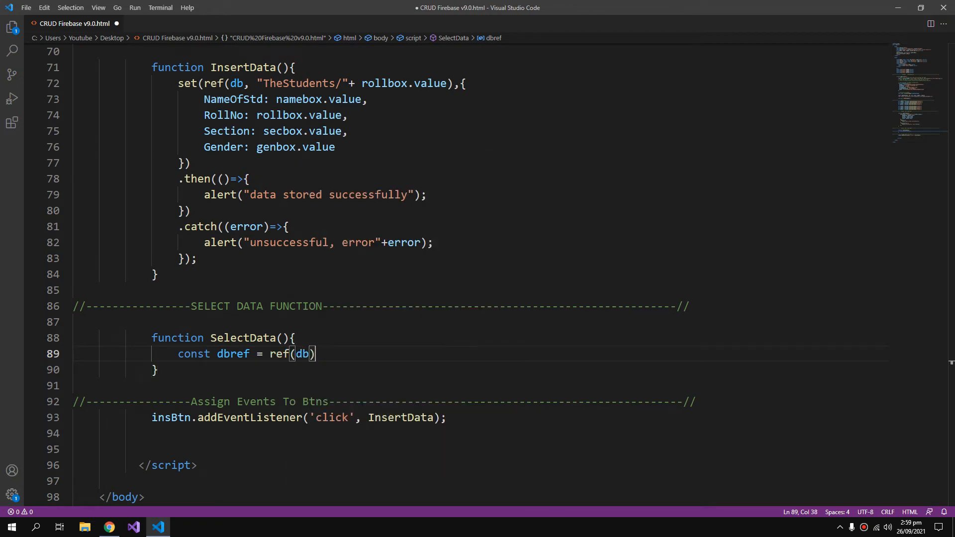
pyautogui.press('Enter')
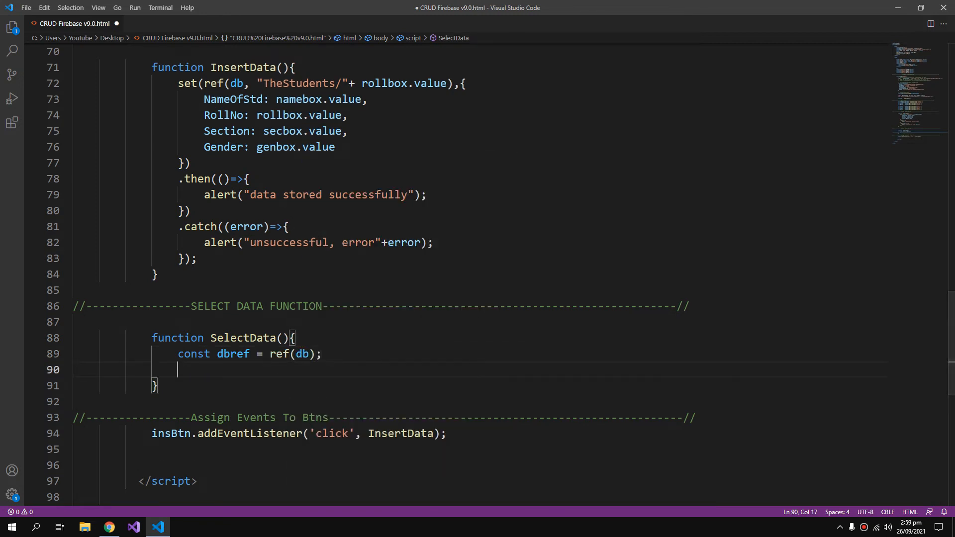
# Step: Call get(child(dbref, "TheStudents/"+ rollbox.value)).then inside SelectData
pyautogui.write('get(')
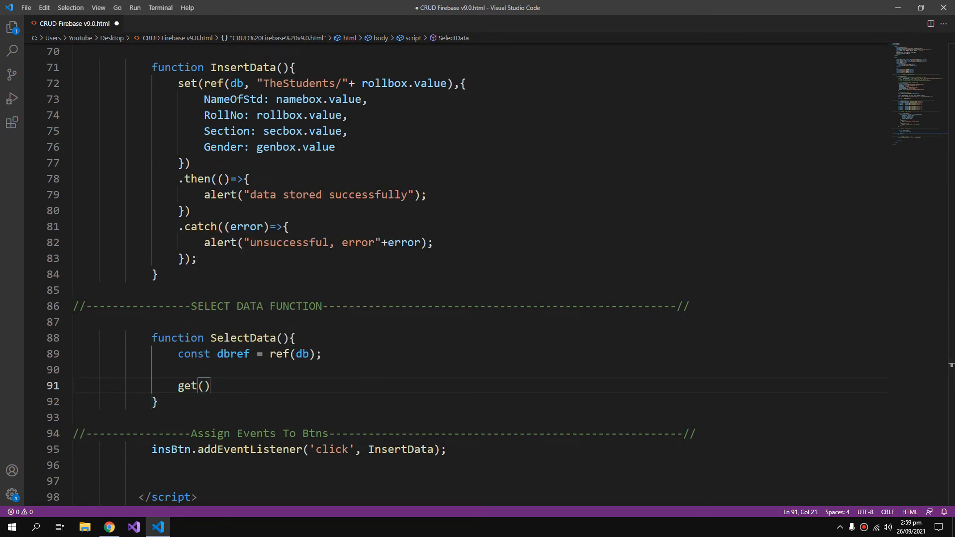
pyautogui.write('child')
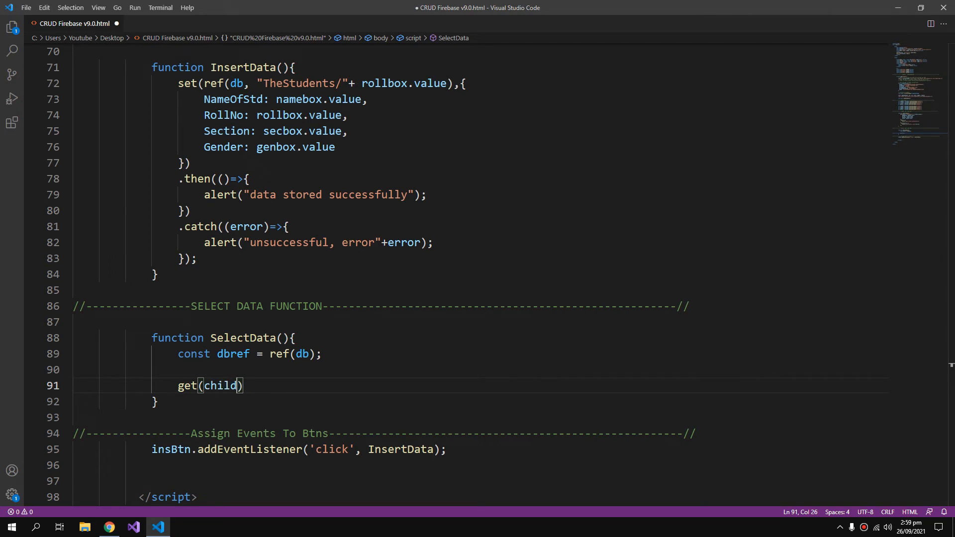
pyautogui.write('d')
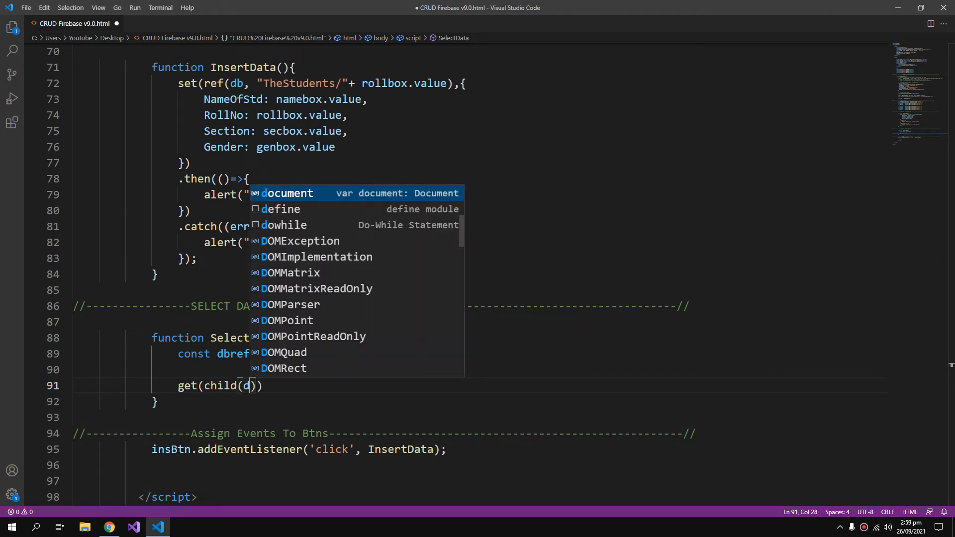
pyautogui.write('bref,"')
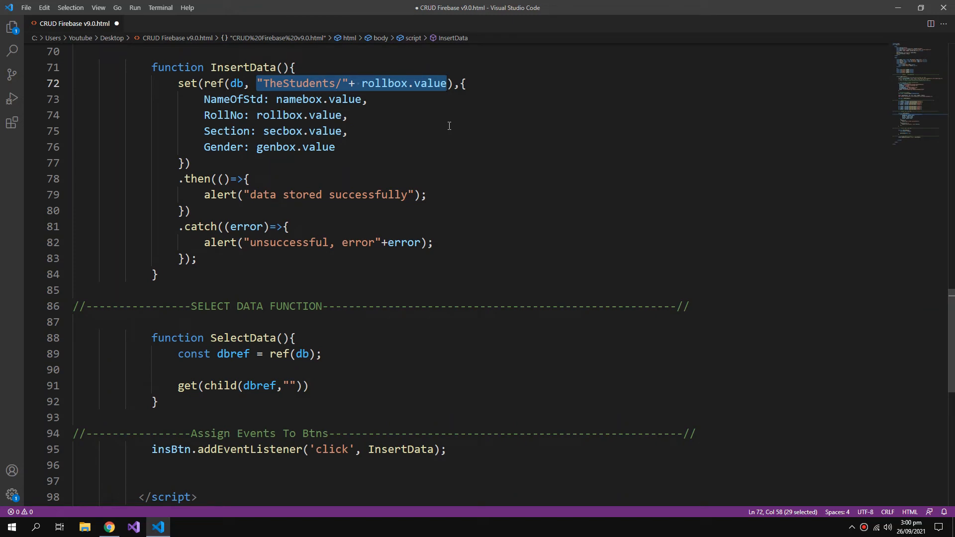
pyautogui.moveTo(296, 388)
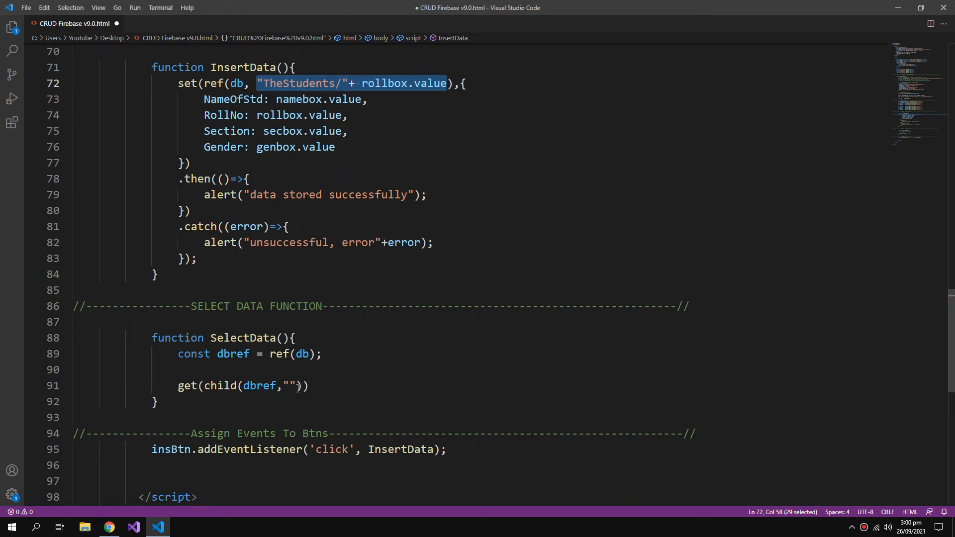
pyautogui.write('"TheStudents/"+ rollbox.value')
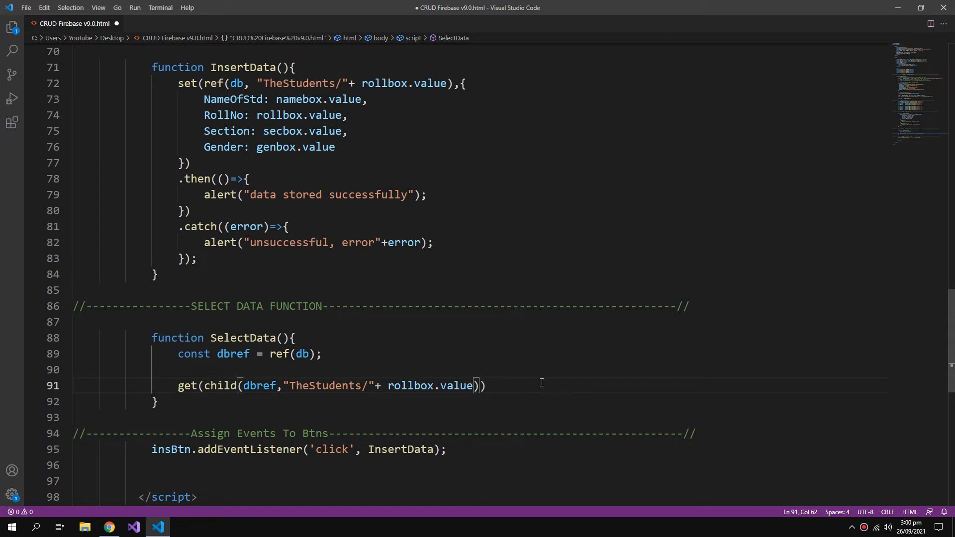
pyautogui.moveTo(654, 419)
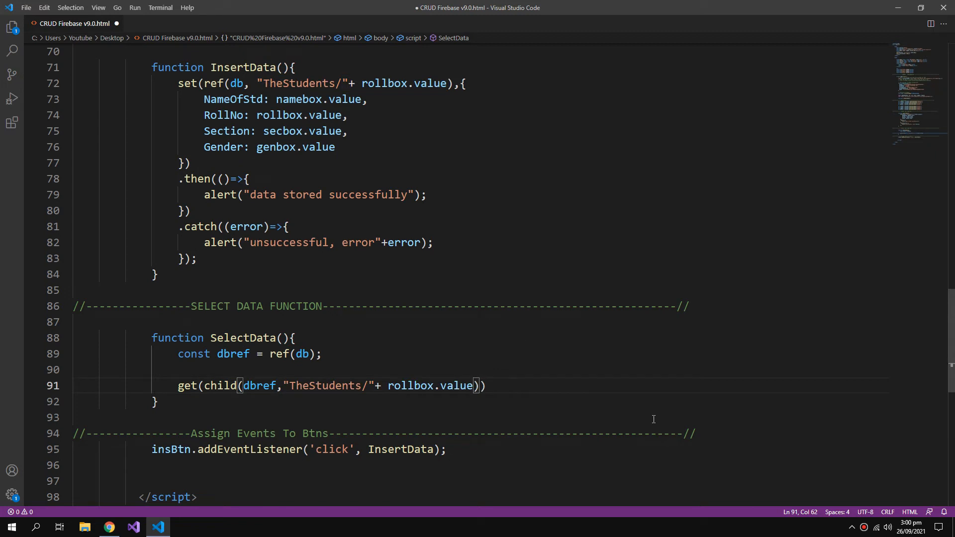
pyautogui.write('),')
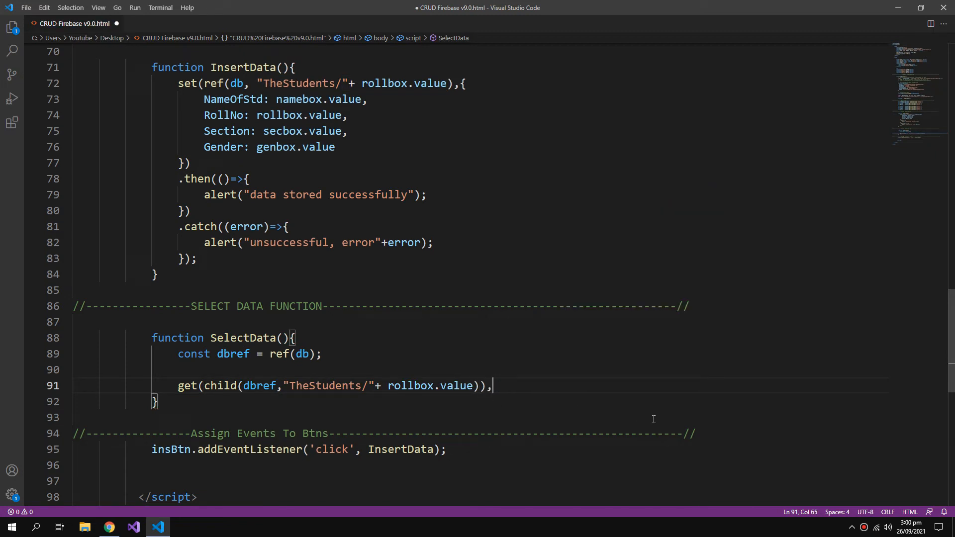
pyautogui.write('.then((snapshot)=)')
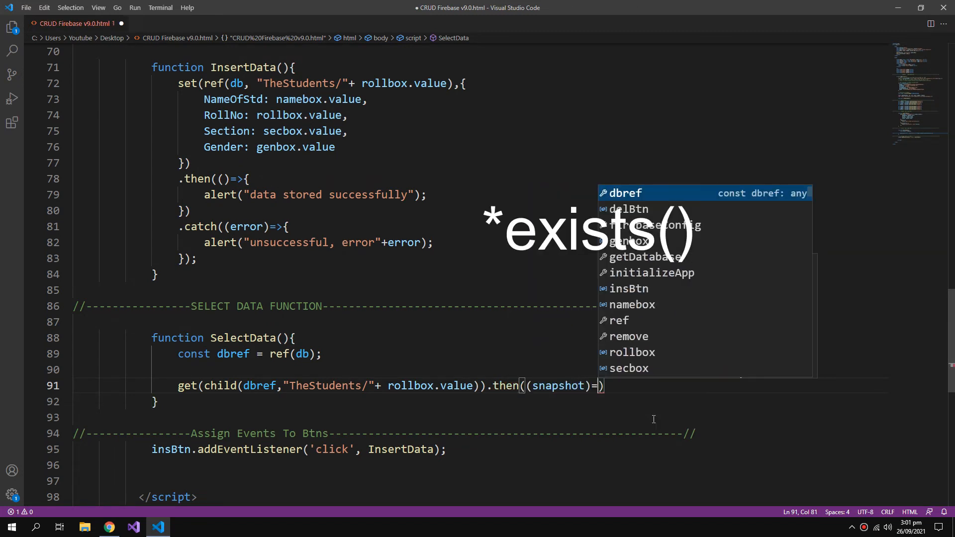
# Step: Add the snapshot.exist() check and walk through the get path, child call and snapshot
pyautogui.write('>{')
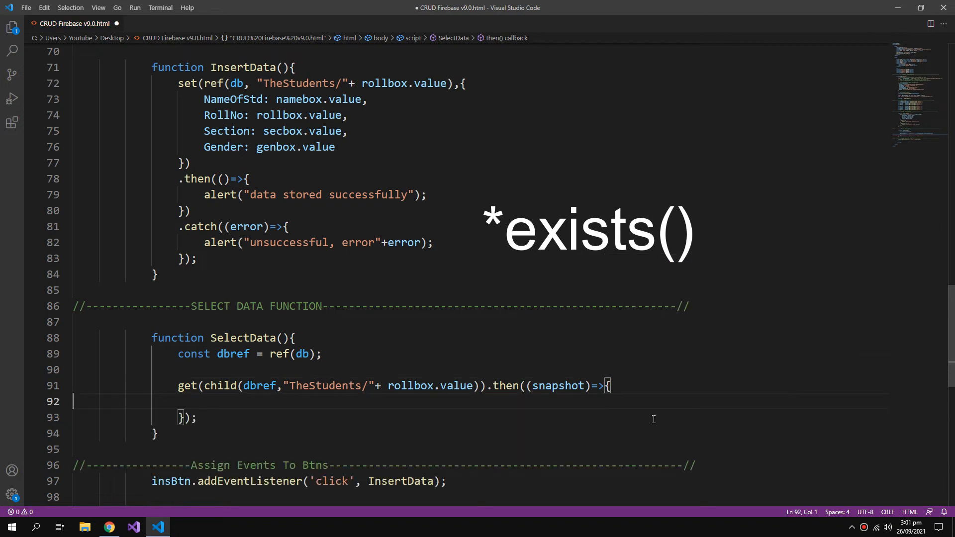
pyautogui.write('i')
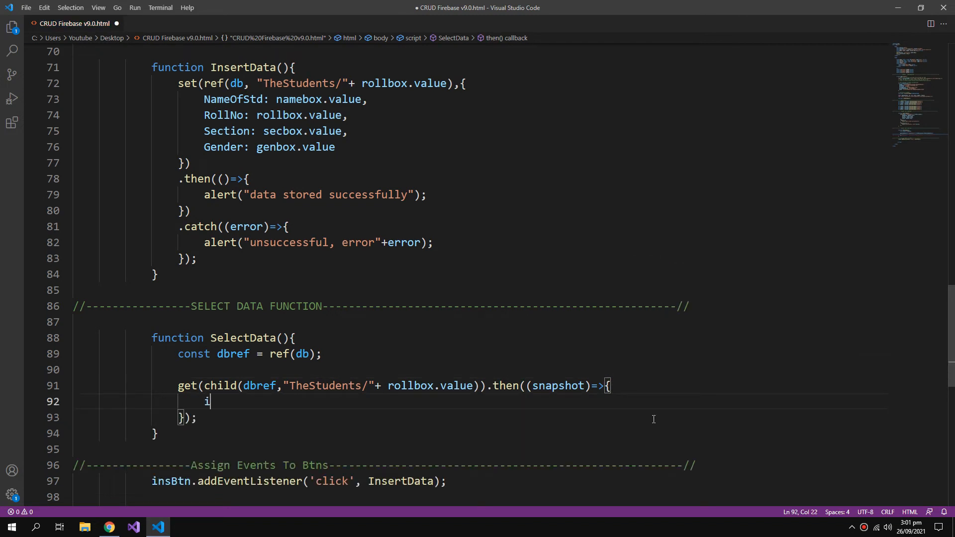
pyautogui.write('f(snapshot)')
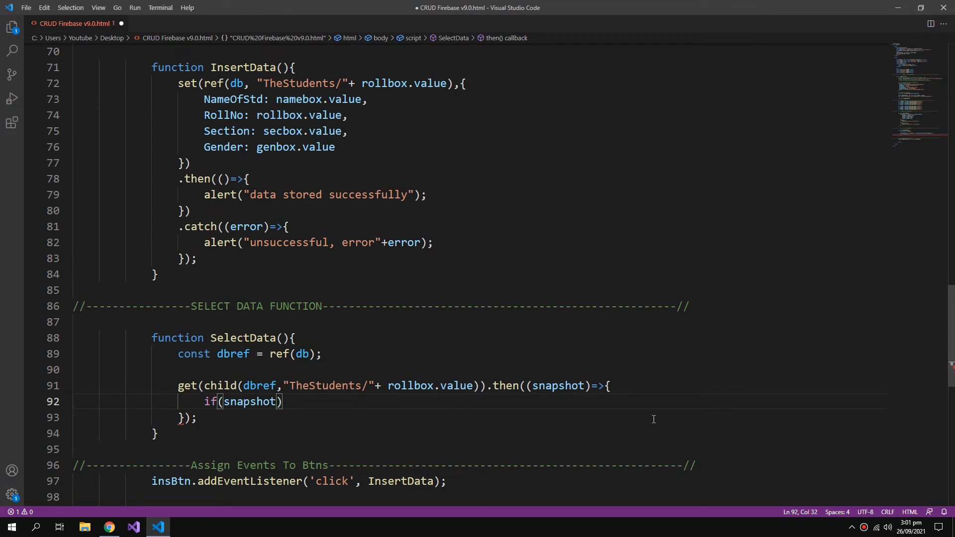
pyautogui.write('.exis')
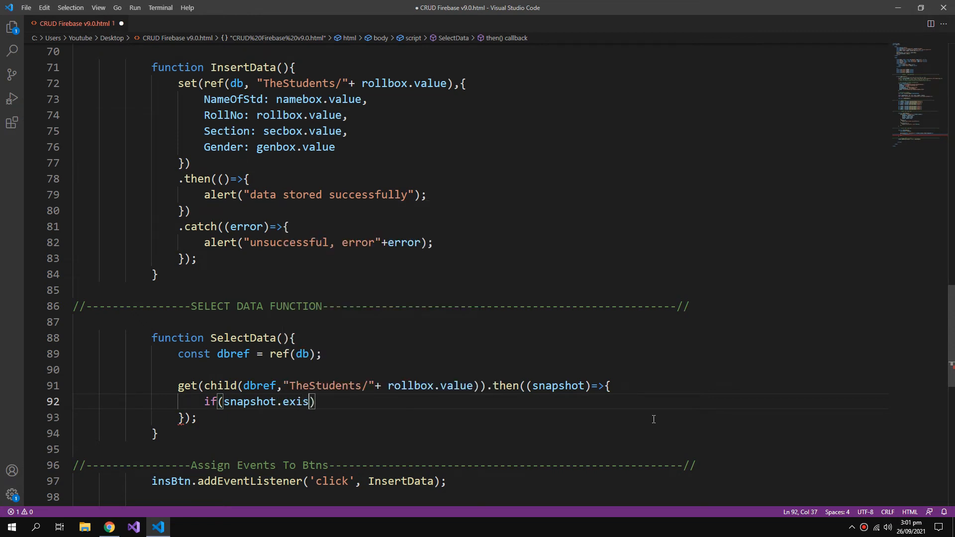
pyautogui.write('t')
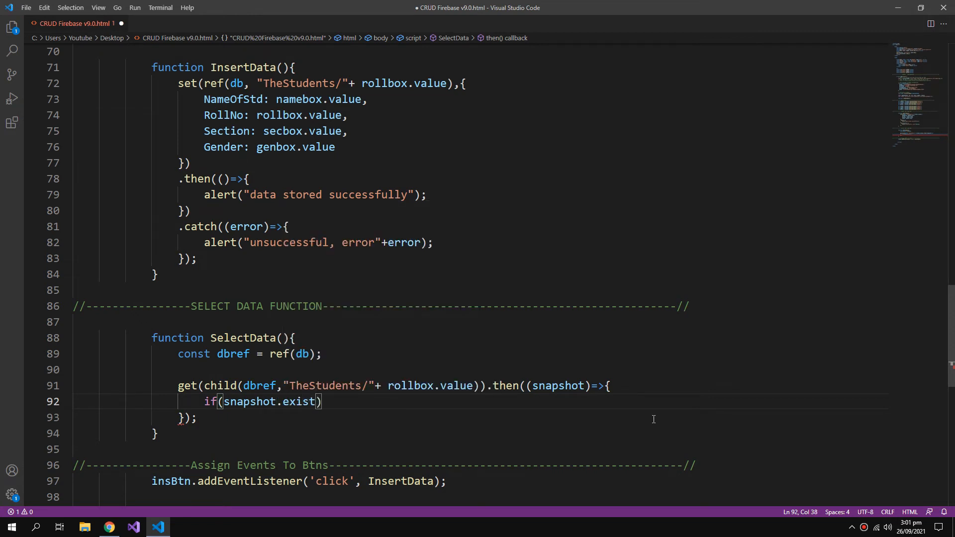
pyautogui.write('()')
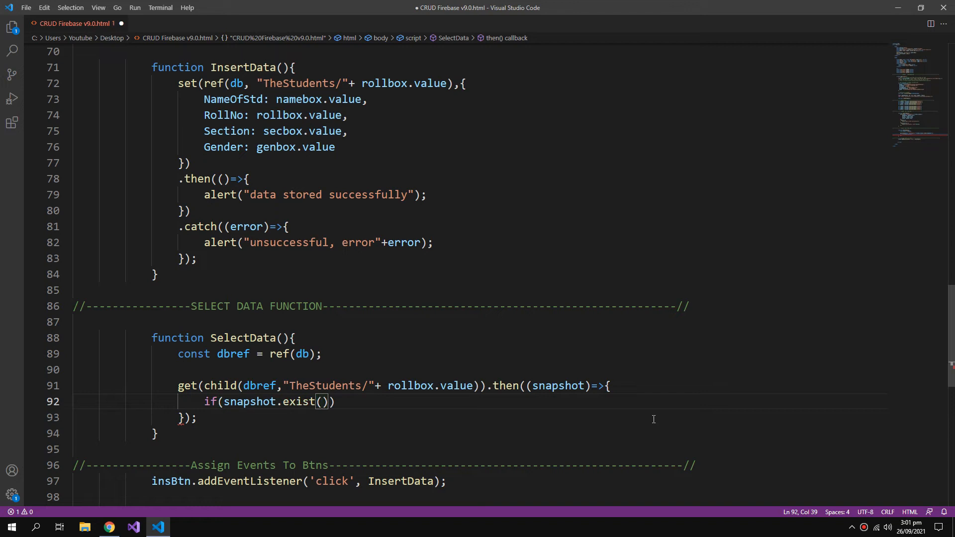
pyautogui.scroll(-3)
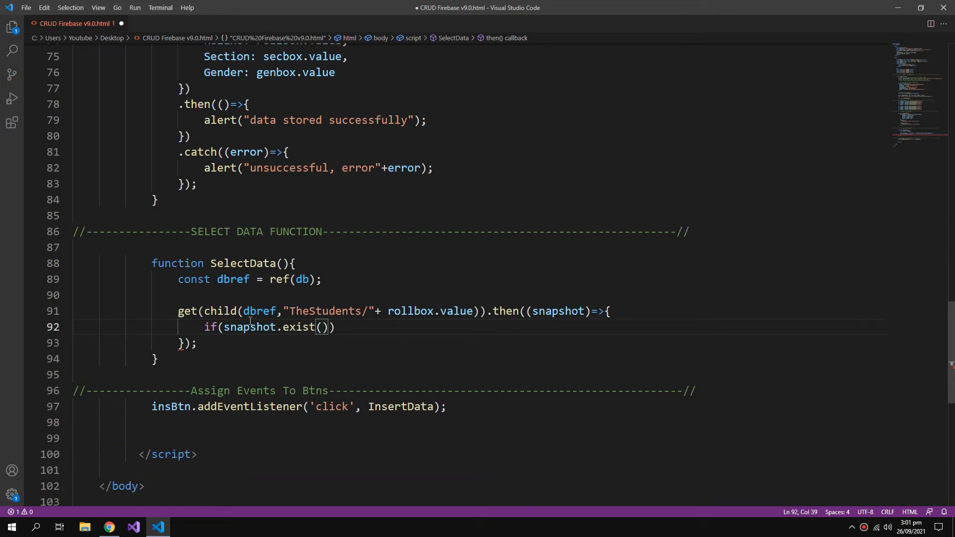
pyautogui.doubleClick(259, 310)
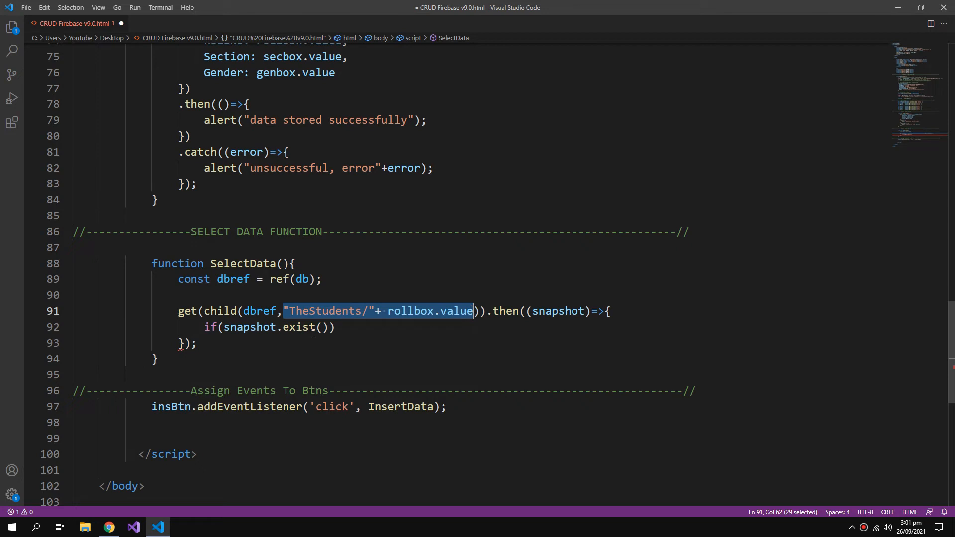
pyautogui.moveTo(364, 317)
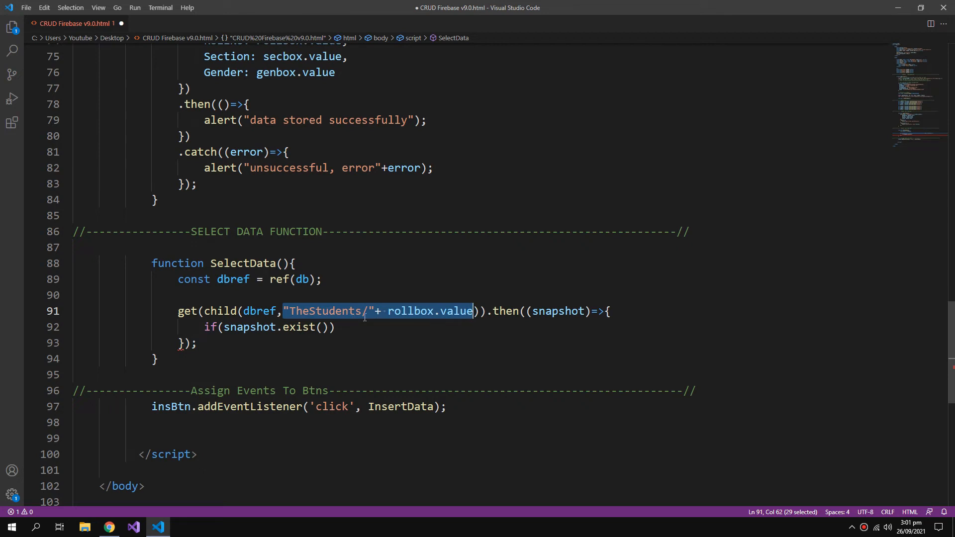
pyautogui.moveTo(223, 311)
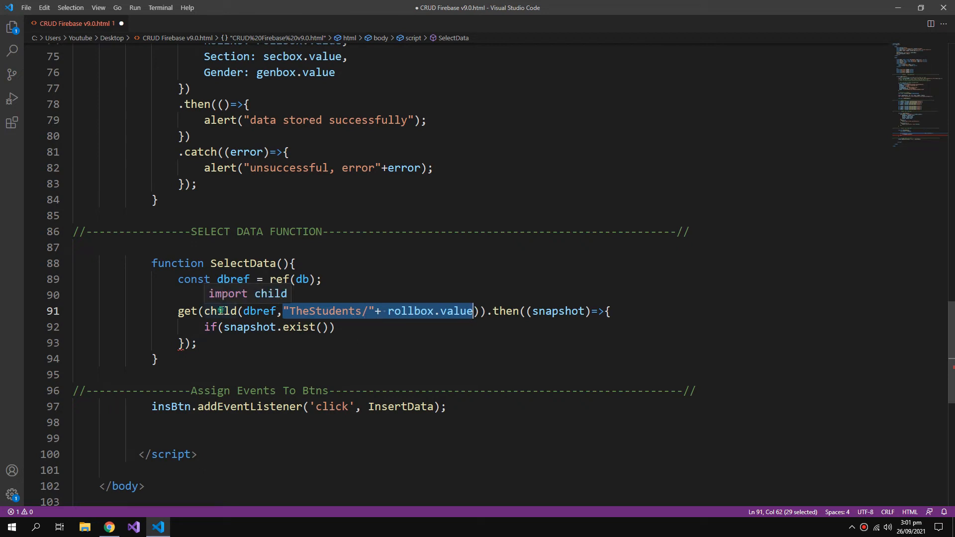
pyautogui.doubleClick(221, 310)
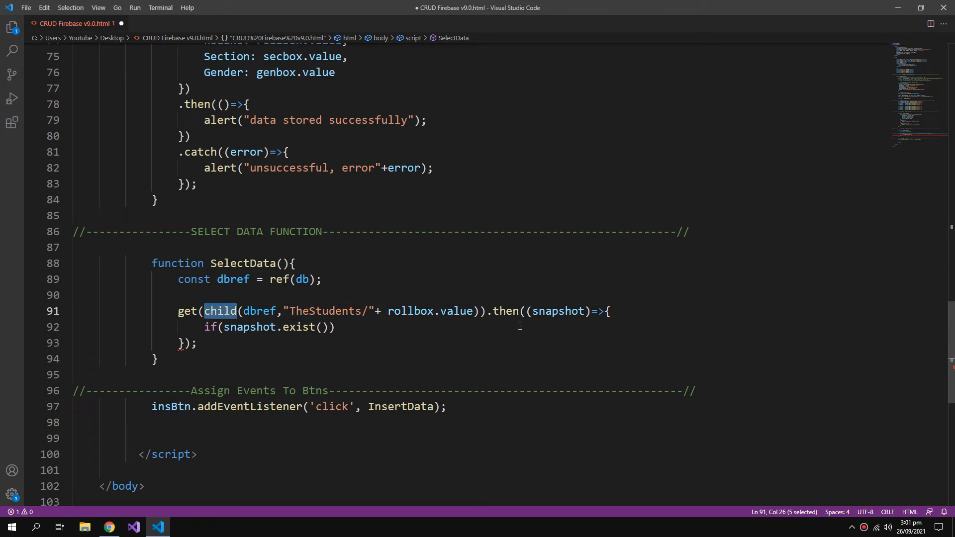
pyautogui.doubleClick(558, 310)
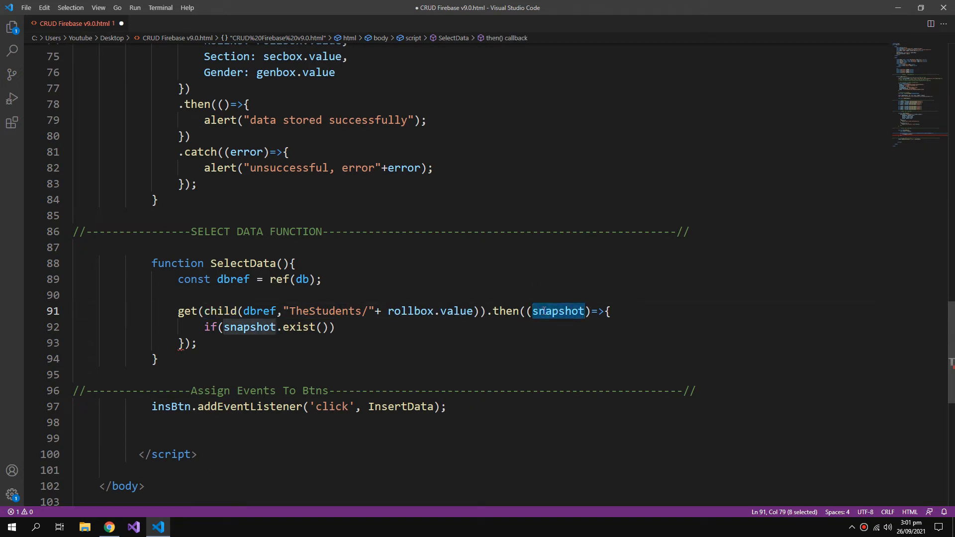
pyautogui.moveTo(553, 328)
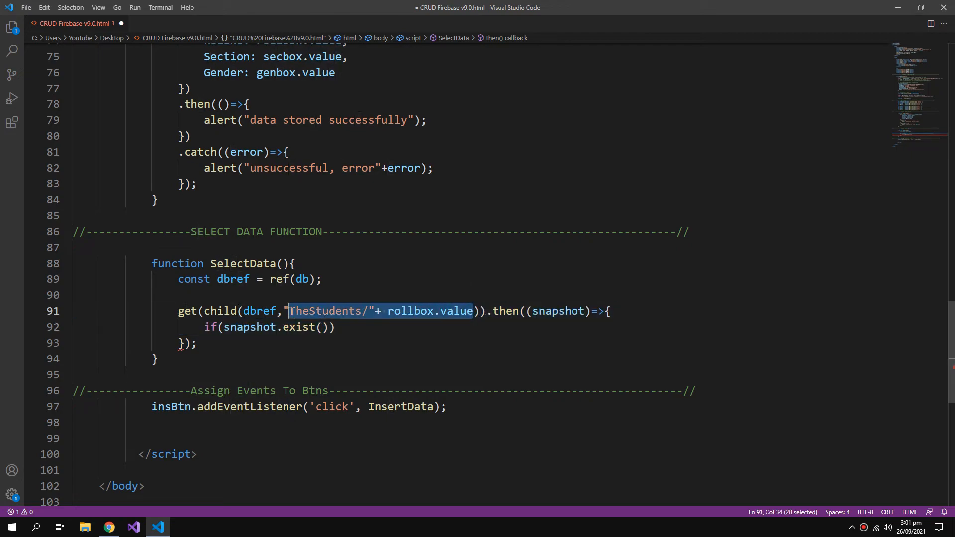
pyautogui.click(334, 327)
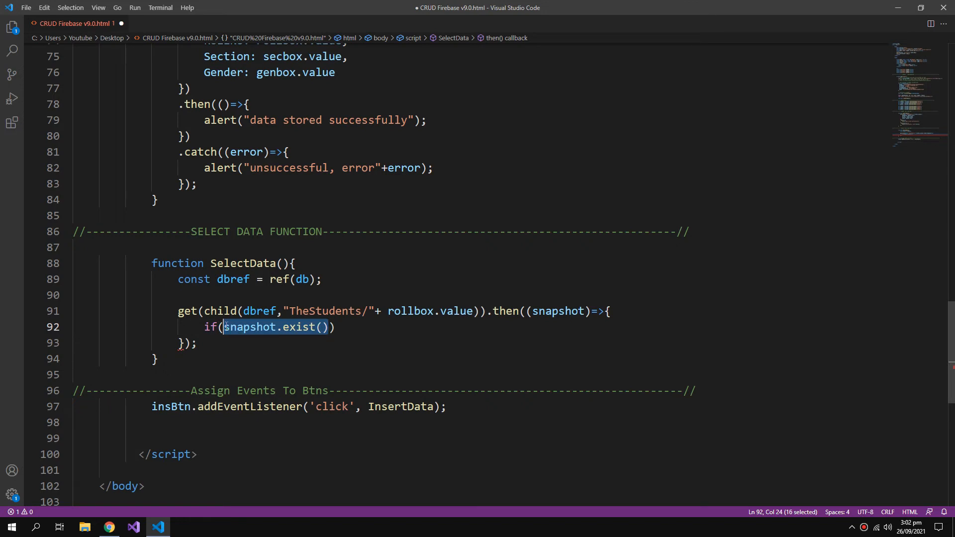
pyautogui.moveTo(317, 355)
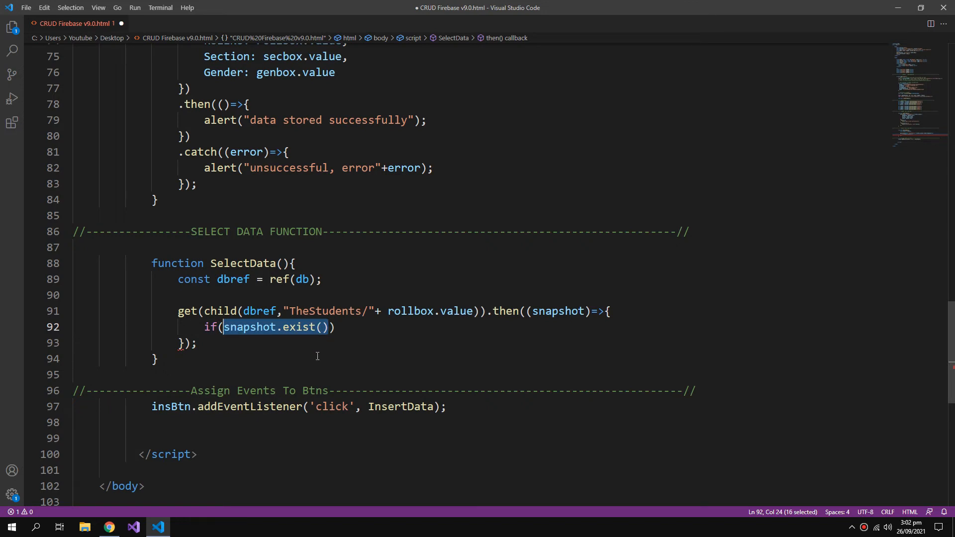
# Step: Set namebox.value from snapshot.val().NameOfStd, then add lines for the other fields
pyautogui.write('{')
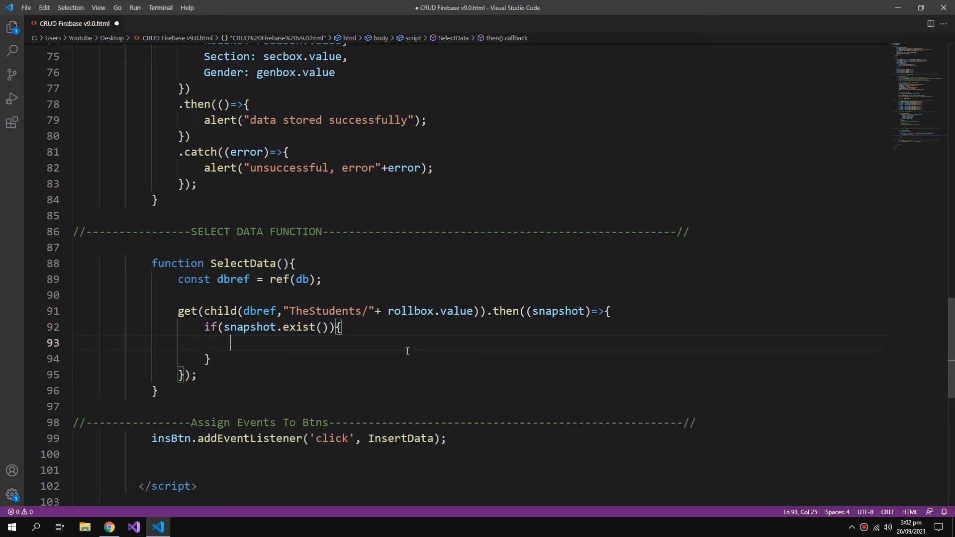
pyautogui.write('namebox.')
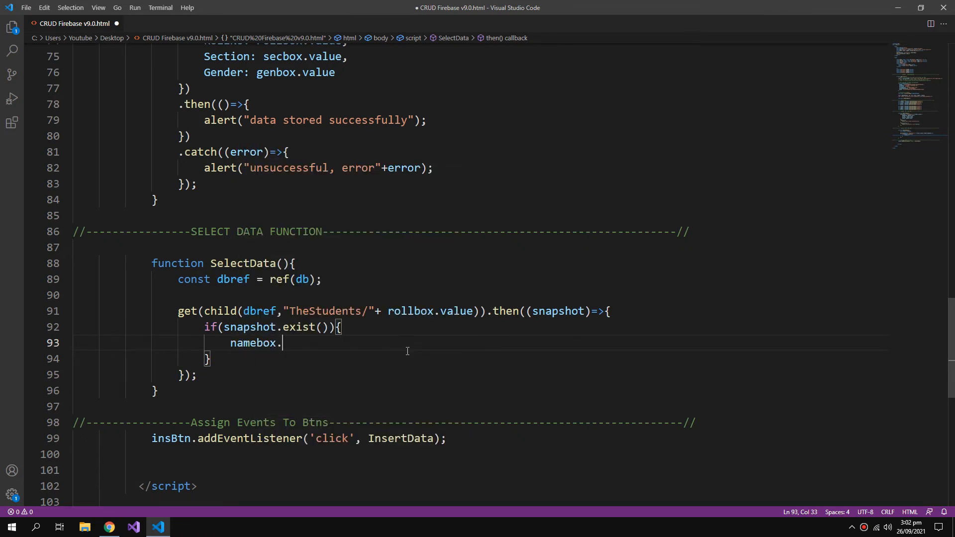
pyautogui.write('value')
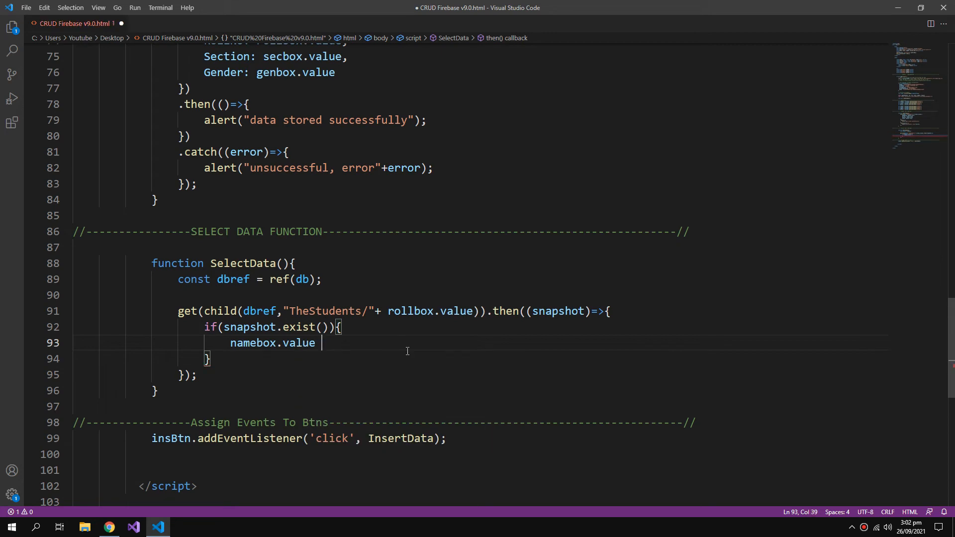
pyautogui.write('=')
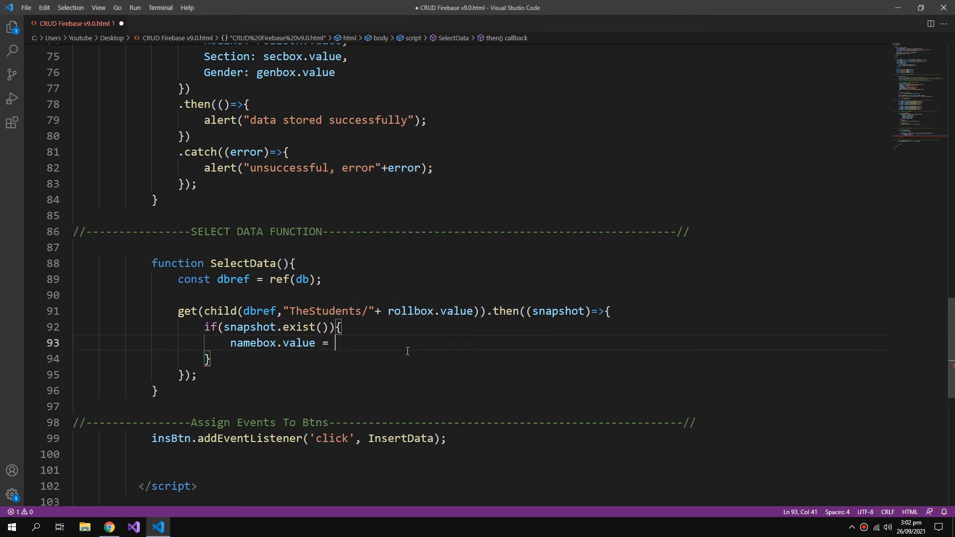
pyautogui.write('snapshot')
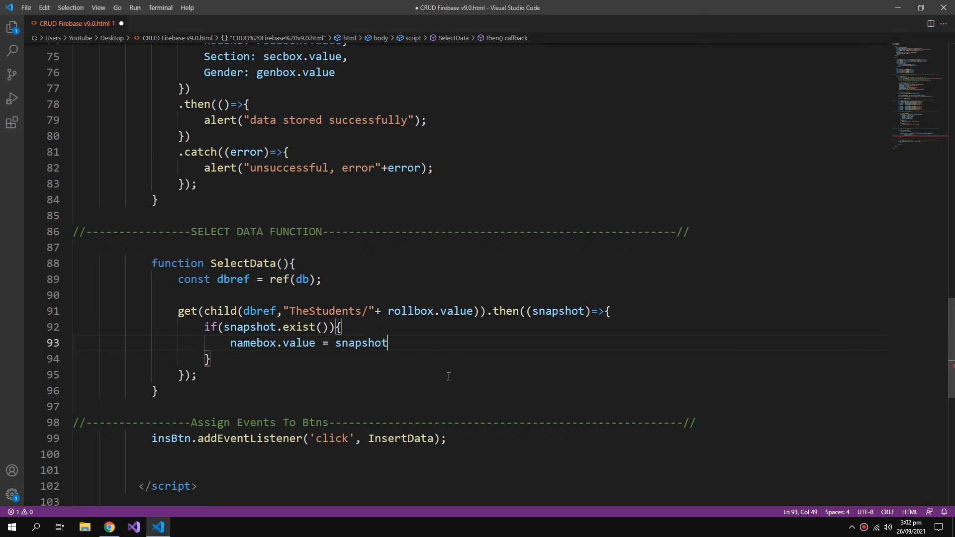
pyautogui.write('.val(')
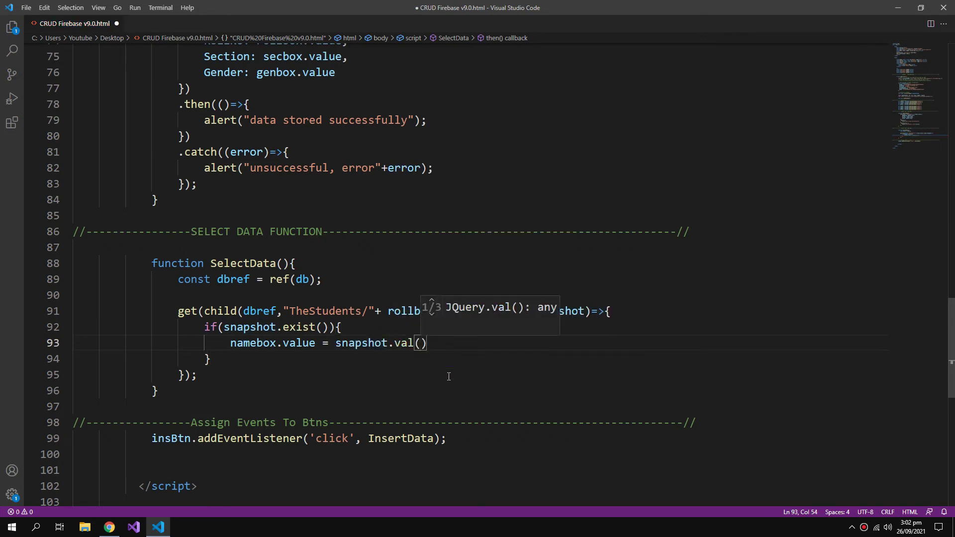
pyautogui.write('.')
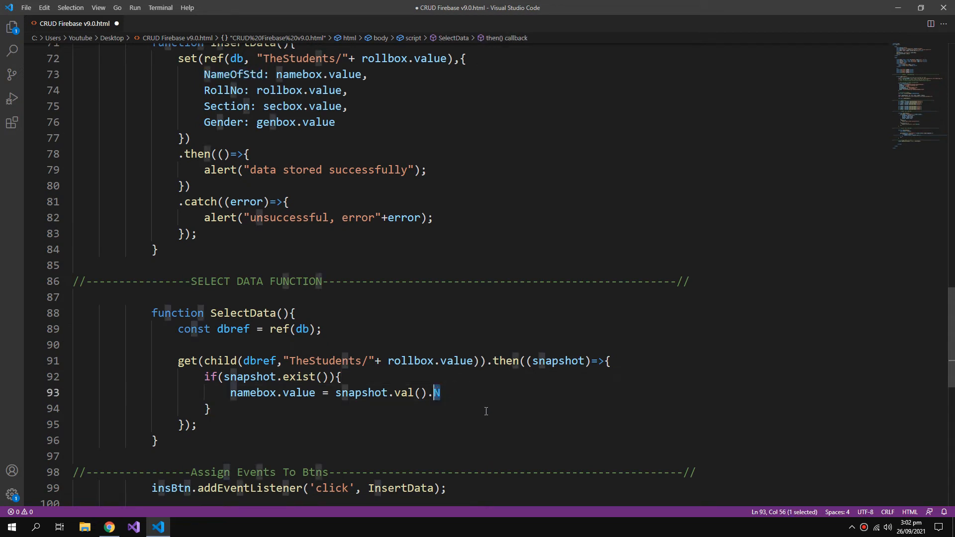
pyautogui.write('NameOfStd;')
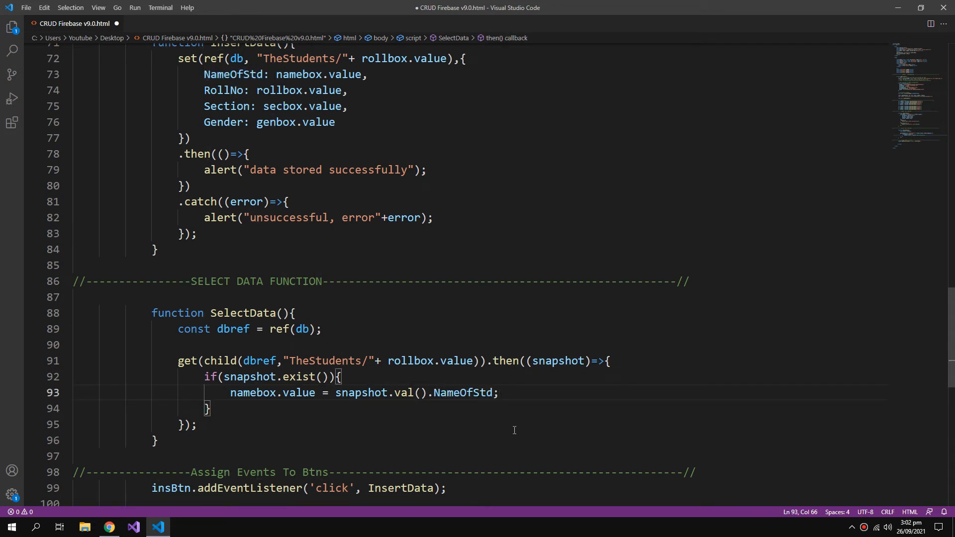
pyautogui.press('Enter')
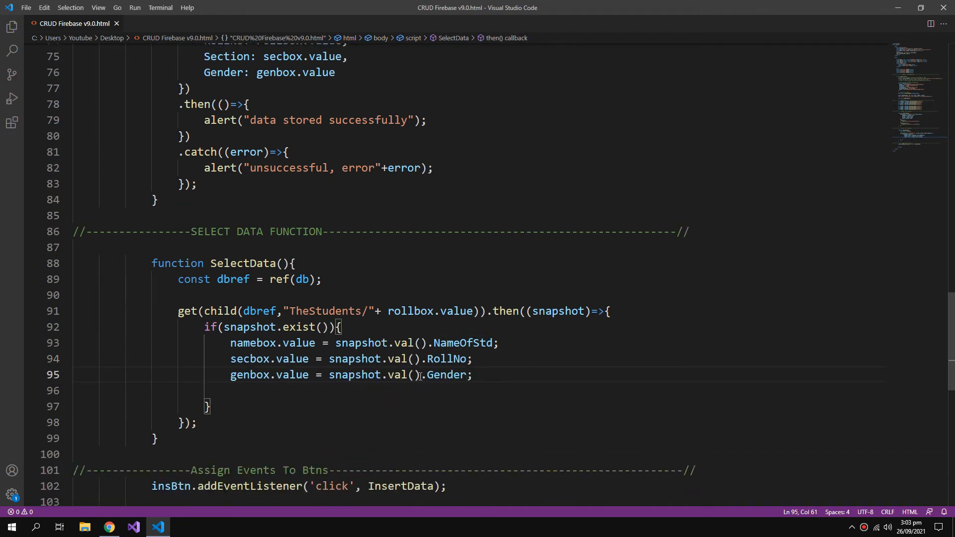
pyautogui.scroll(-3)
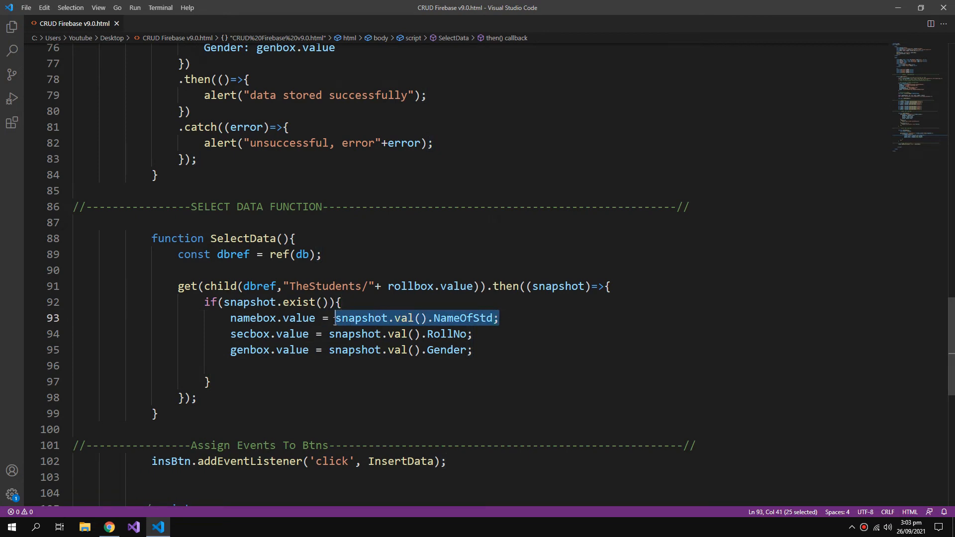
pyautogui.click(316, 318)
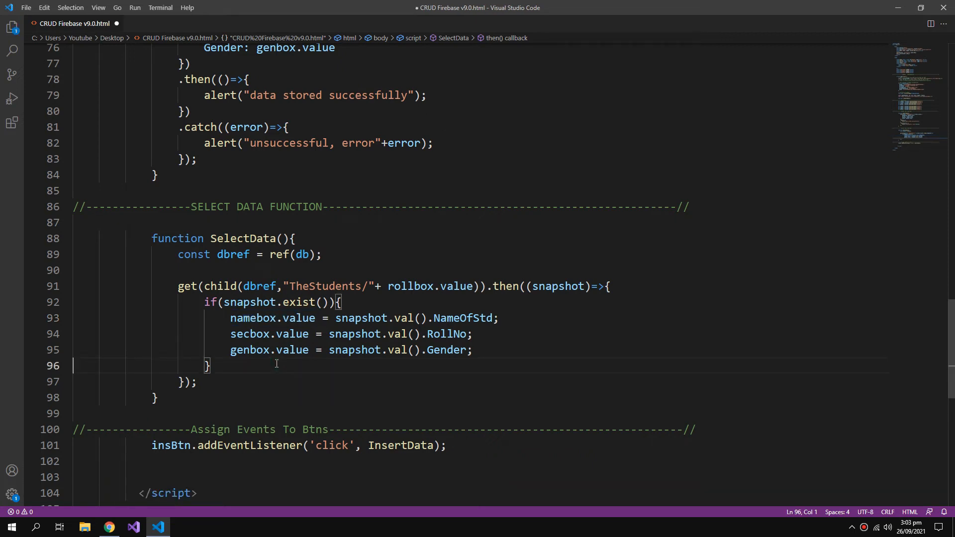
pyautogui.moveTo(355, 350)
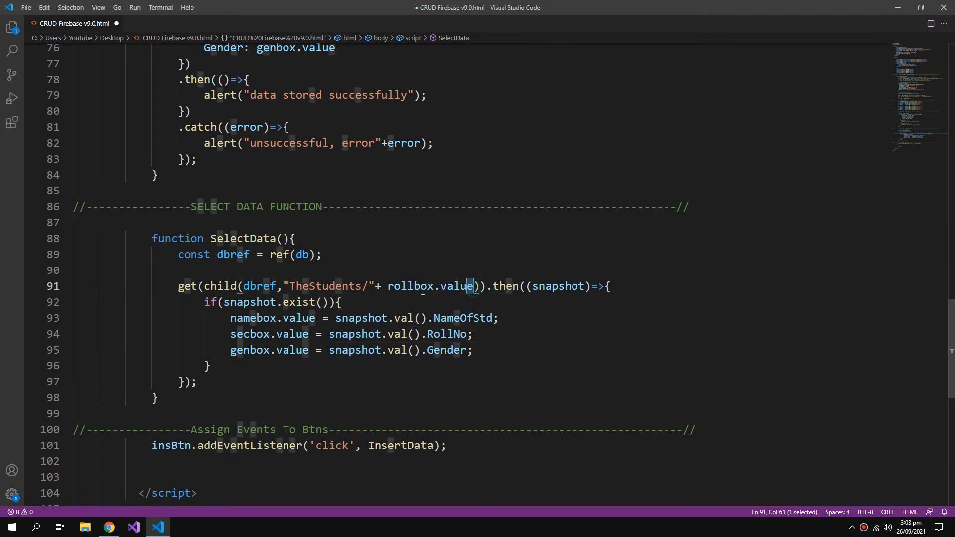
# Step: Add an else branch to SelectData alerting "No data found"
pyautogui.doubleClick(430, 287)
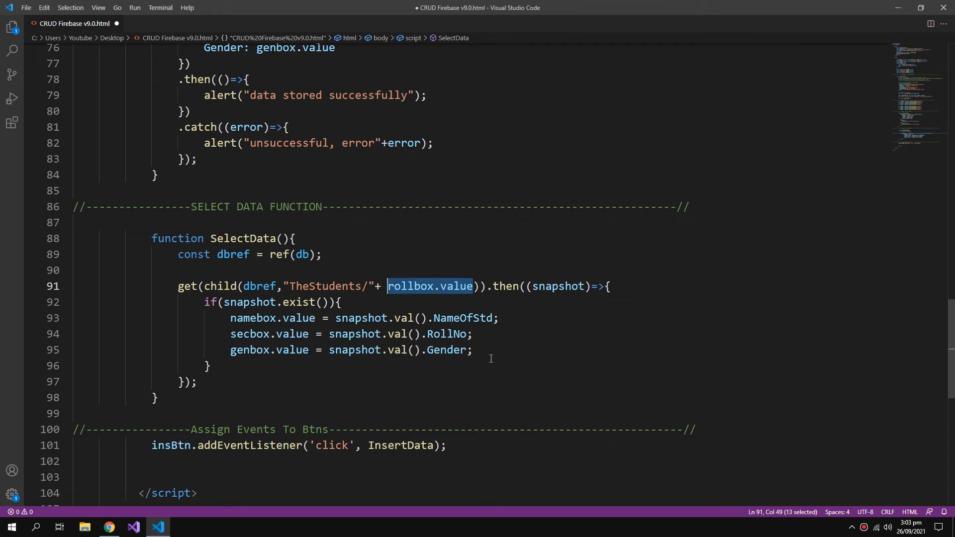
pyautogui.write('else')
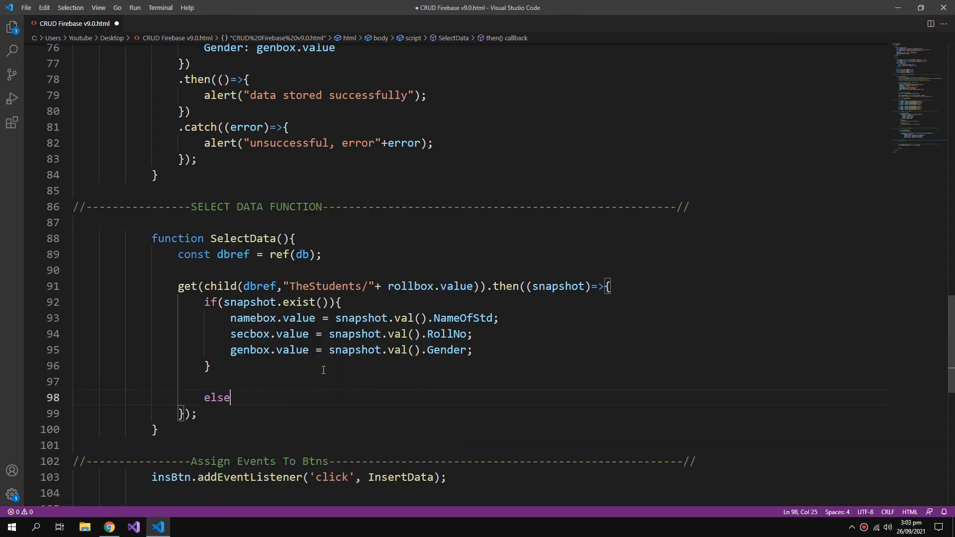
pyautogui.write('{')
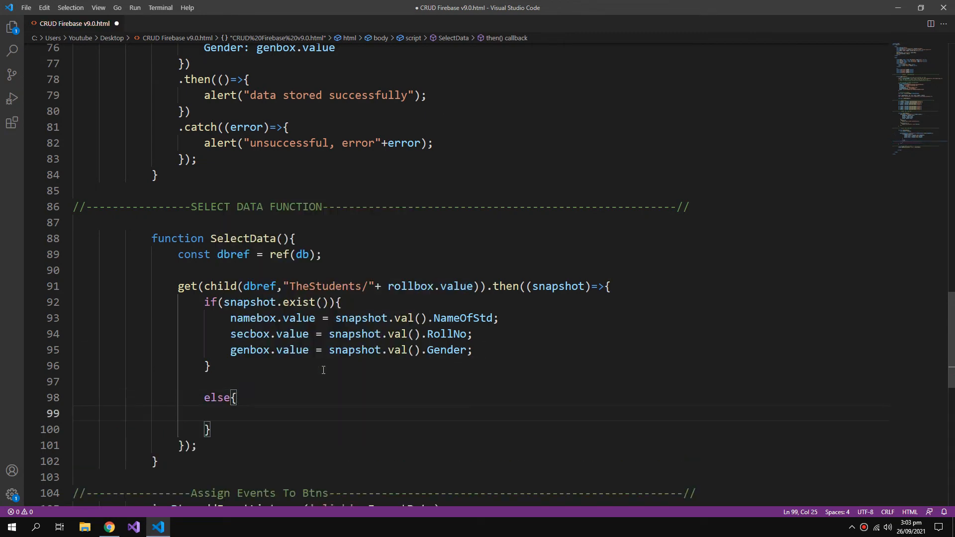
pyautogui.write('alert(')
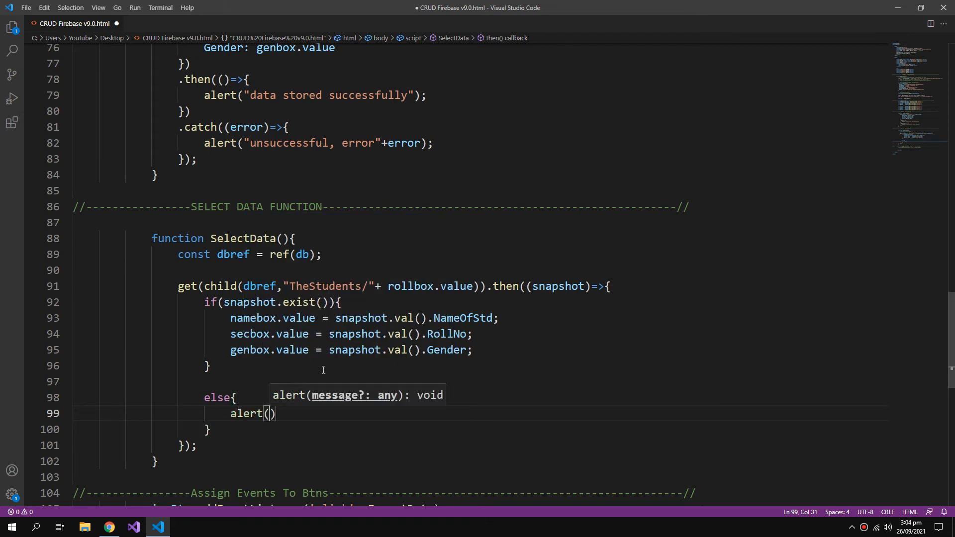
pyautogui.write('"No data "')
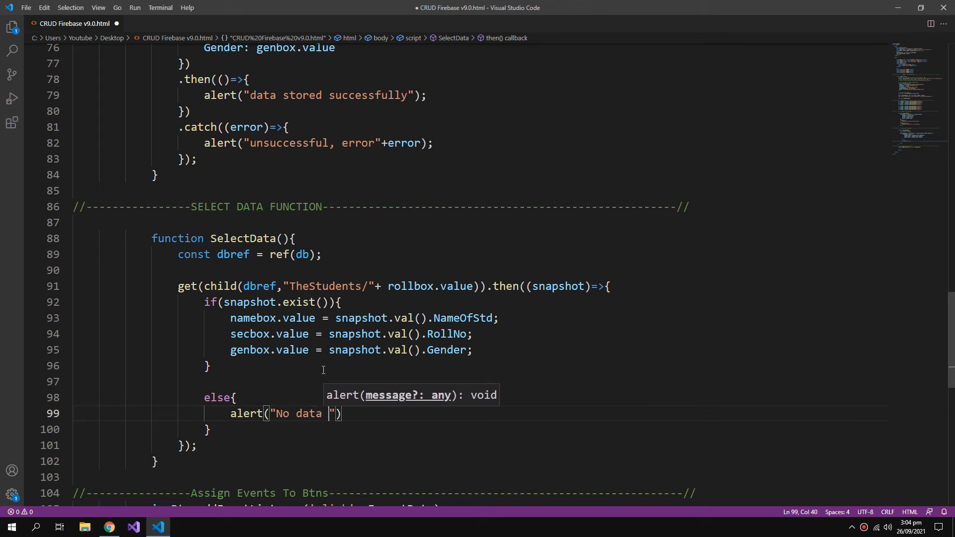
pyautogui.write('found");')
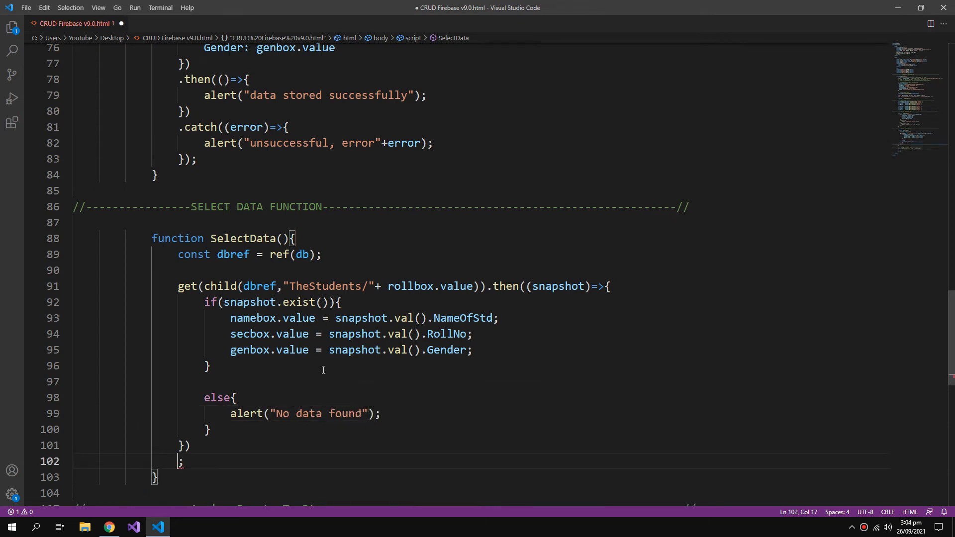
# Step: Add a .catch((error)=>{}) callback that alerts the error
pyautogui.write('.catch')
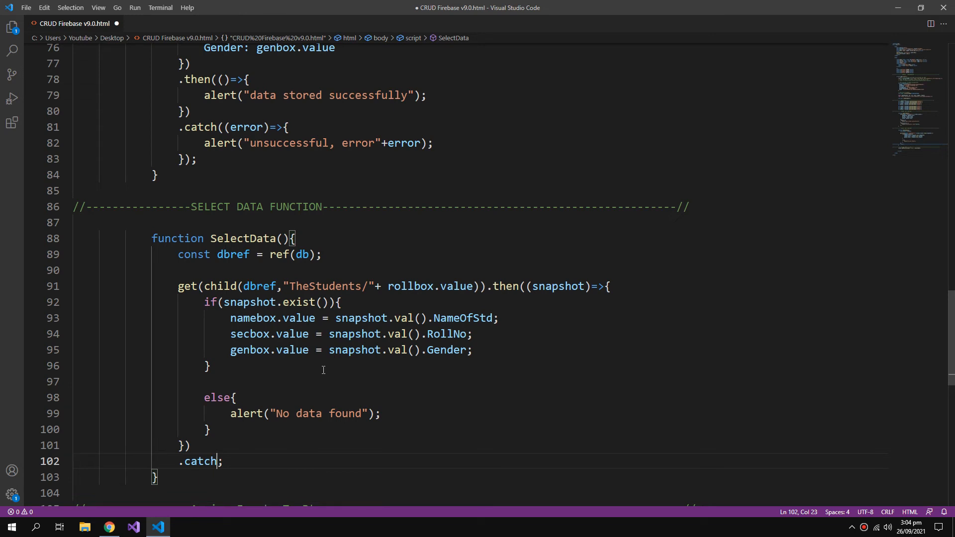
pyautogui.write('()')
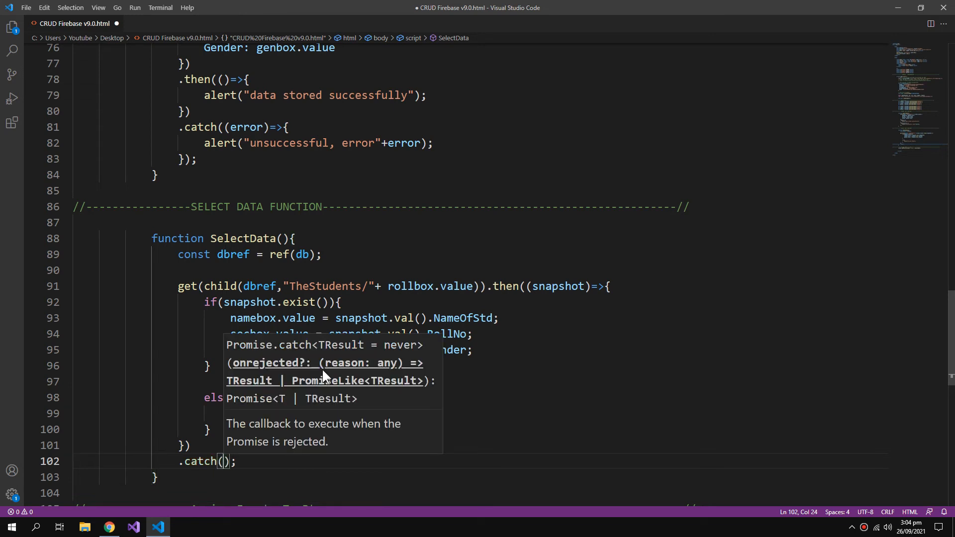
pyautogui.write('error)')
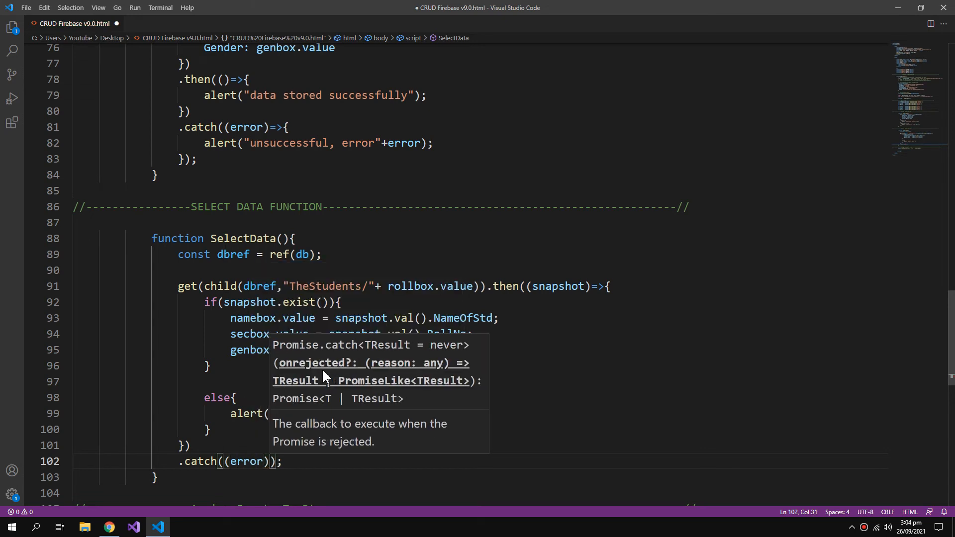
pyautogui.write('=')
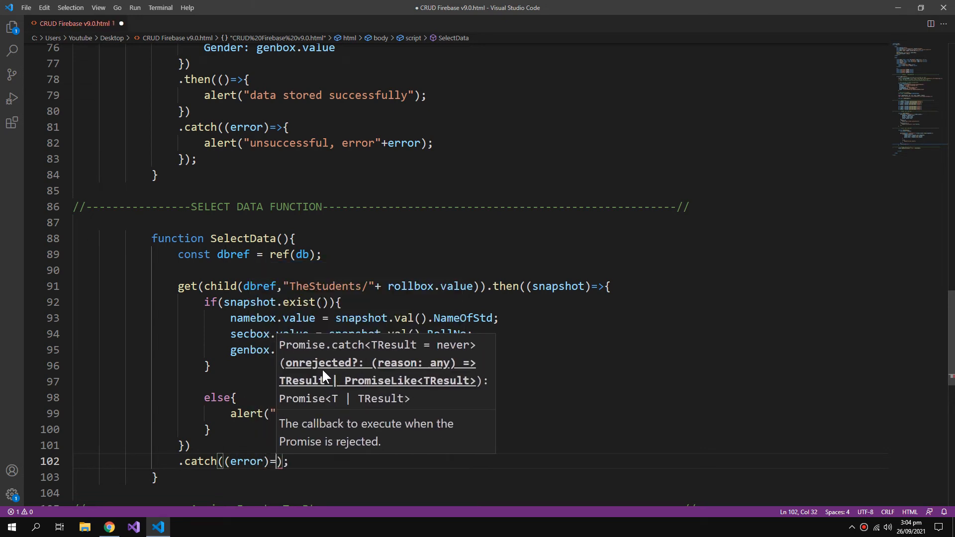
pyautogui.write('>')
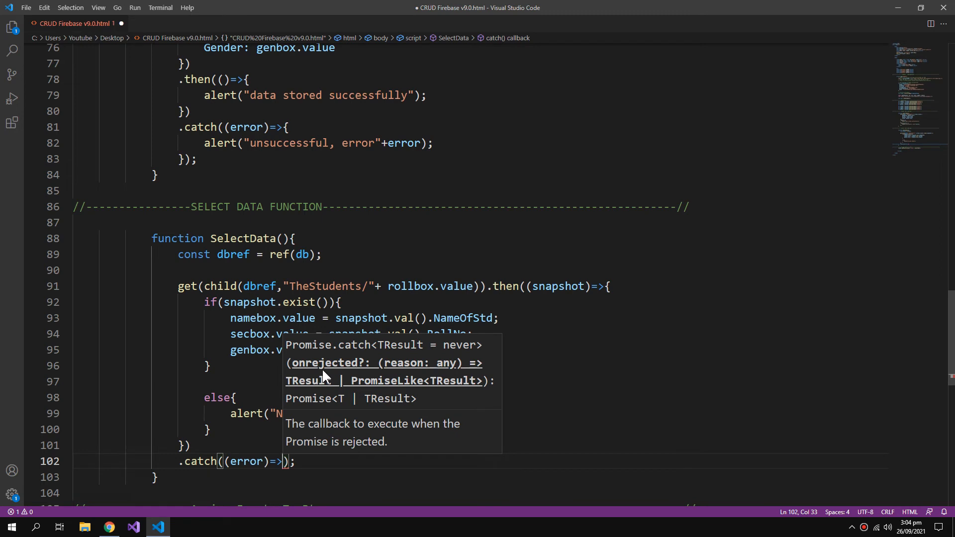
pyautogui.press('Enter')
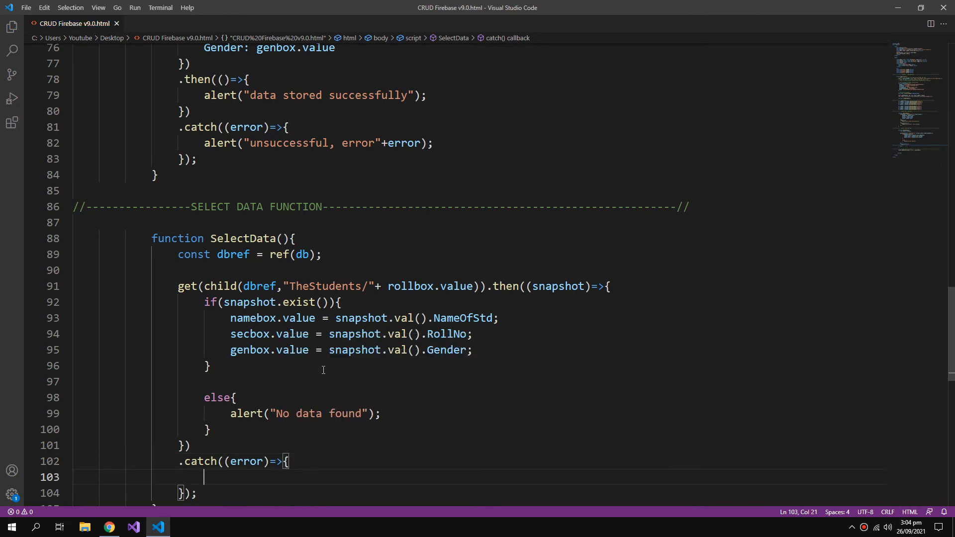
pyautogui.write('alert("unsuccessful, error"+error);')
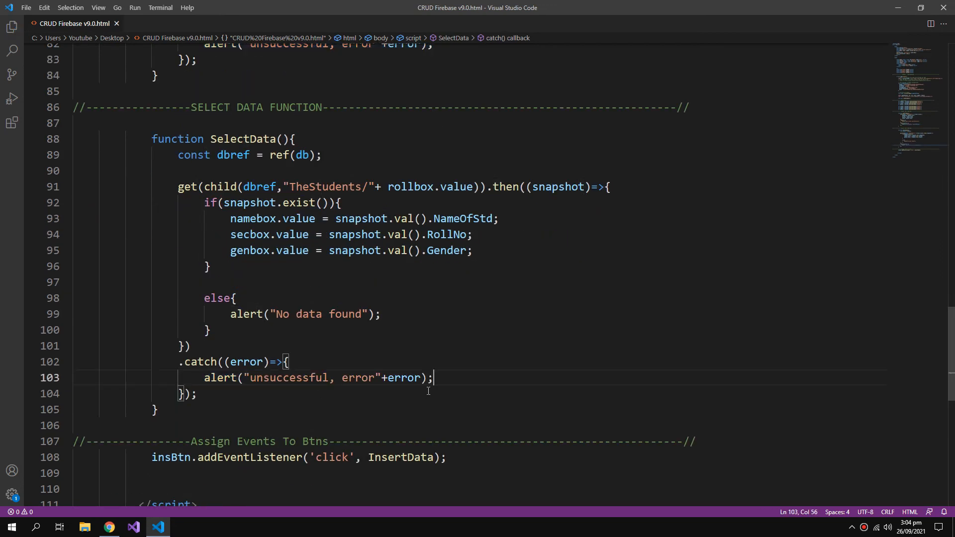
# Step: Look up roll number 13 and read the 'get is not defined' console error
pyautogui.click(108, 527)
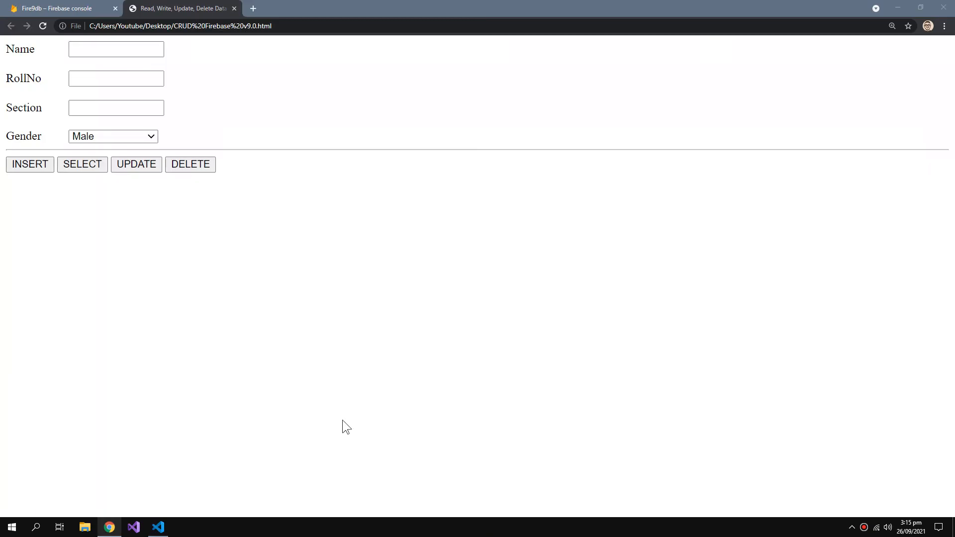
pyautogui.write('13')
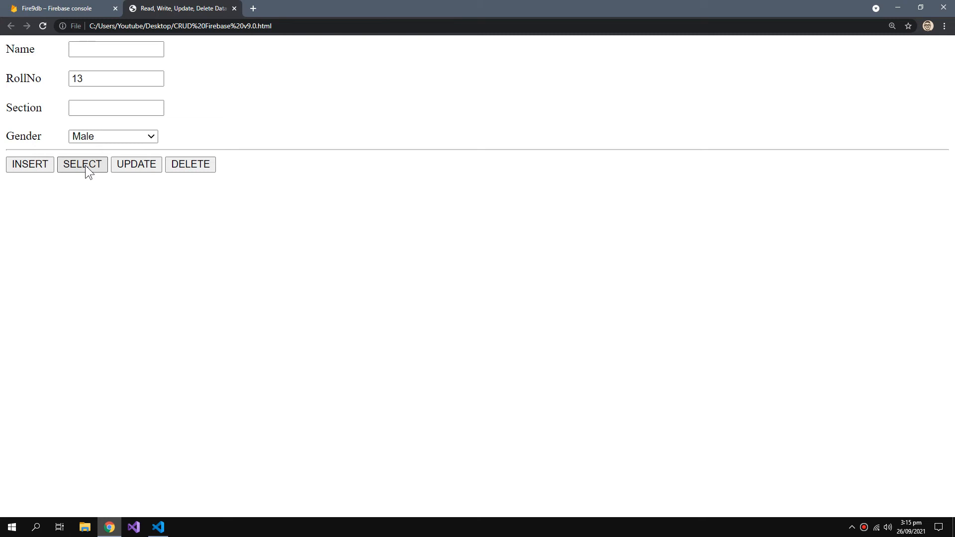
pyautogui.rightClick(320, 179)
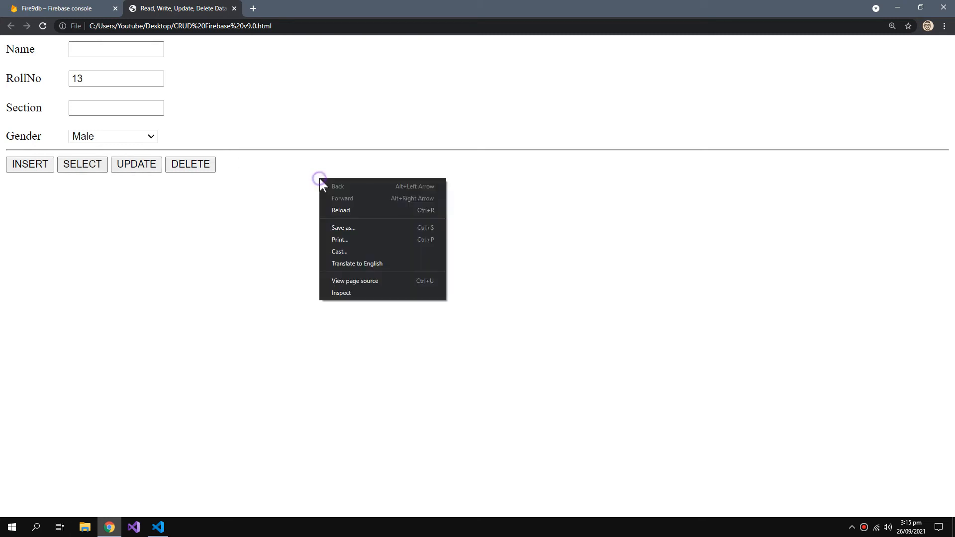
pyautogui.click(354, 300)
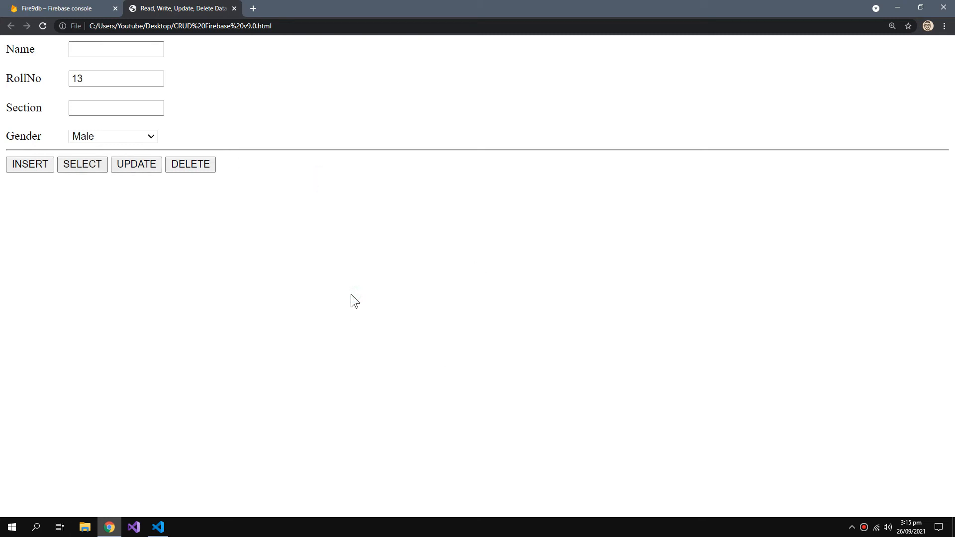
pyautogui.press('F12')
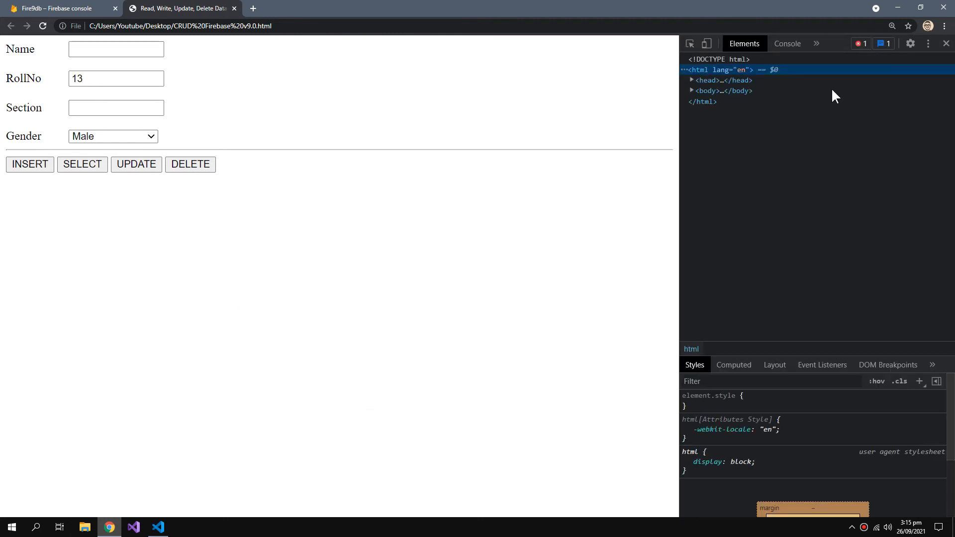
pyautogui.click(788, 44)
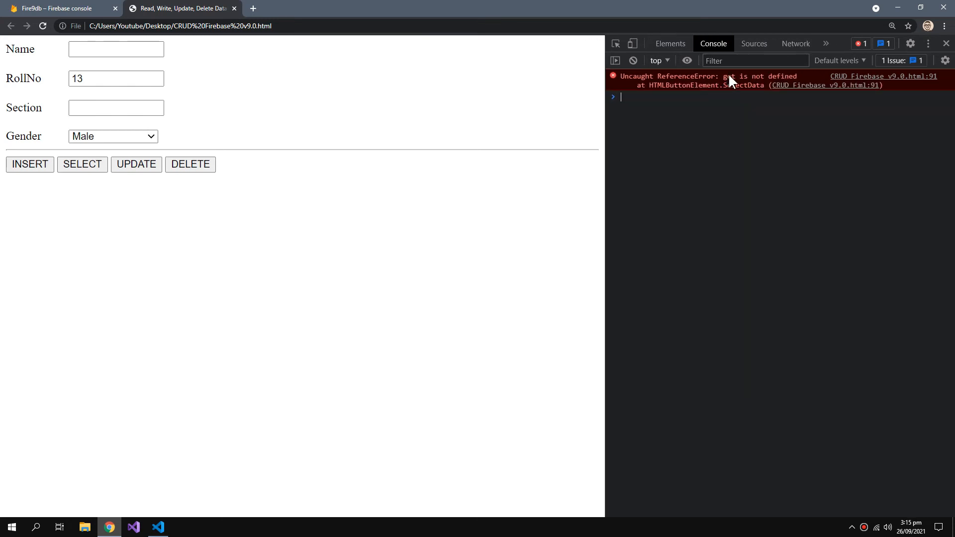
pyautogui.moveTo(771, 85)
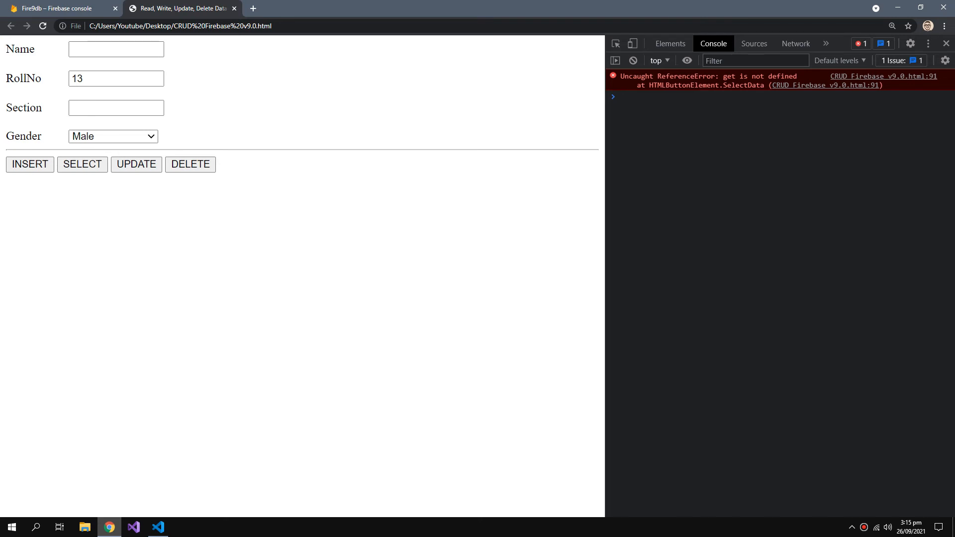
pyautogui.click(945, 43)
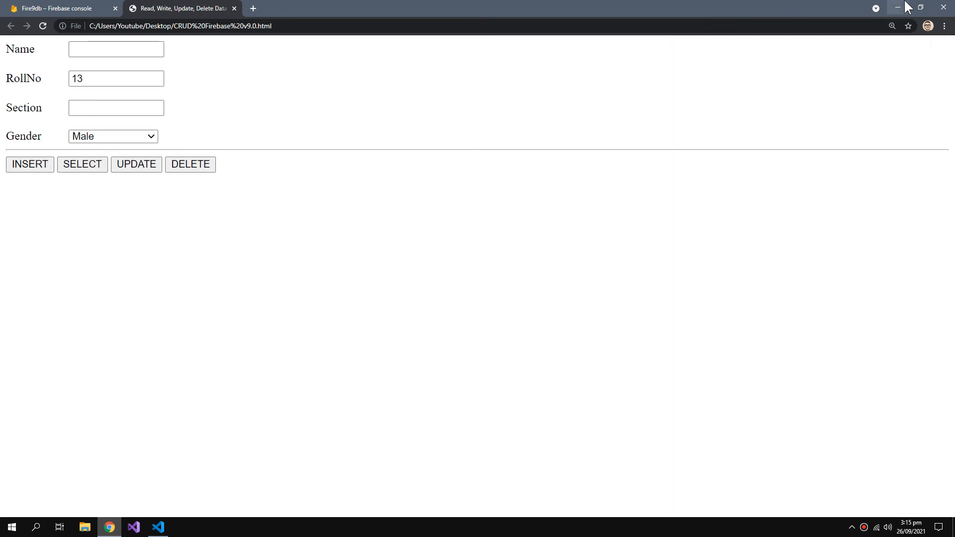
# Step: Add get to the Firebase database import list
pyautogui.click(157, 527)
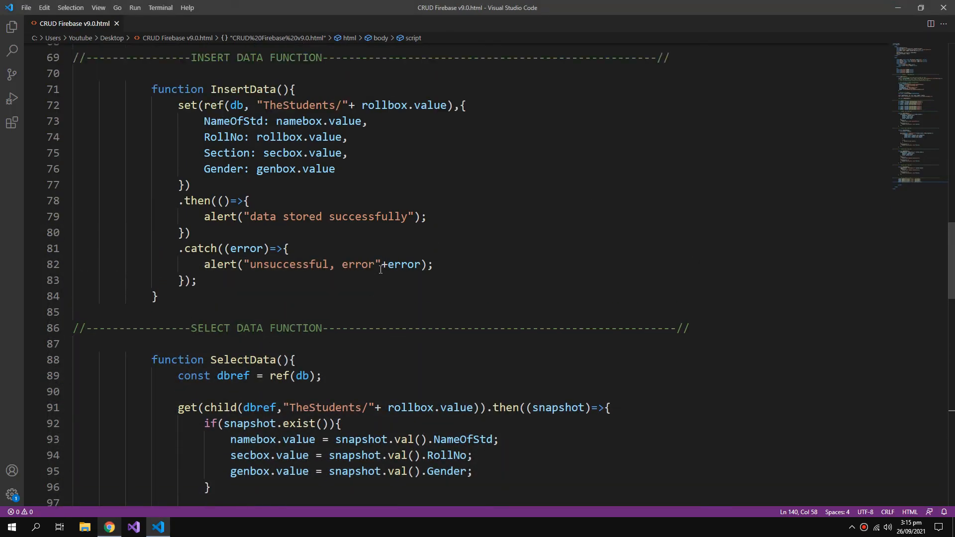
pyautogui.scroll(3)
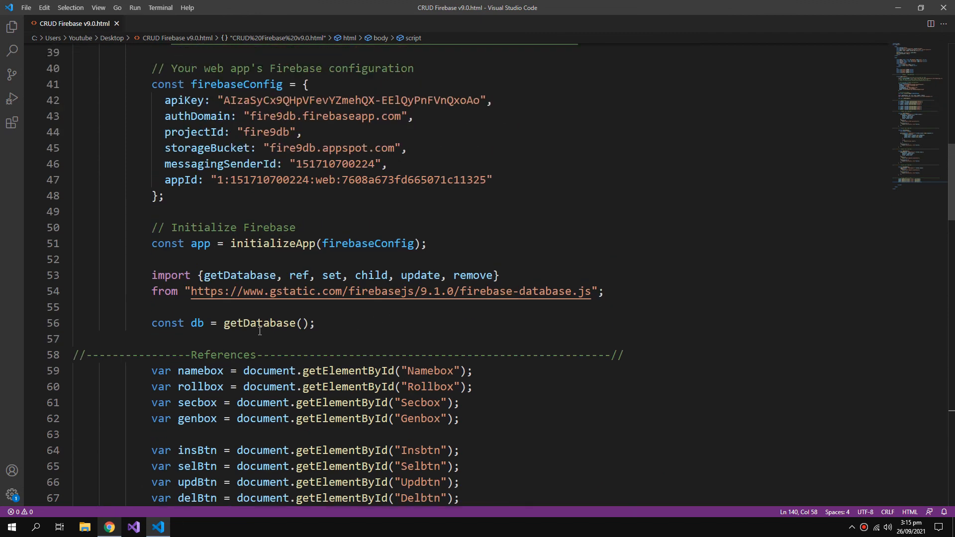
pyautogui.click(316, 274)
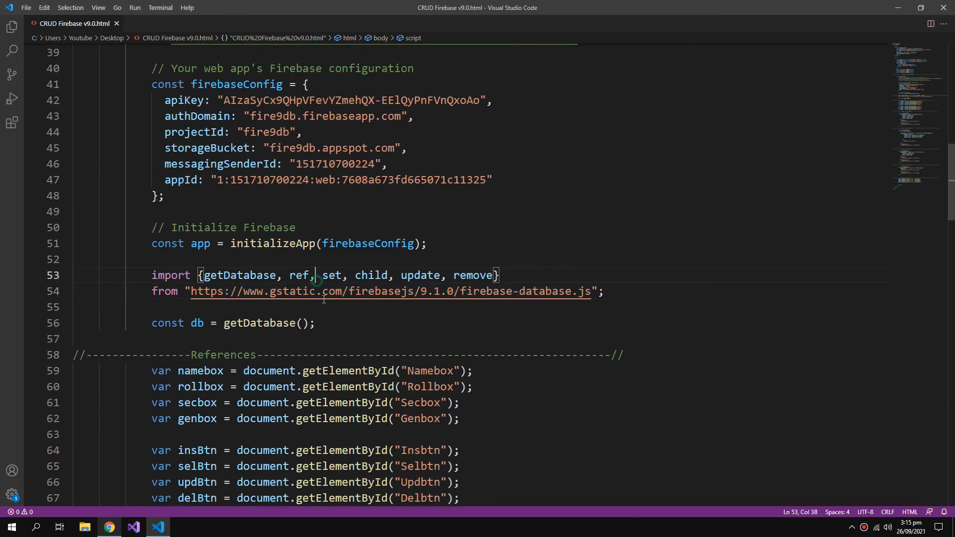
pyautogui.write(',')
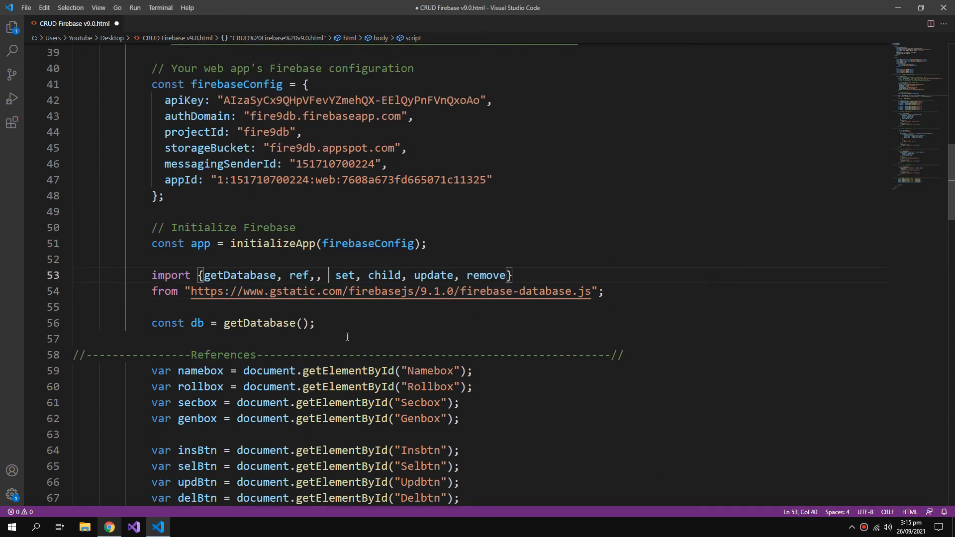
pyautogui.write('get')
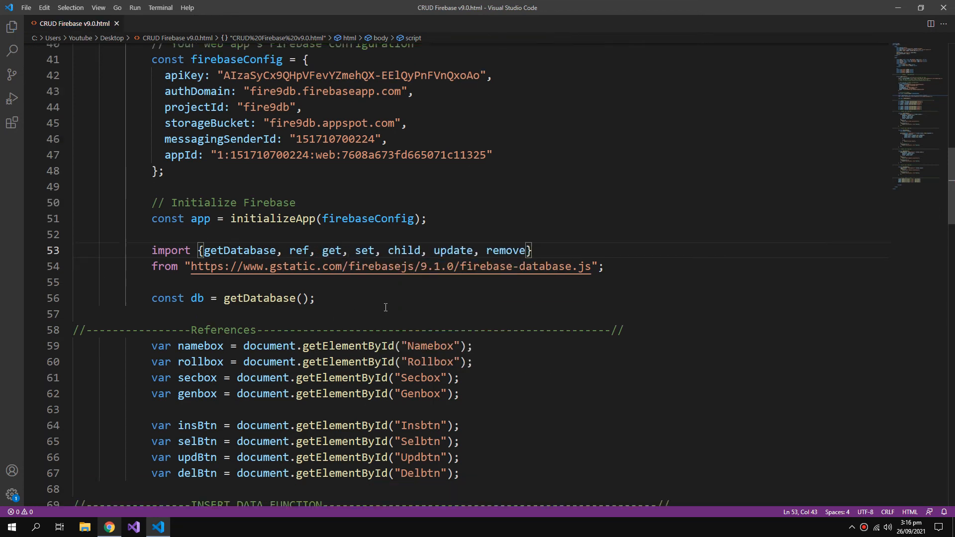
# Step: Fix the check to snapshot.exists() and fill secbox from Section instead of RollNo
pyautogui.scroll(-3)
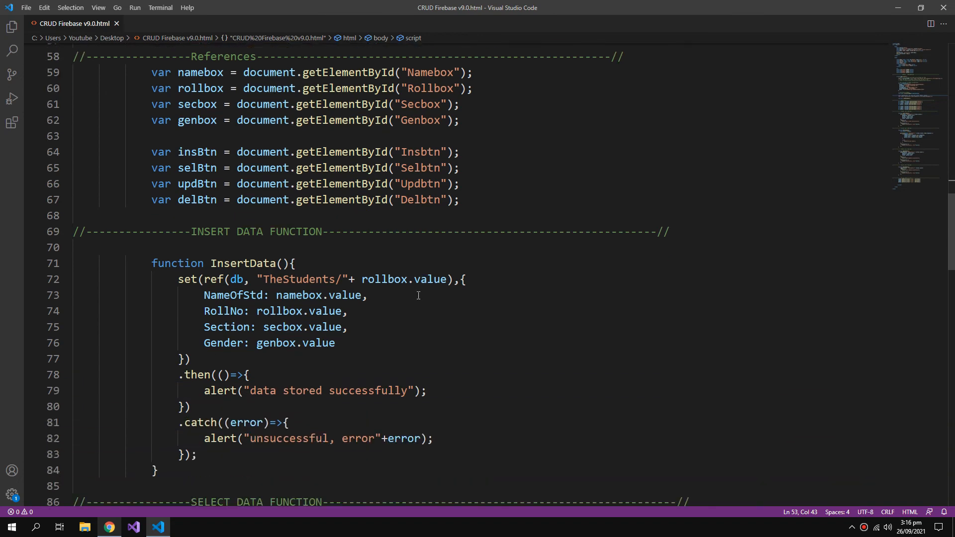
pyautogui.scroll(-3)
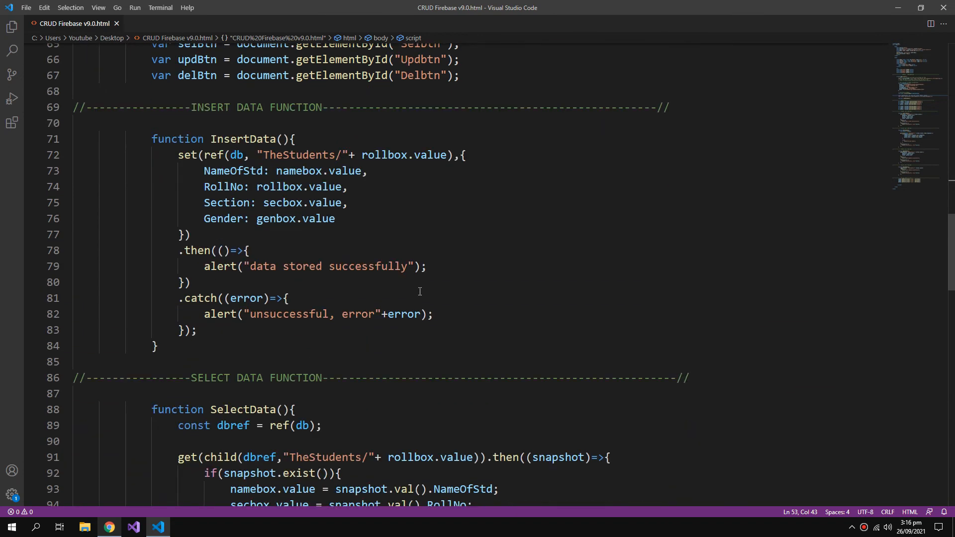
pyautogui.scroll(-3)
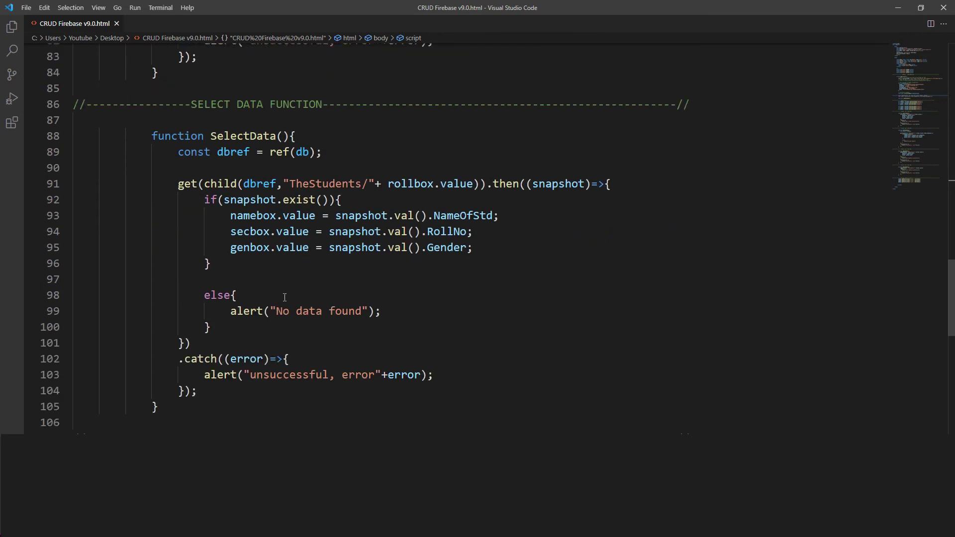
pyautogui.click(256, 374)
pyautogui.write('s')
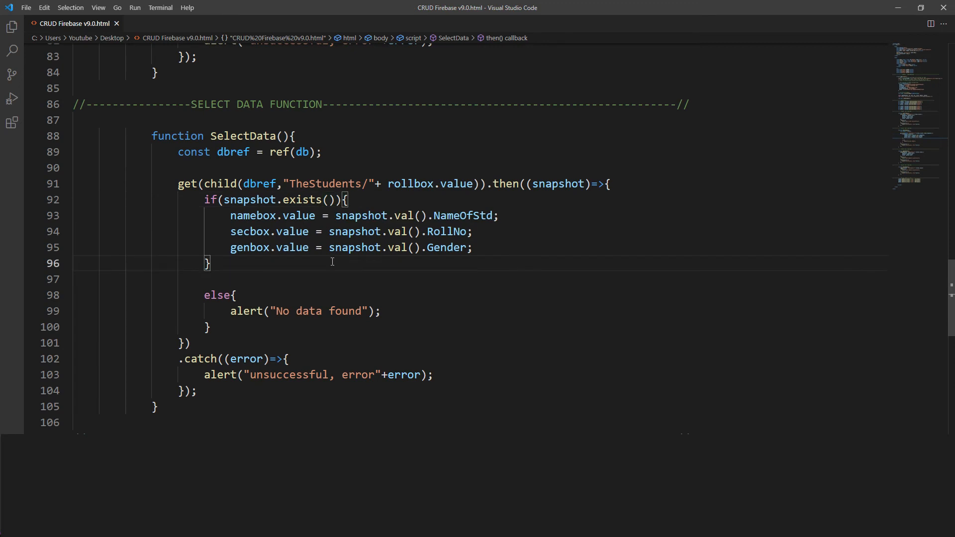
pyautogui.moveTo(260, 232)
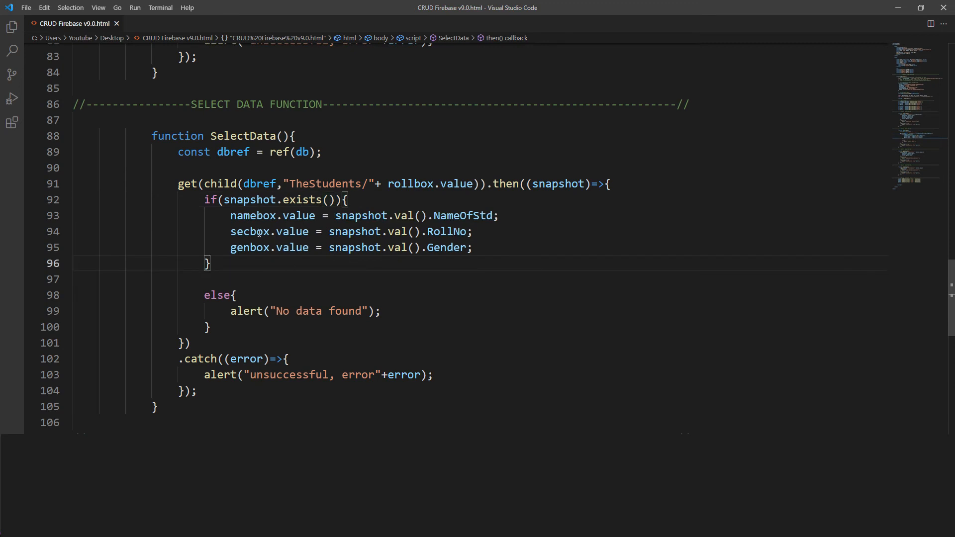
pyautogui.doubleClick(445, 231)
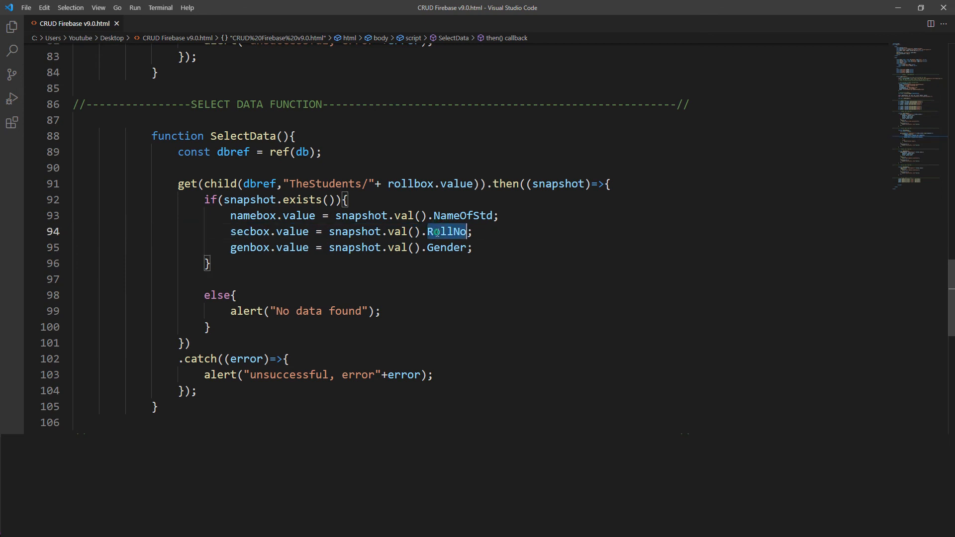
pyautogui.write('Section')
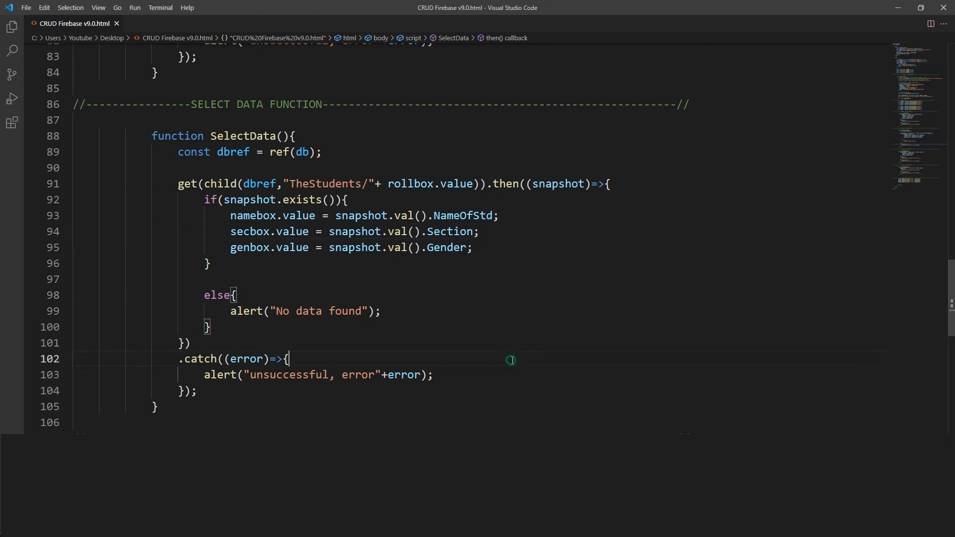
pyautogui.click(434, 375)
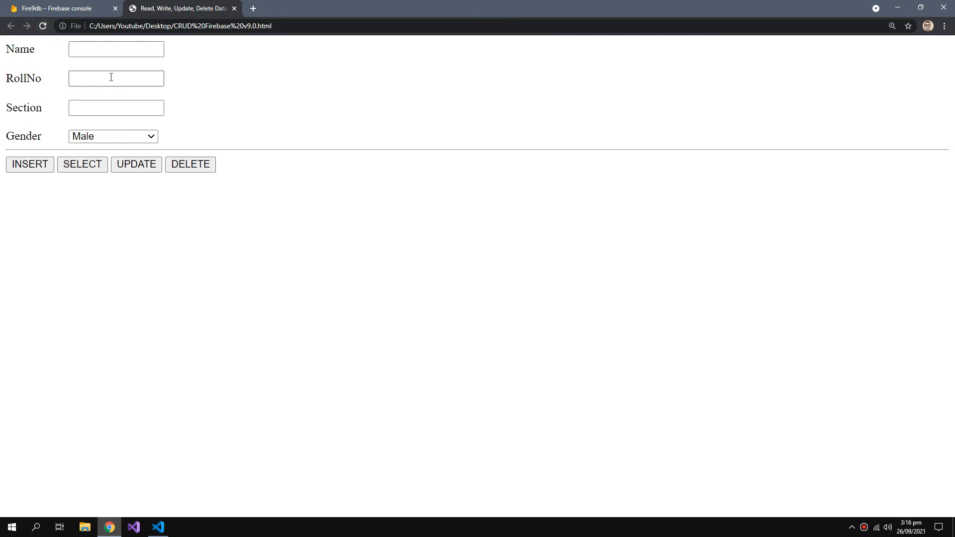
# Step: Select roll number 13 to load name TACV, section B, gender Male
pyautogui.write('13')
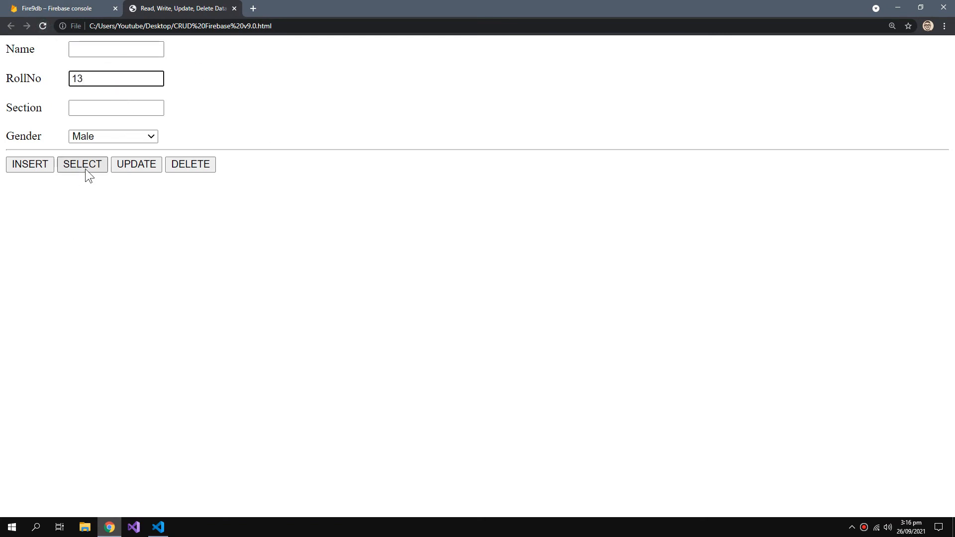
pyautogui.moveTo(59, 198)
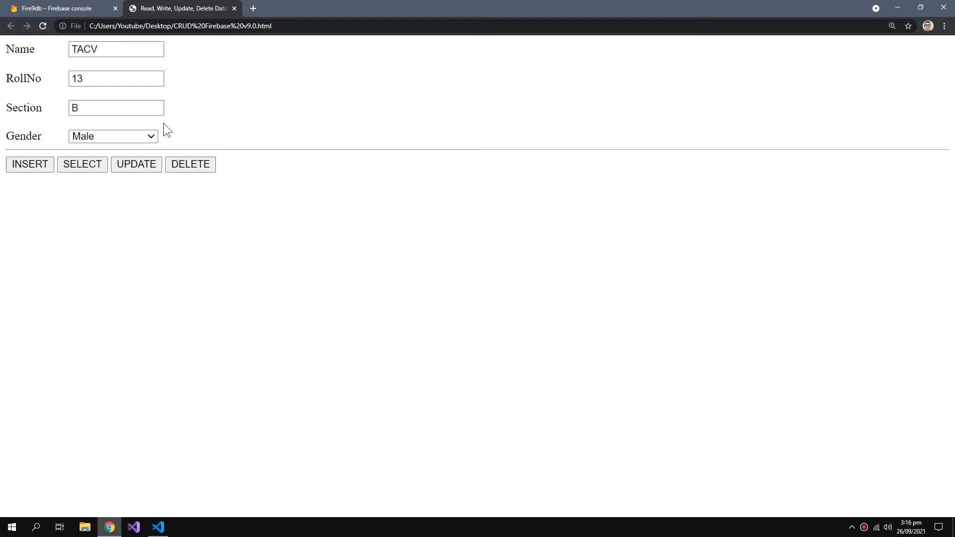
pyautogui.click(158, 526)
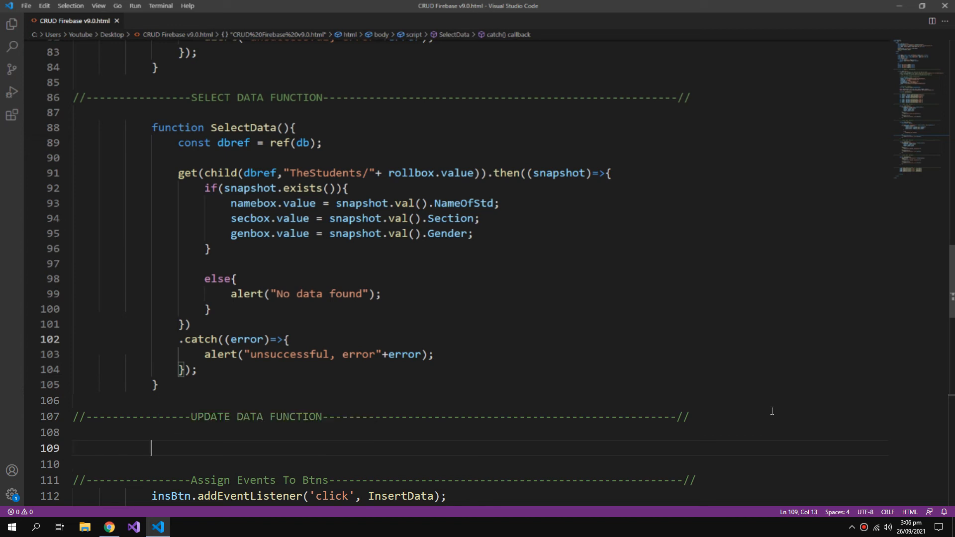
# Step: Write UpdateData to update TheStudents/rollbox.value with NameOfStd, Section, Gender, and save
pyautogui.write('function')
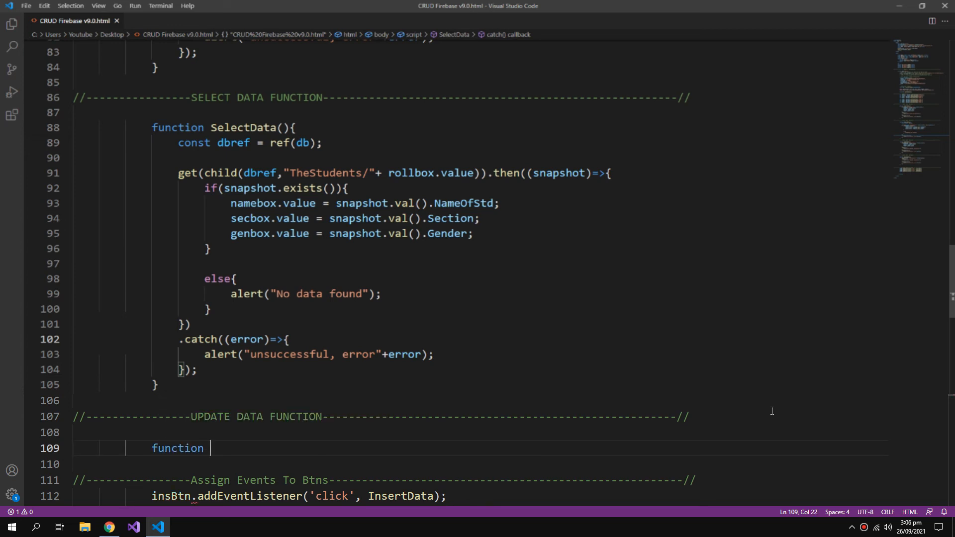
pyautogui.write('UpdateData(){')
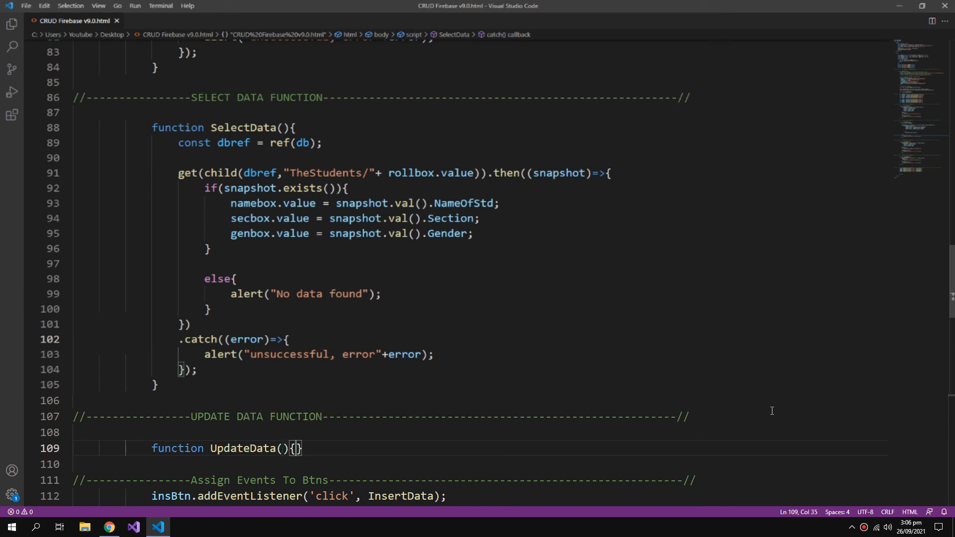
pyautogui.scroll(3)
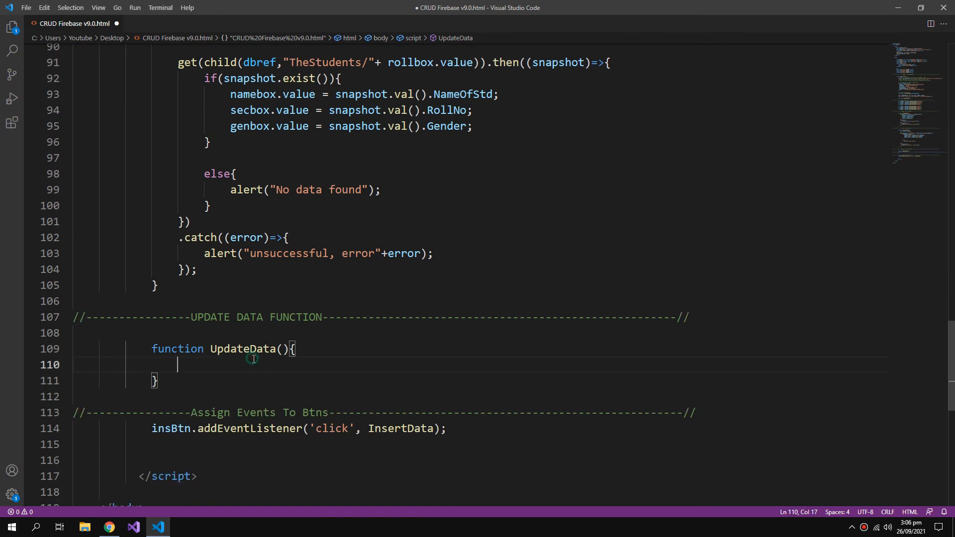
pyautogui.write('update(ref(db, "TheStudents/"+ rollbox.value),{')
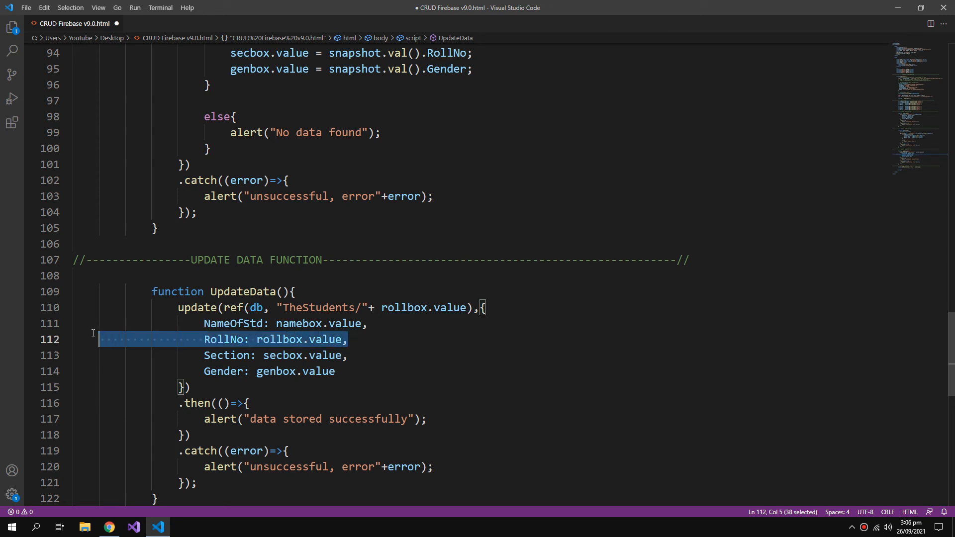
pyautogui.press('Delete')
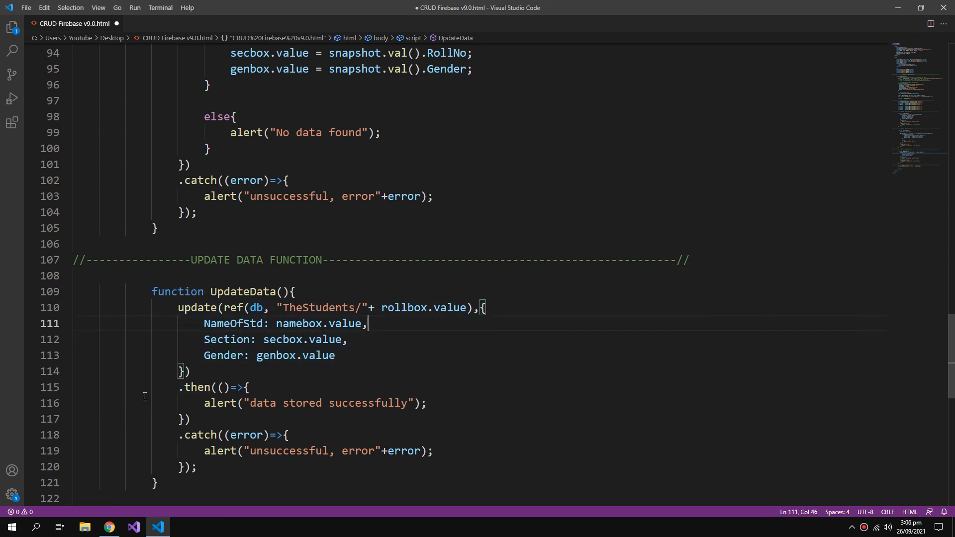
pyautogui.press('ctrl+s')
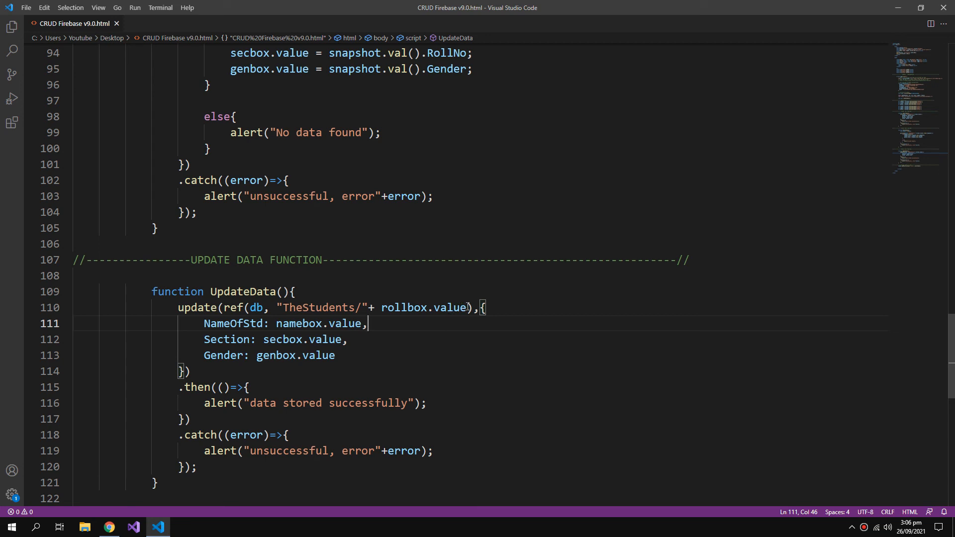
pyautogui.doubleClick(422, 308)
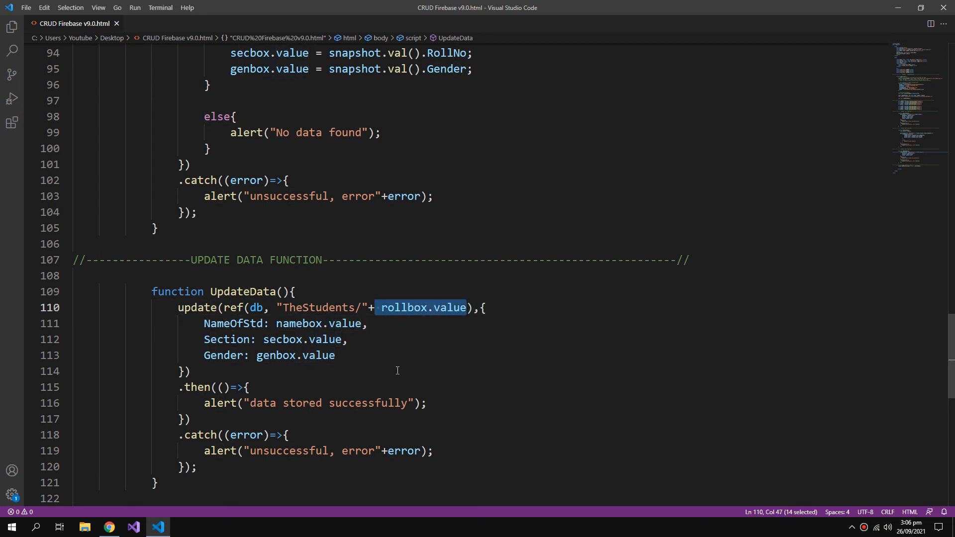
pyautogui.moveTo(402, 351)
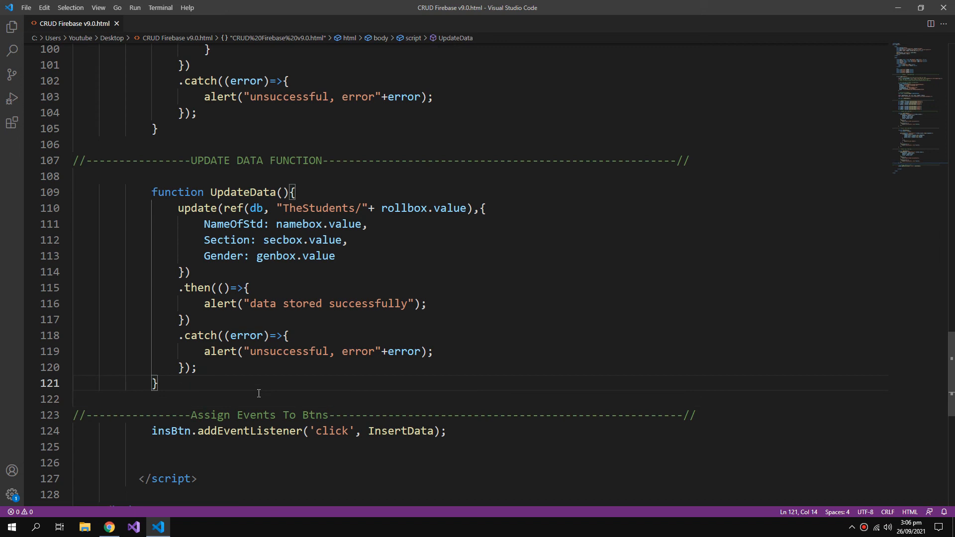
# Step: Duplicate UpdateData as DeleteData calling remove, and make the update alert say 'updated'
pyautogui.press('Enter')
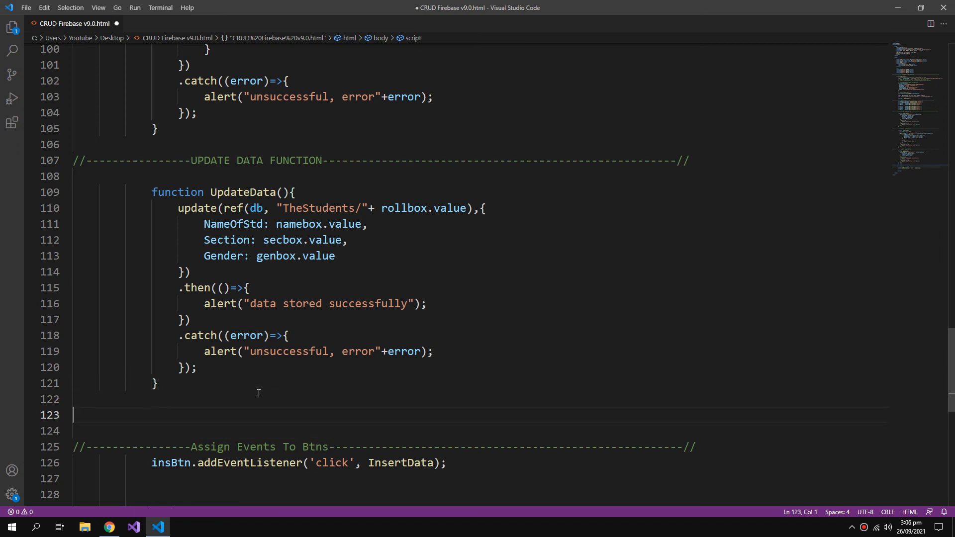
pyautogui.moveTo(230, 383)
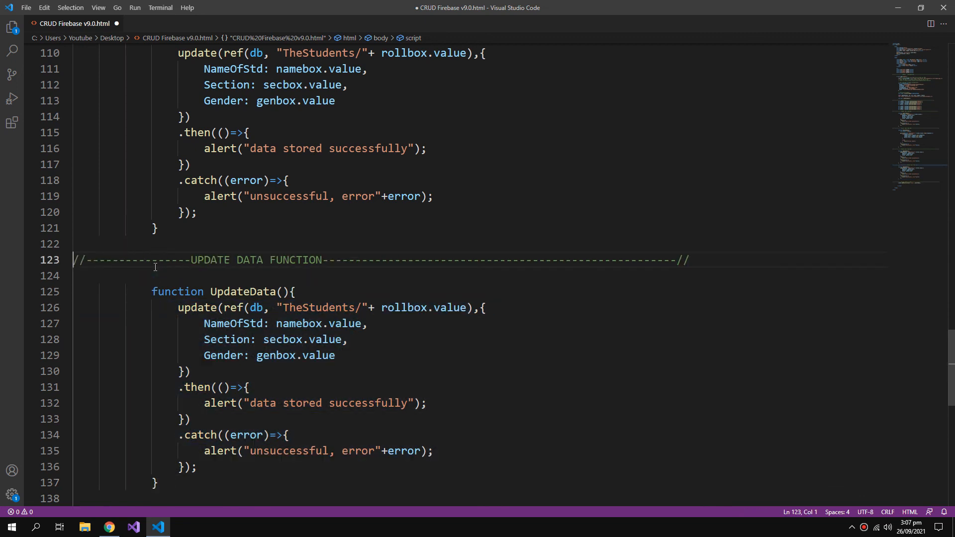
pyautogui.doubleClick(196, 307)
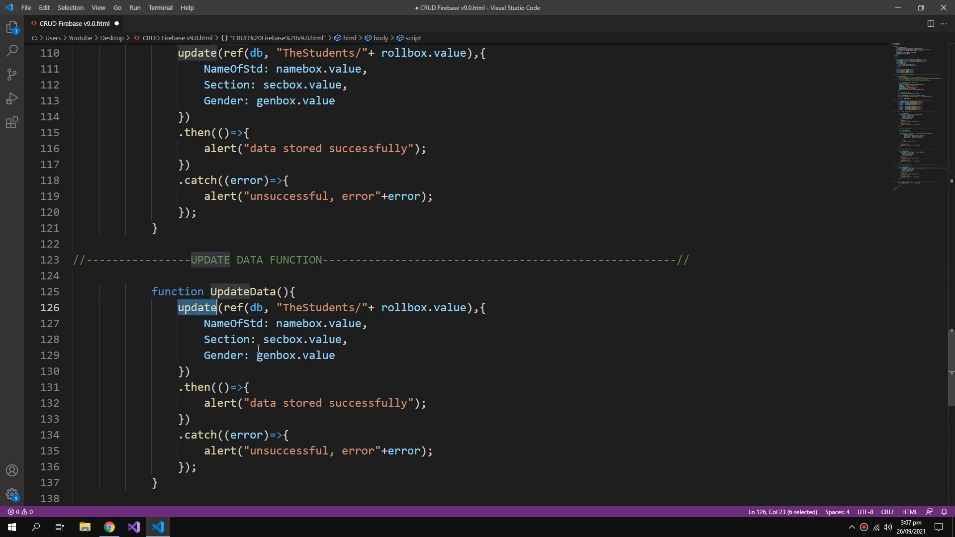
pyautogui.write('remove')
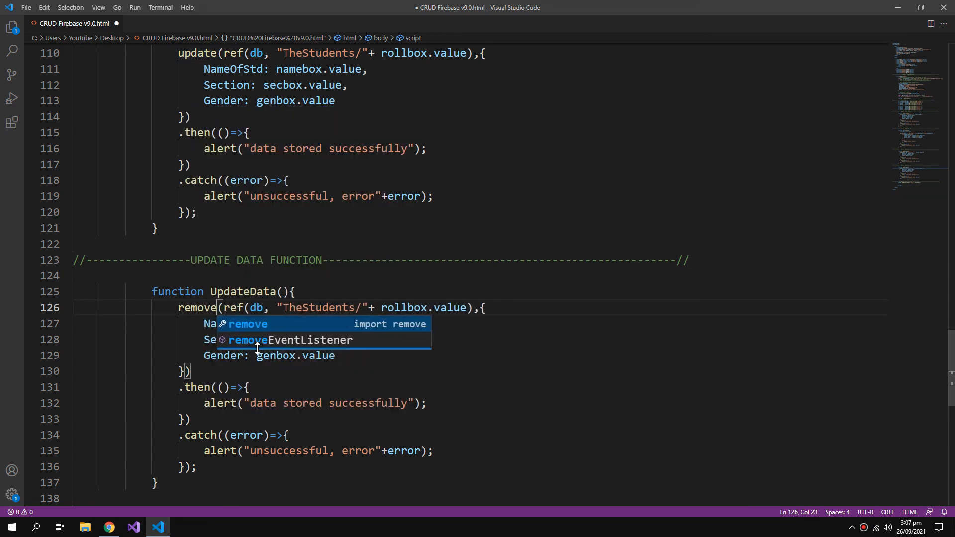
pyautogui.press('Escape')
pyautogui.write('up')
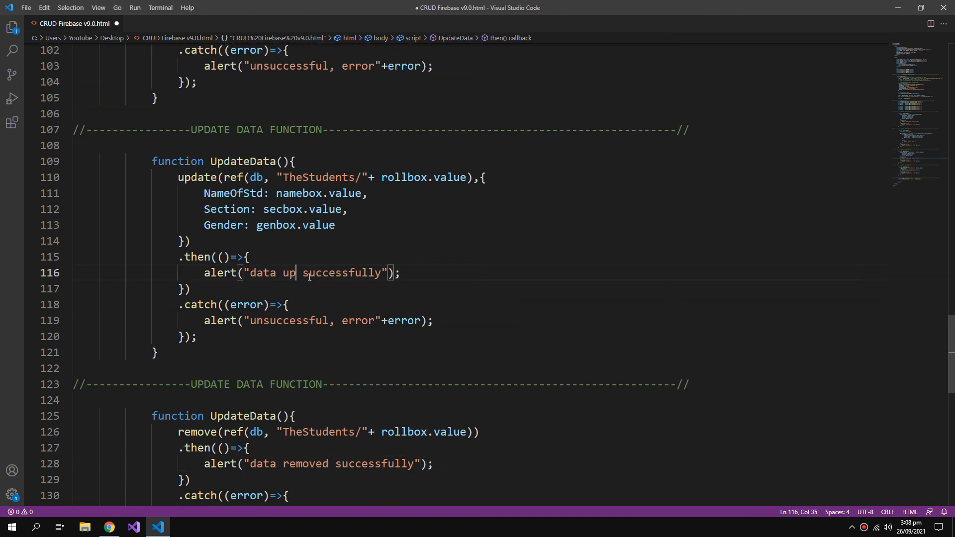
pyautogui.write('dated')
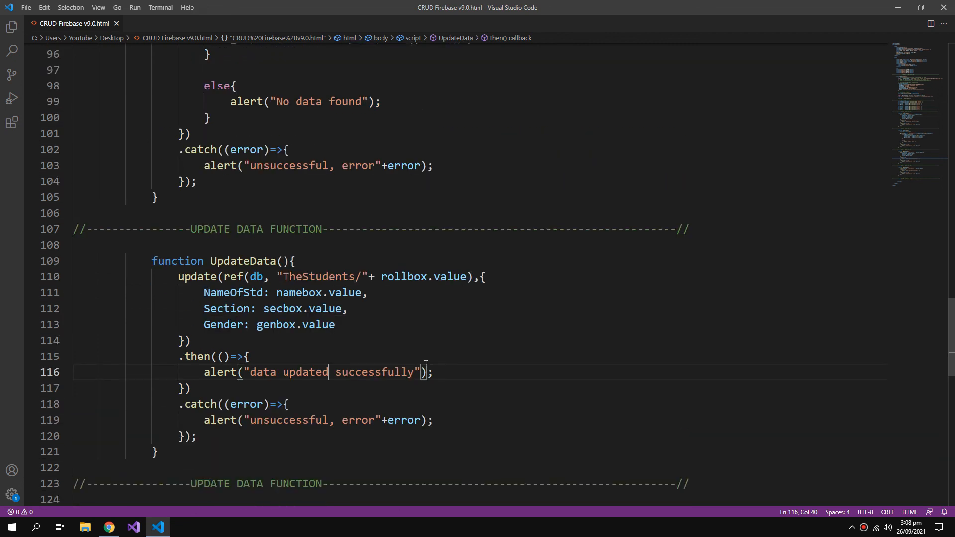
pyautogui.scroll(-3)
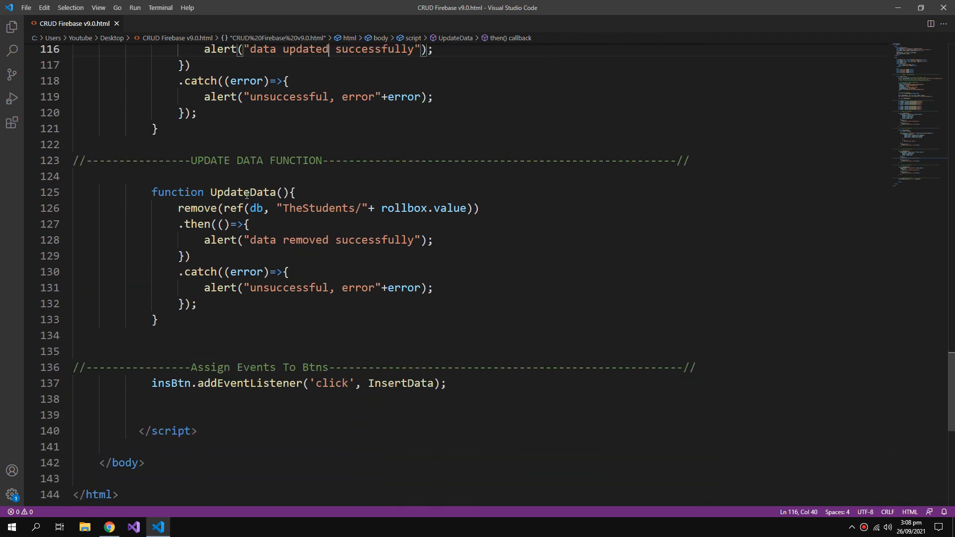
pyautogui.write('DeleteData')
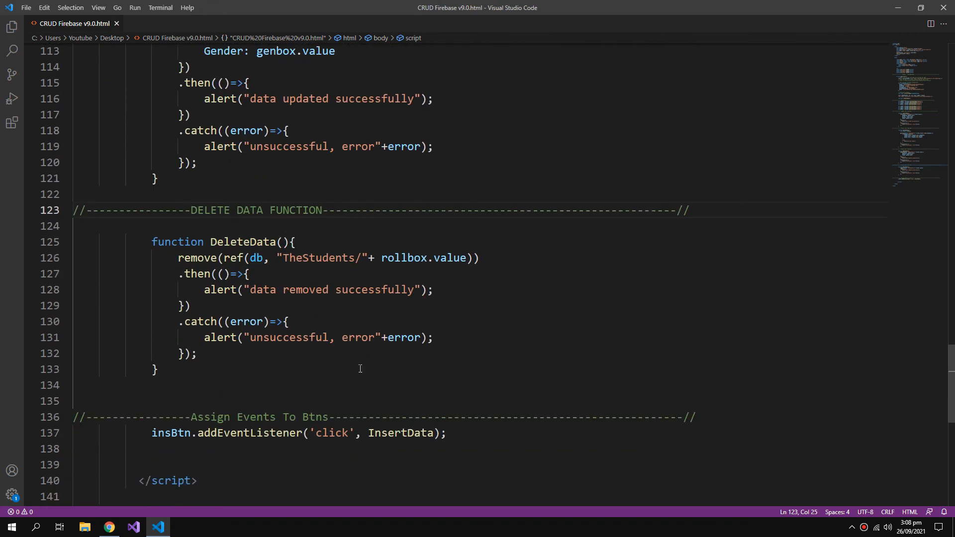
pyautogui.scroll(-3)
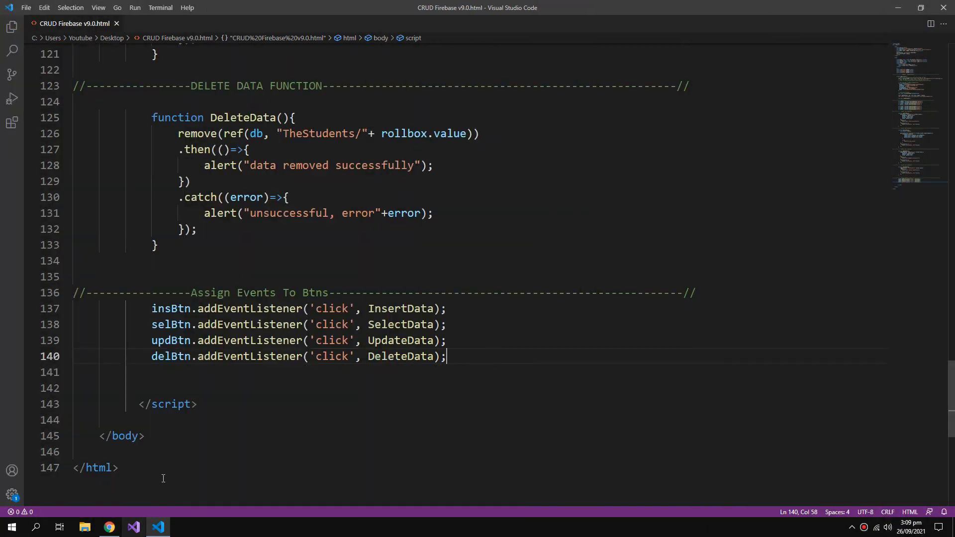
# Step: Attach click listeners for selBtn, updBtn, delBtn to SelectData, UpdateData, DeleteData
pyautogui.click(109, 527)
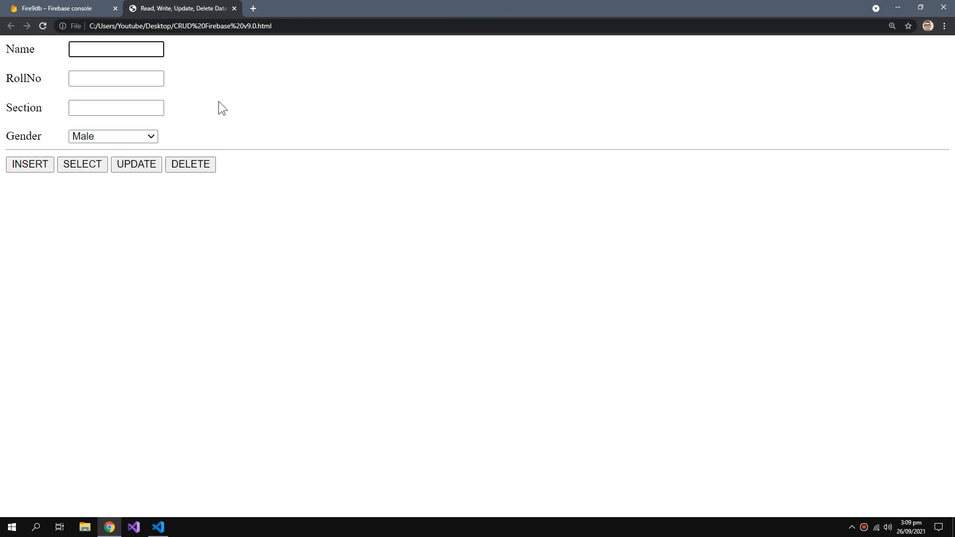
# Step: Insert student 'amazing codeverse', roll 16, section A, and confirm it in Firebase
pyautogui.write('amazing codeverse')
pyautogui.click(116, 78)
pyautogui.write('16')
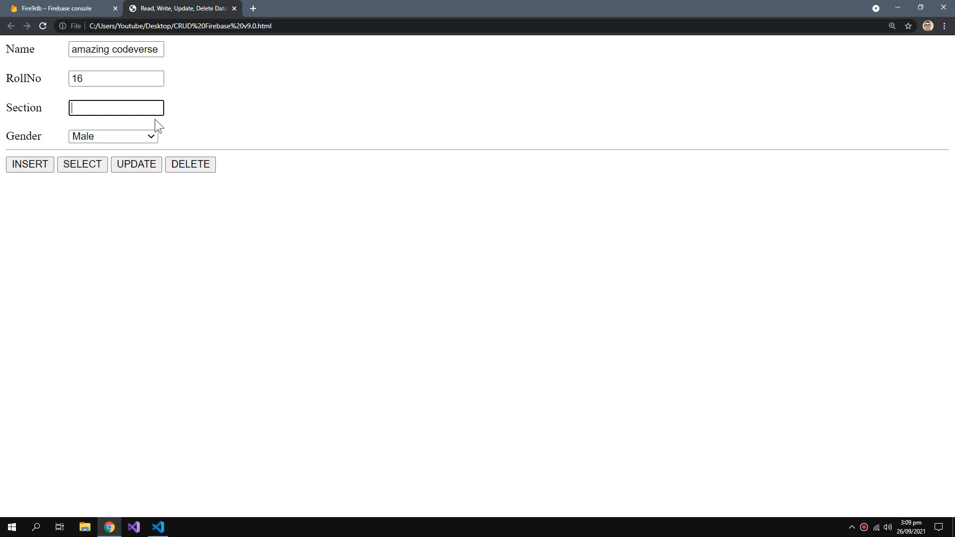
pyautogui.write('A')
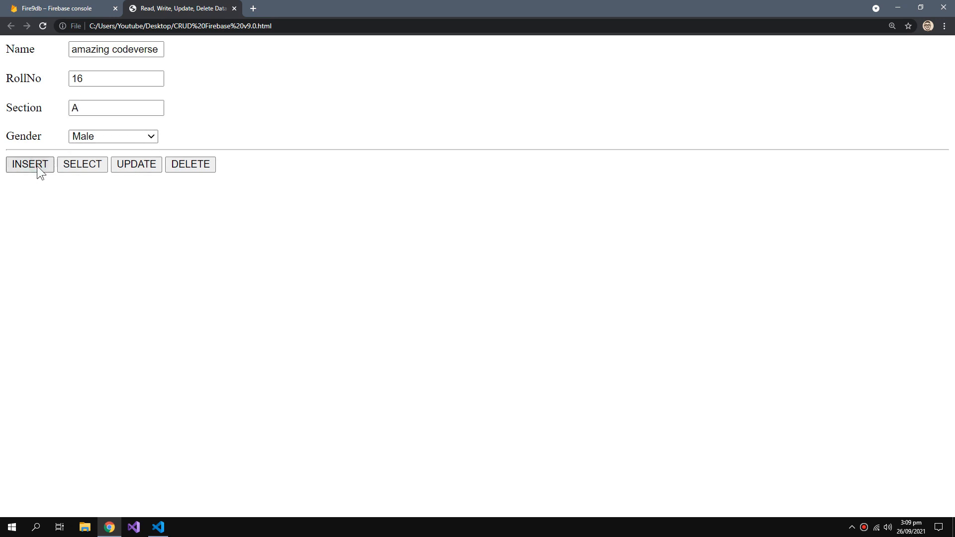
pyautogui.click(29, 164)
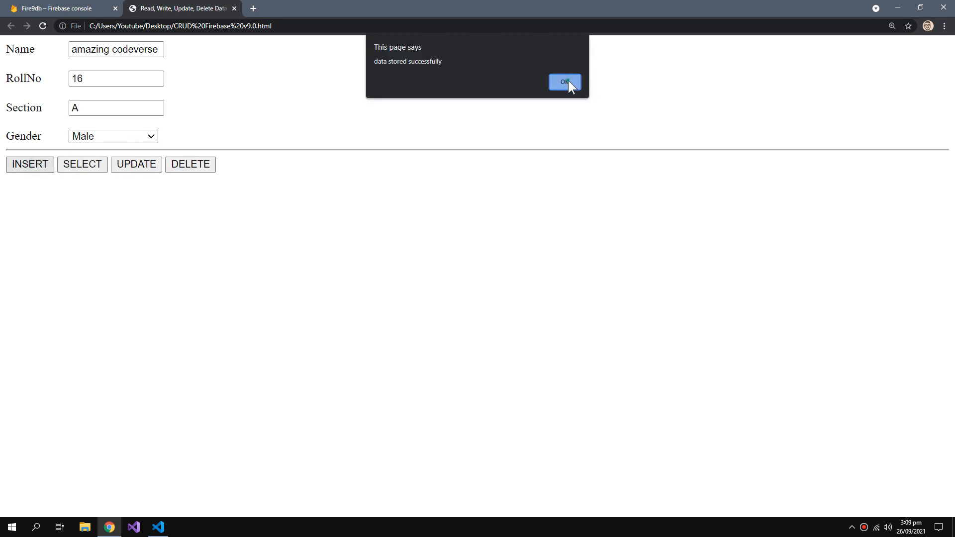
pyautogui.click(564, 82)
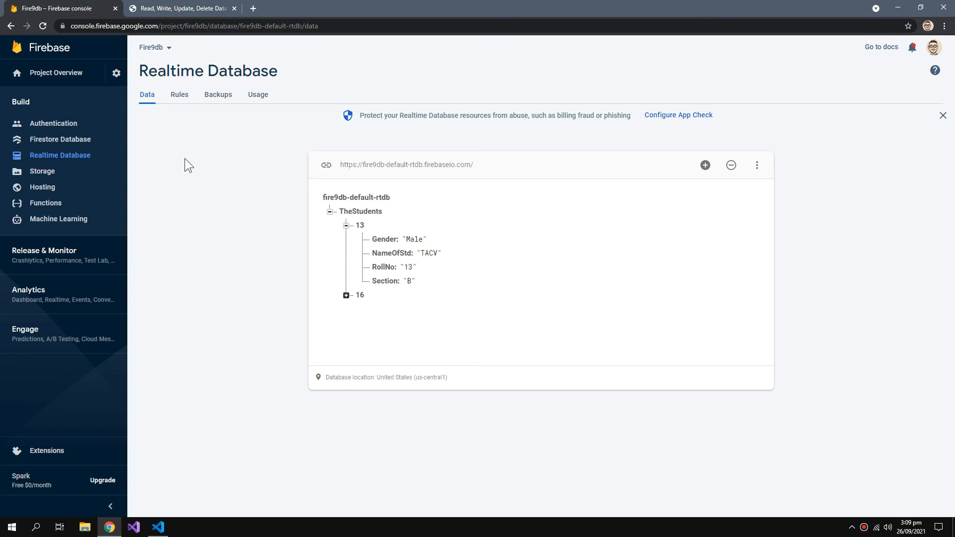
pyautogui.click(180, 8)
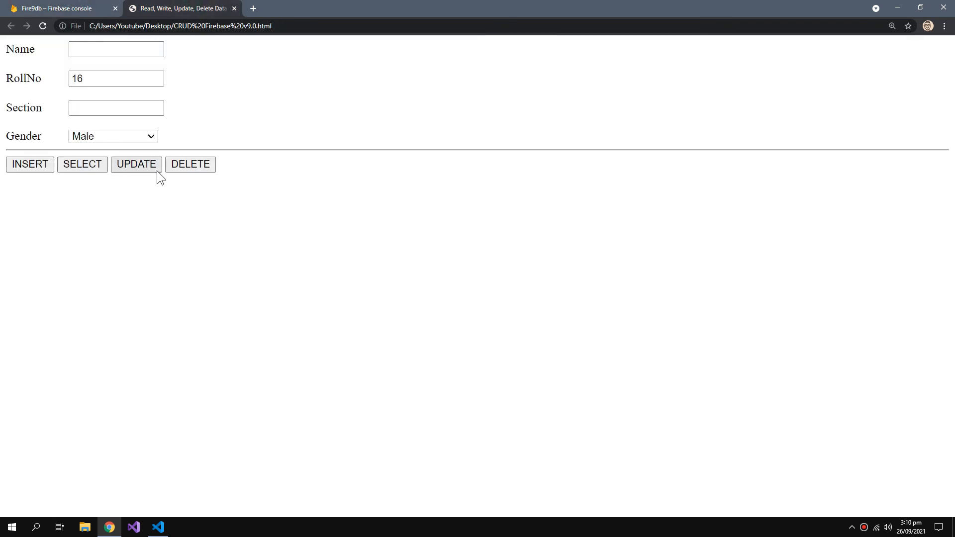
pyautogui.moveTo(196, 171)
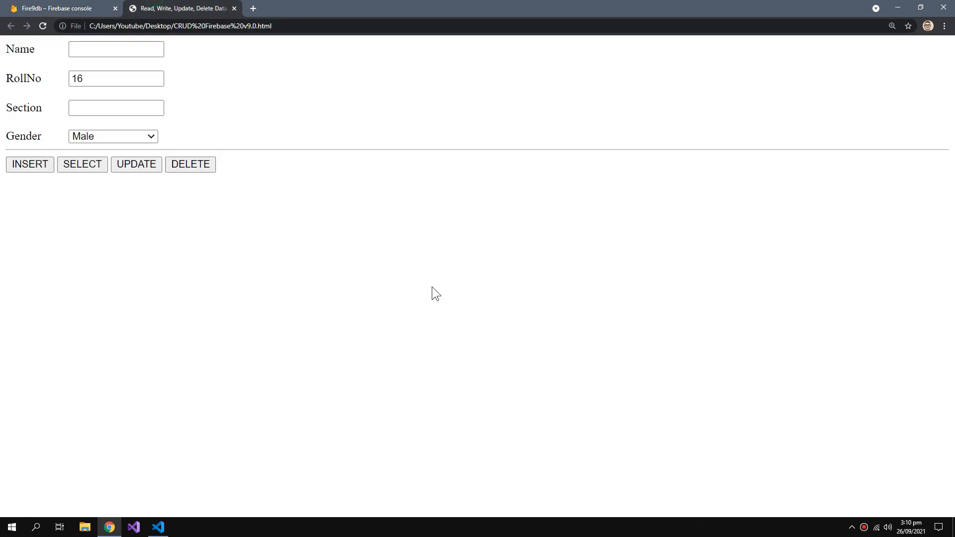
pyautogui.moveTo(746, 61)
pyautogui.write('13')
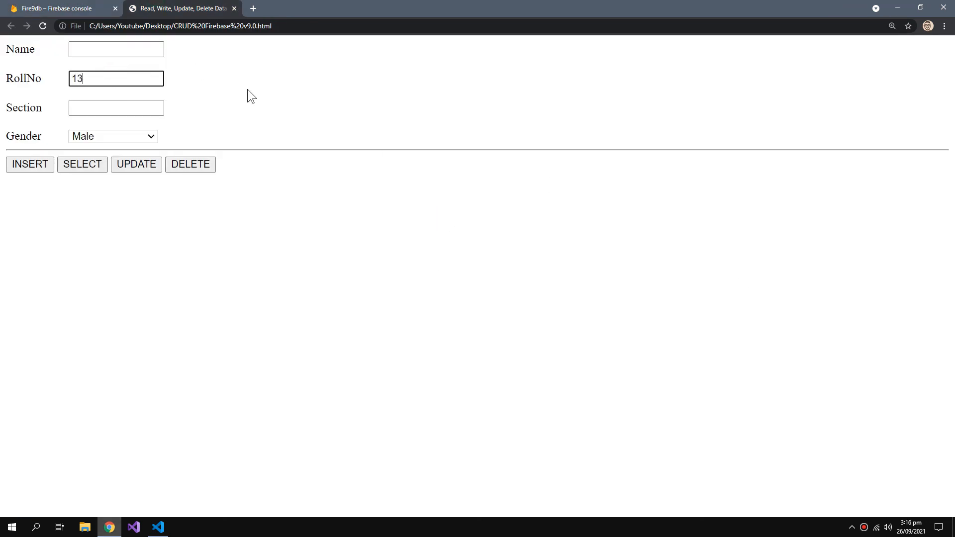
pyautogui.moveTo(94, 299)
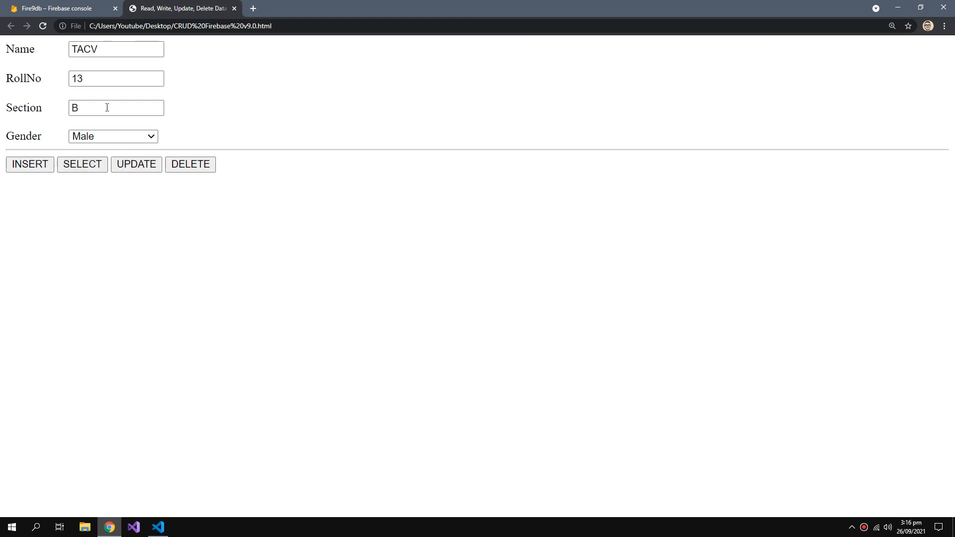
pyautogui.moveTo(116, 223)
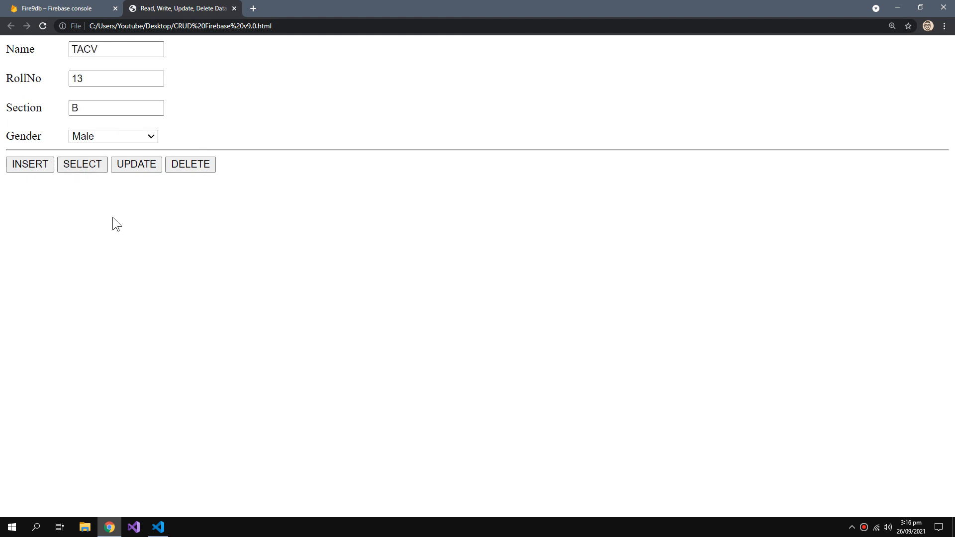
# Step: Update student 13 to TACV 2, section A, Female, then reload and enter 13
pyautogui.click(116, 49)
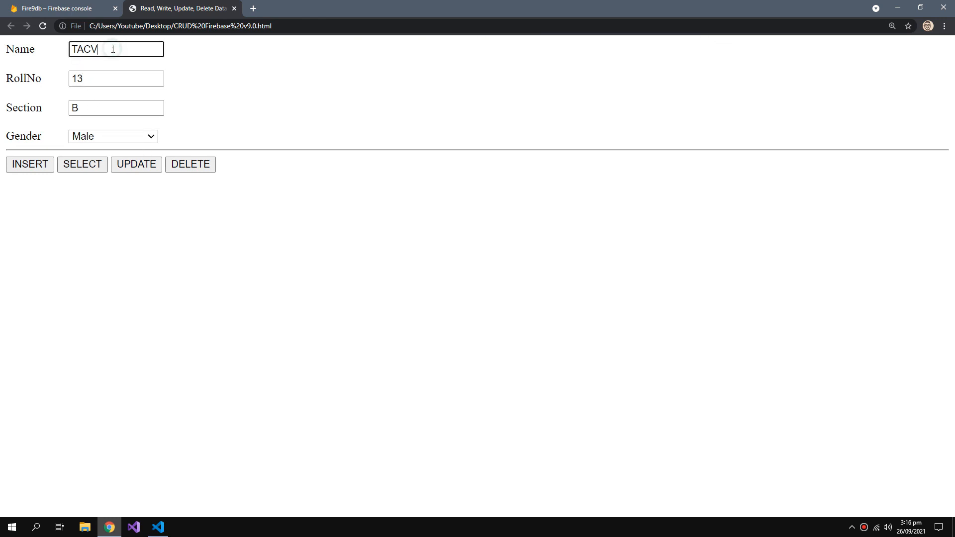
pyautogui.write('2')
pyautogui.click(116, 108)
pyautogui.write('A')
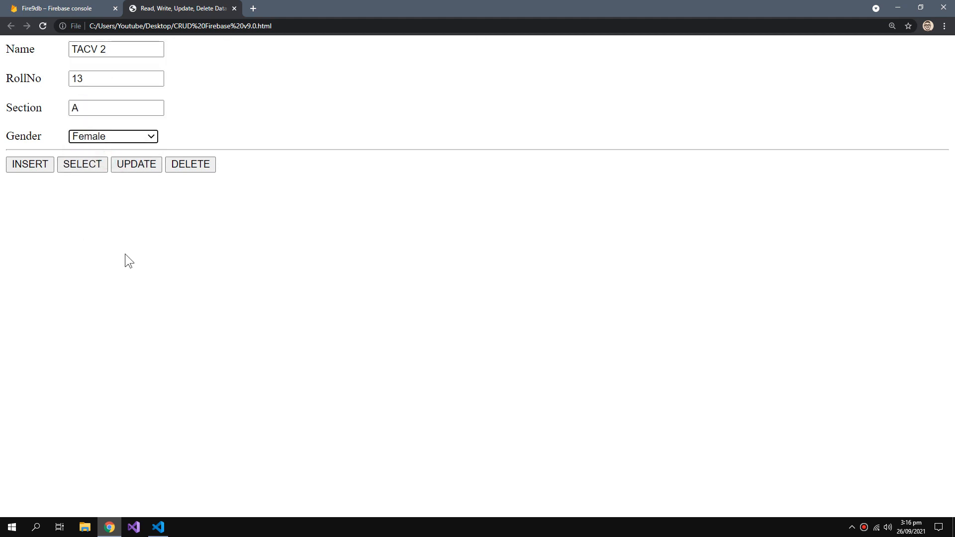
pyautogui.click(136, 165)
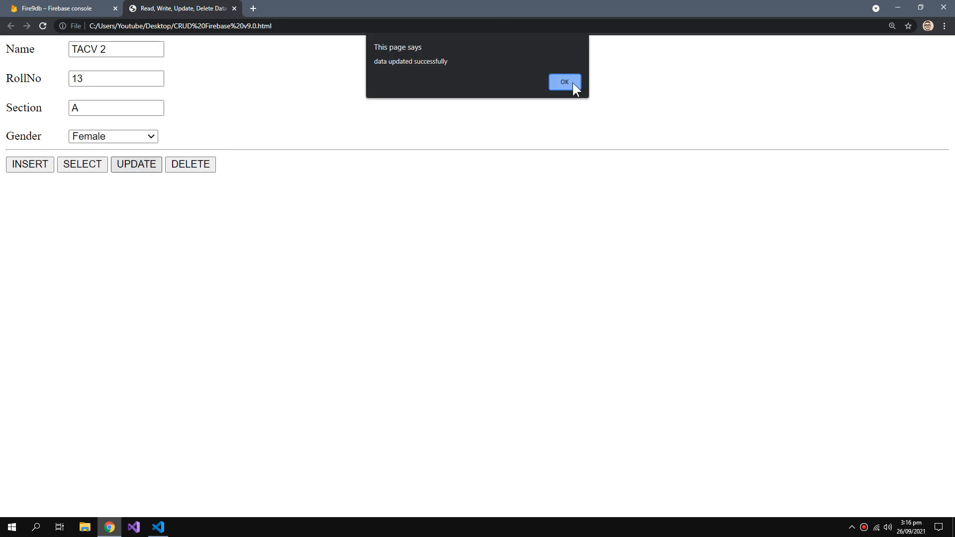
pyautogui.click(564, 81)
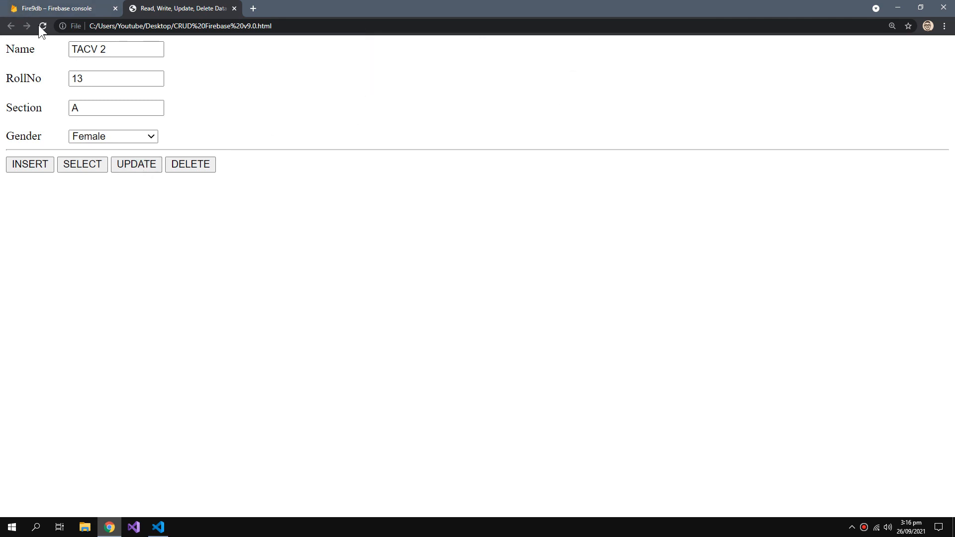
pyautogui.click(42, 25)
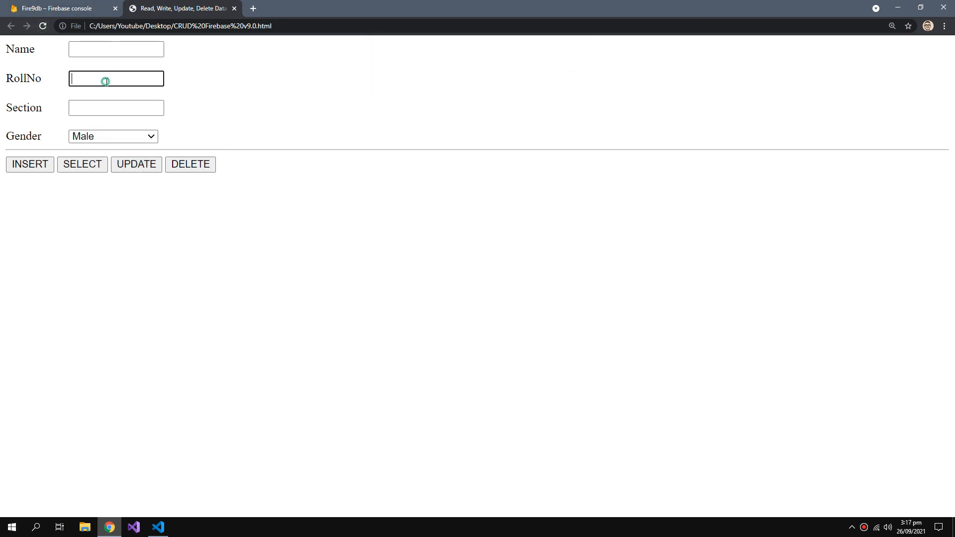
pyautogui.write('13')
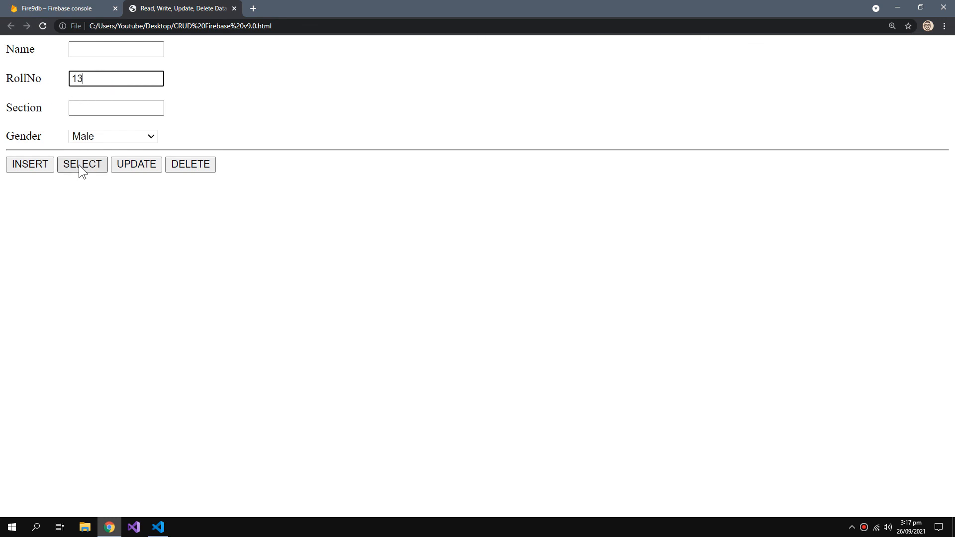